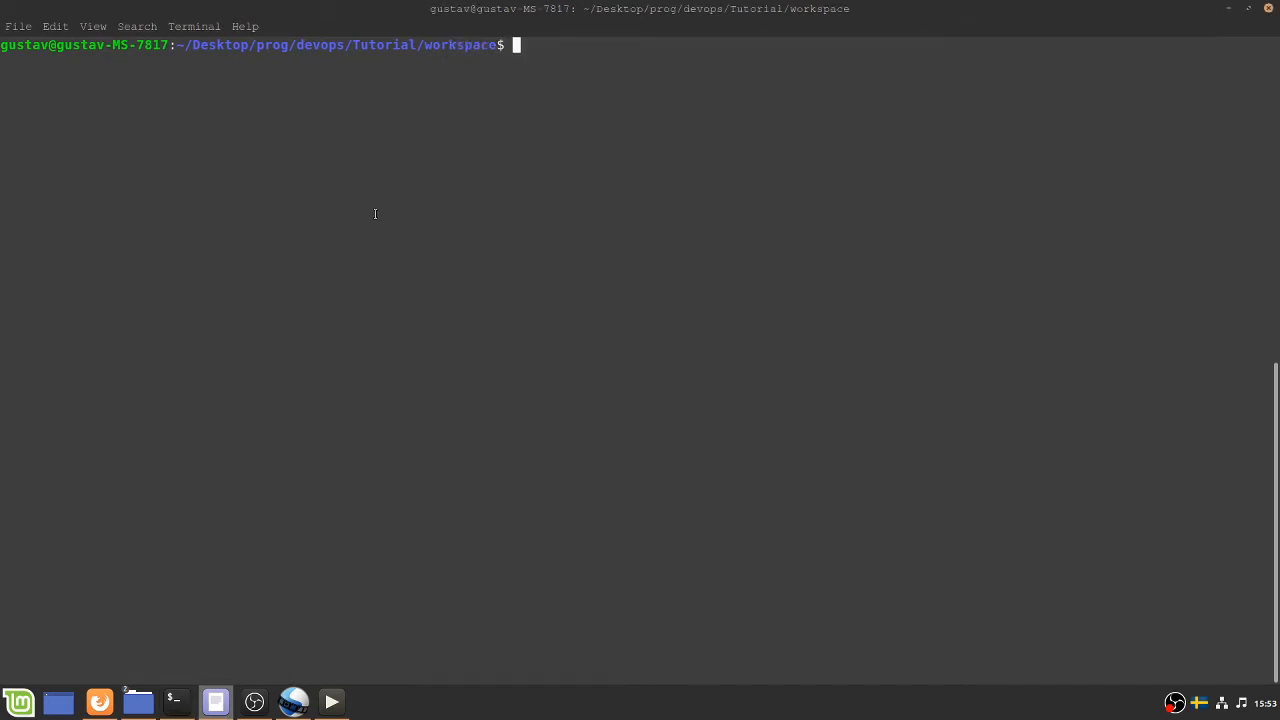
Step: Generate the 'triangles' quickstart project (groupId gustav, archetype 1.4) non-interactively with mvn archetype:generate
{"action": "type", "text": "mvn archetype:generate -DgroupId=gustav -DartifactId=triangles -DarchetypeArtifactId=maven-archetype-quickstart -DarchetypeVersion=1.4 -DinteractiveMode=false"}
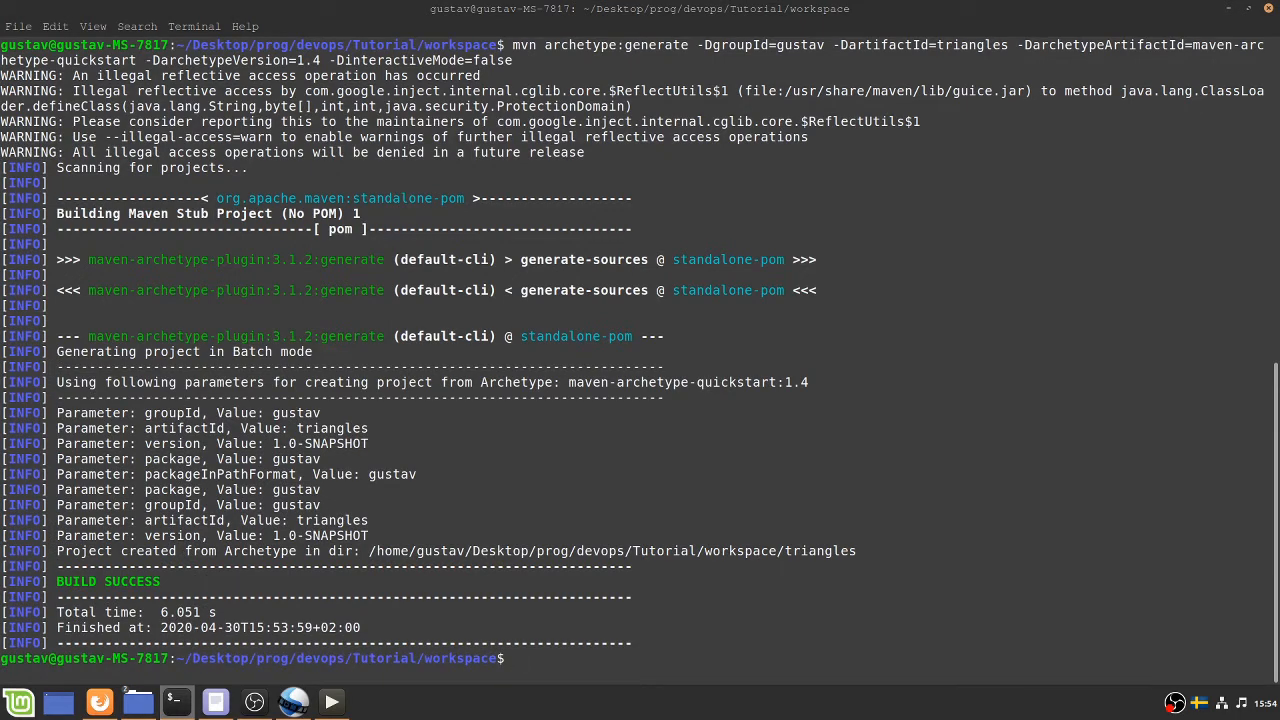
Step: Enter the triangles folder in the terminal and open it in Nemo to reach pom.xml
{"action": "type", "text": "cd triangles"}
{"action": "type", "text": "ls"}
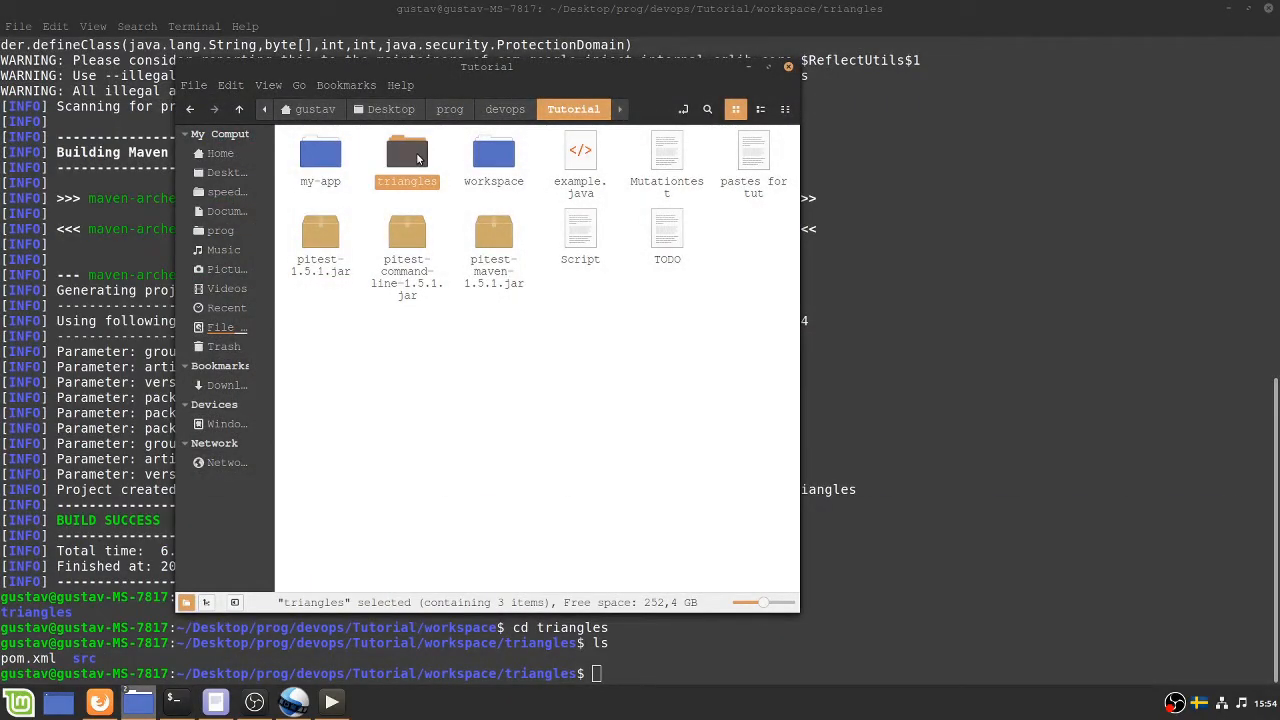
{"action": "double_click", "coordinate": [407, 155]}
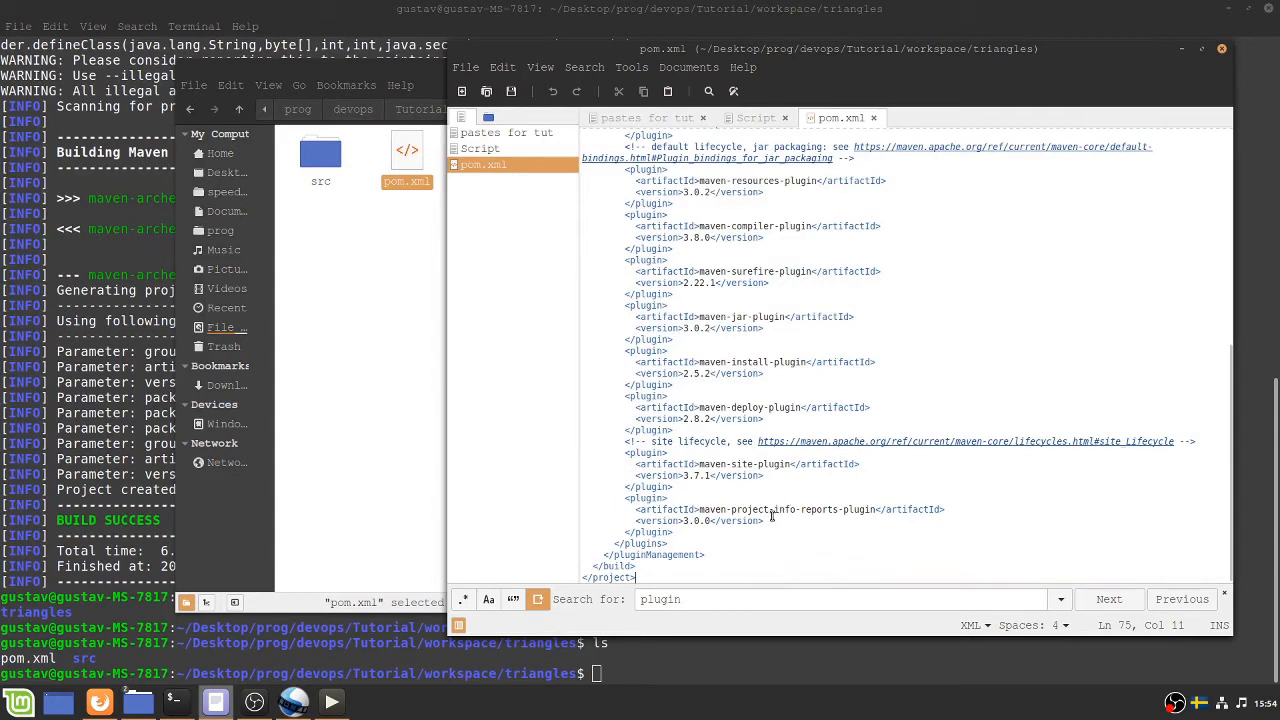
Step: Copy the pitest-maven plugin snippet from the pastes for tut notes into pom.xml's plugins section
{"action": "left_click", "coordinate": [673, 520]}
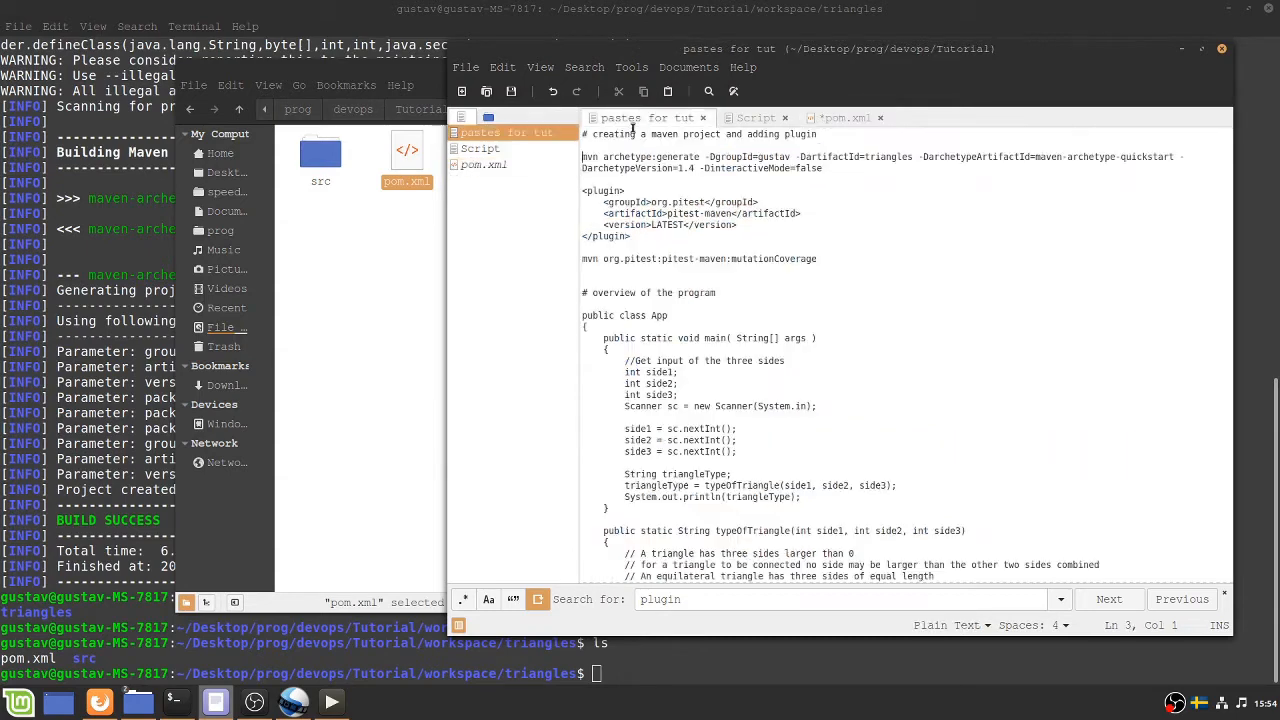
{"action": "left_click_drag", "start_coordinate": [583, 190], "coordinate": [630, 237]}
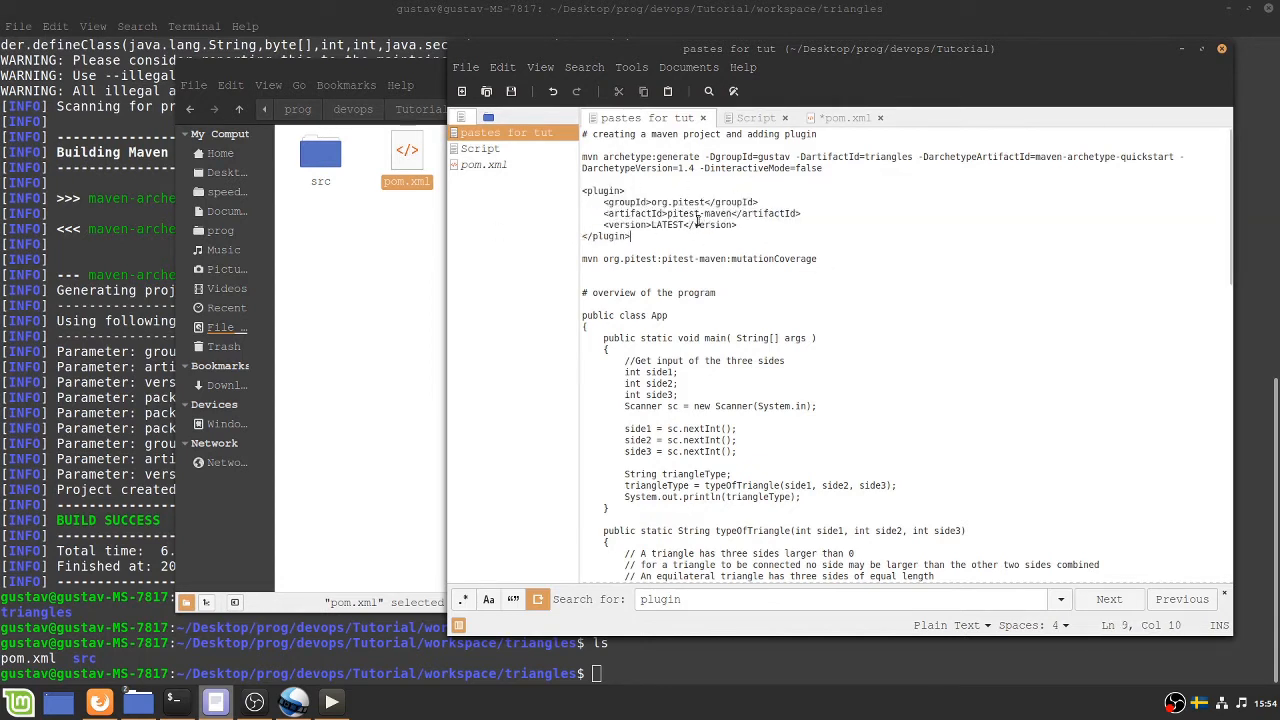
{"action": "left_click", "coordinate": [847, 117]}
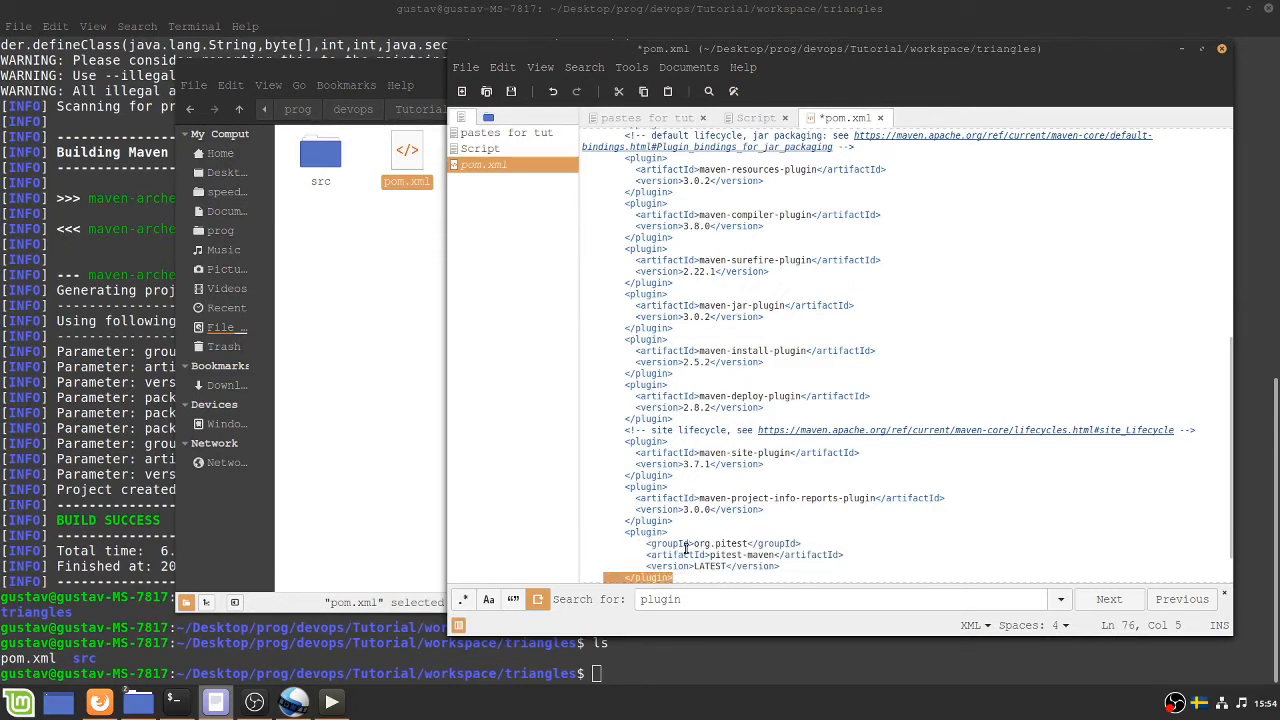
{"action": "scroll", "scroll_direction": "down", "scroll_amount": 3}
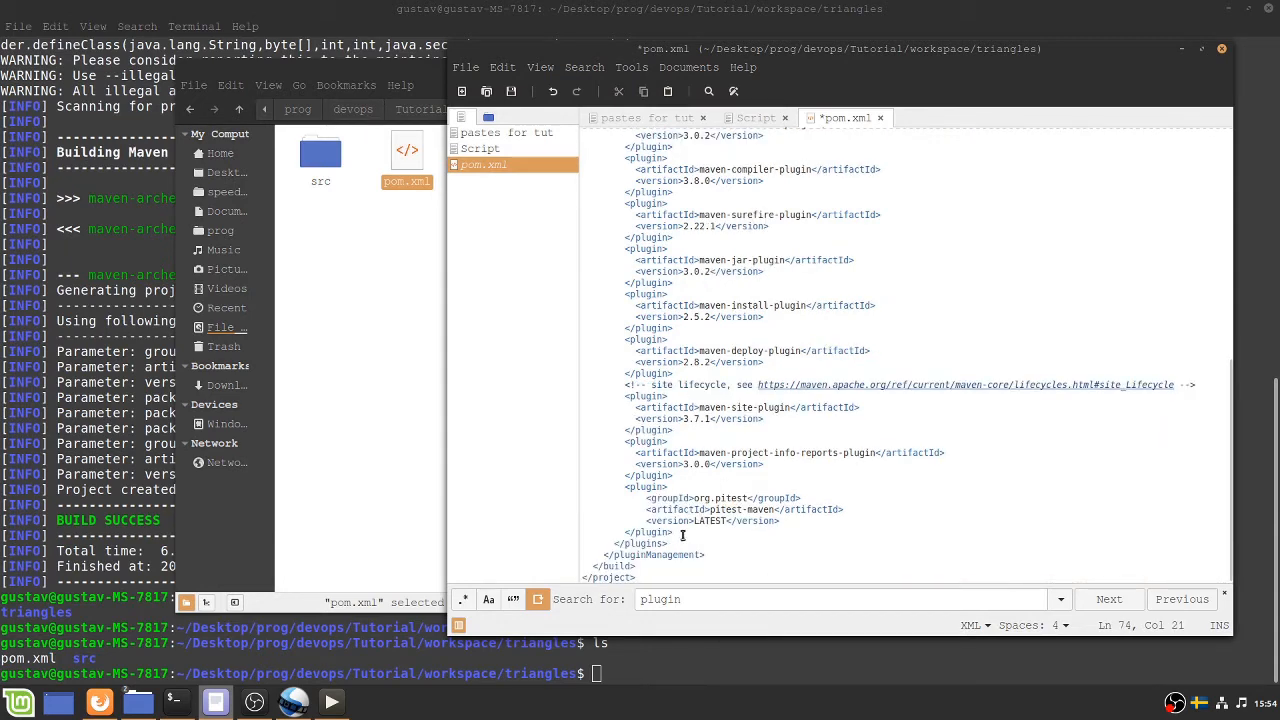
{"action": "double_click", "coordinate": [640, 543]}
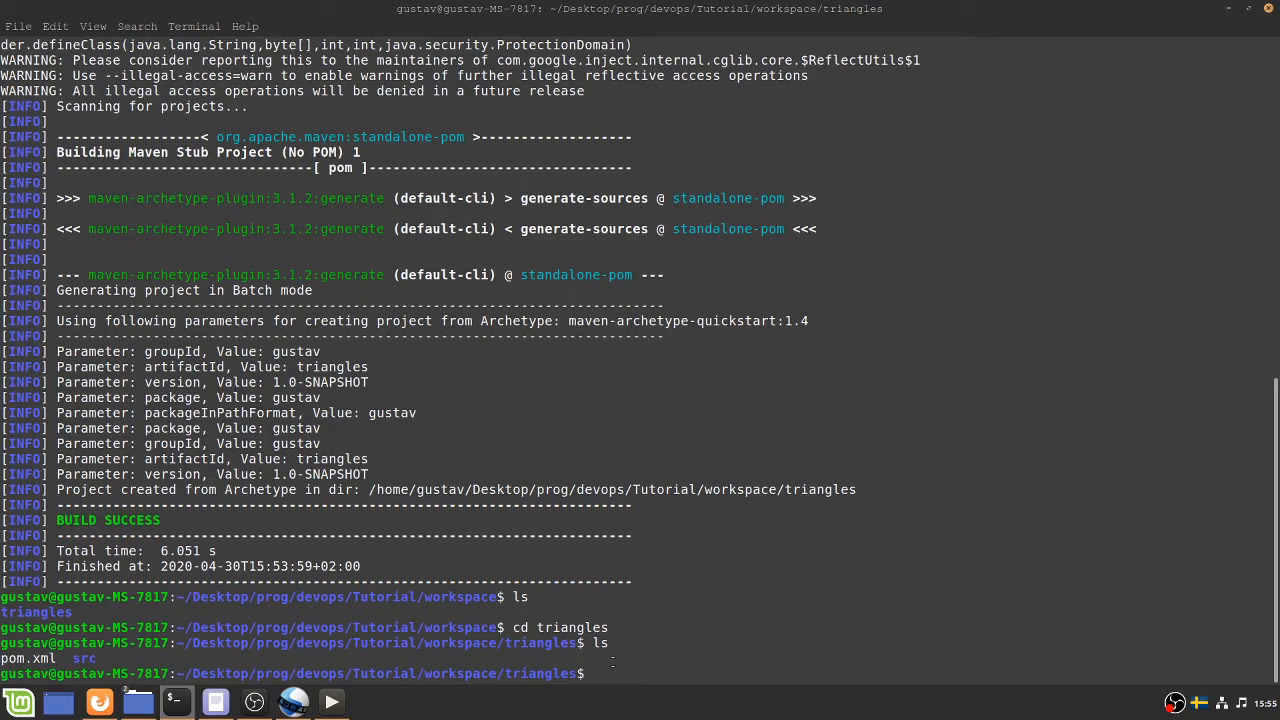
Step: Build and test the triangles project with mvn package
{"action": "type", "text": "mvn"}
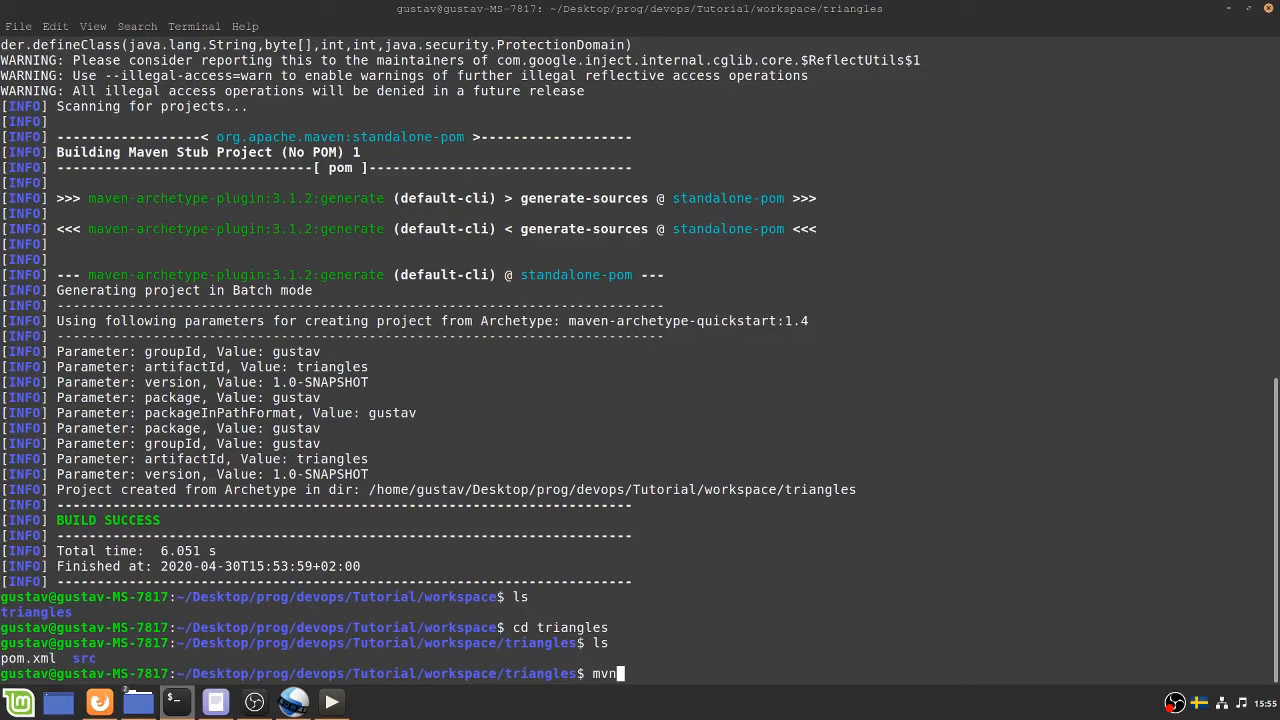
{"action": "type", "text": "package"}
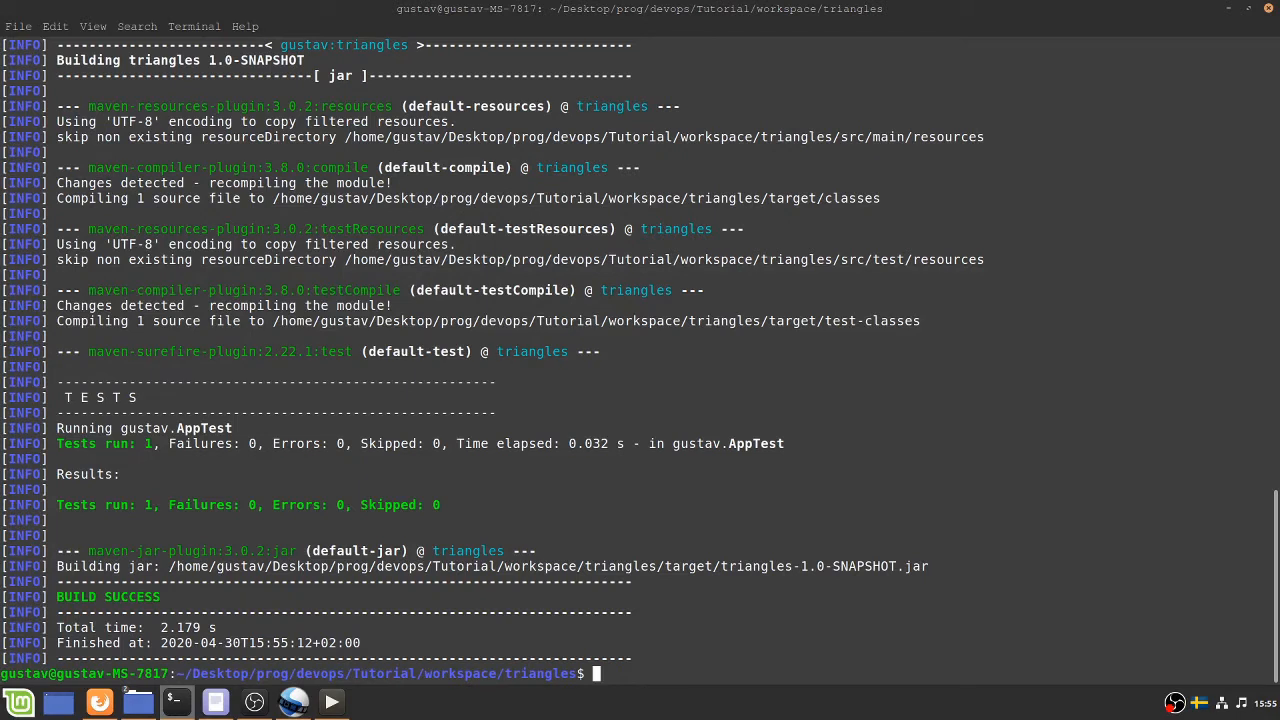
{"action": "type", "text": "mvn package"}
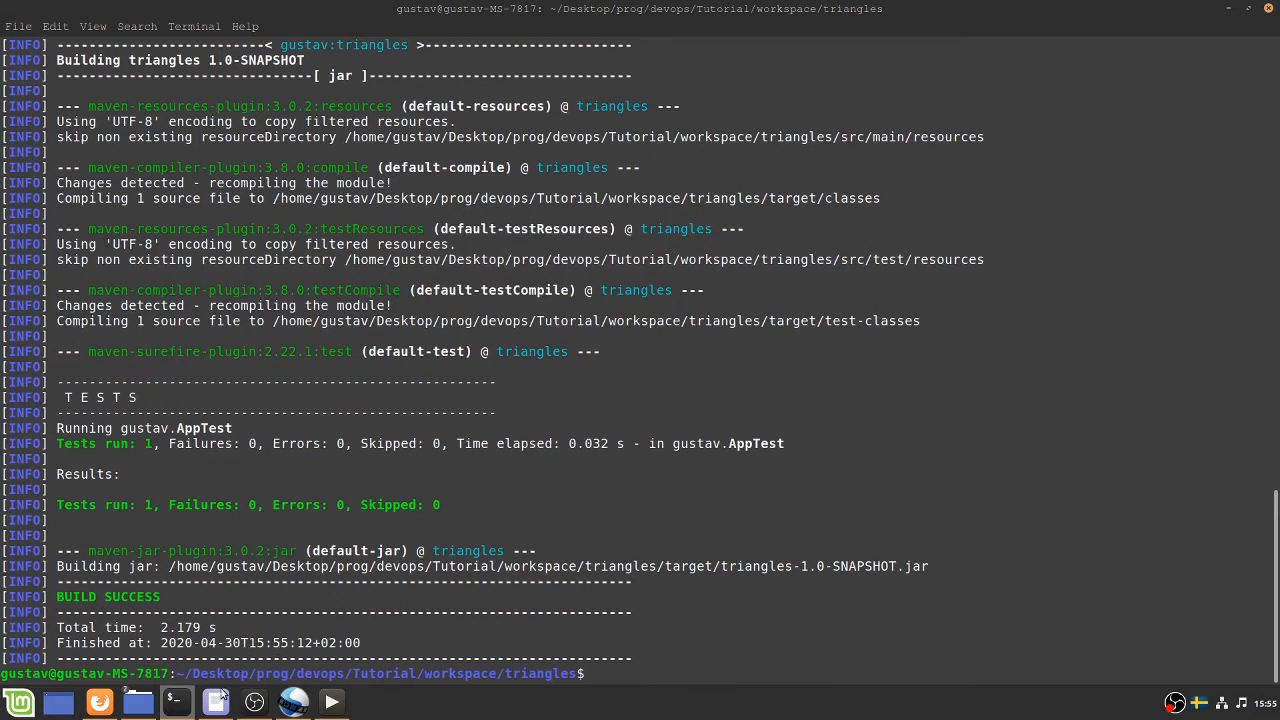
Step: Select the mutationCoverage command line in the pastes for tut notes
{"action": "left_click", "coordinate": [215, 702]}
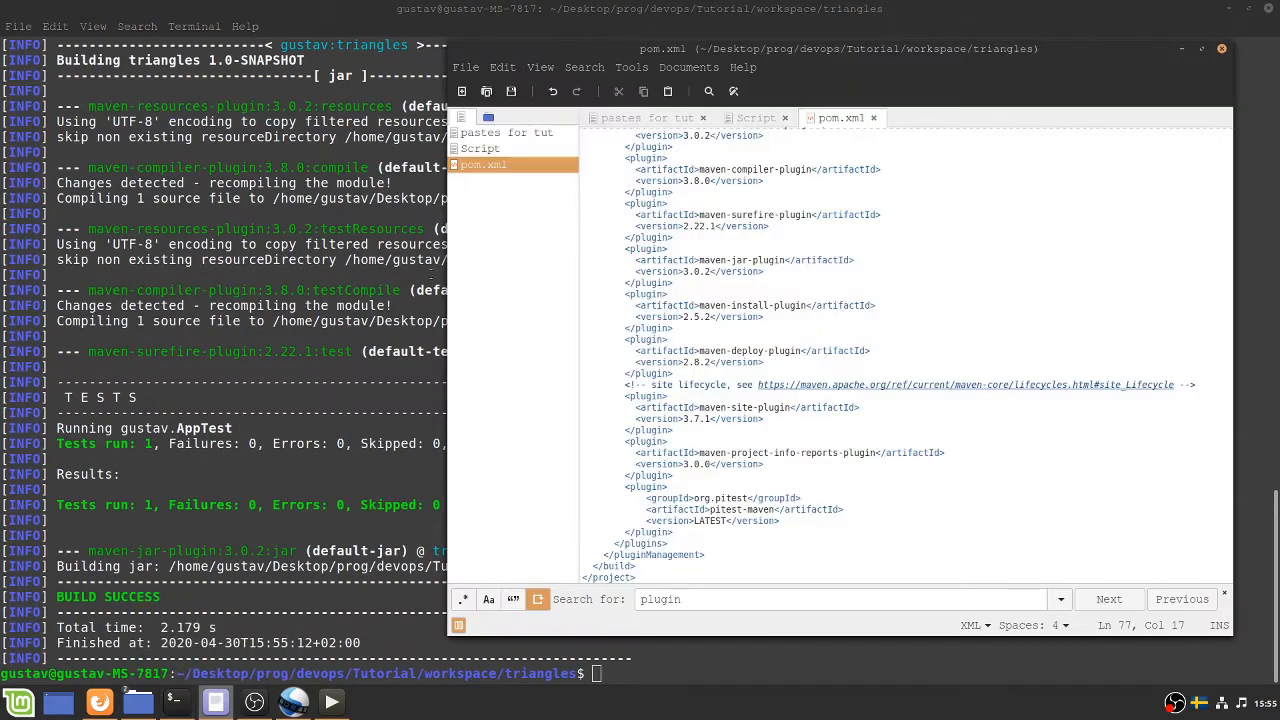
{"action": "left_click", "coordinate": [646, 117]}
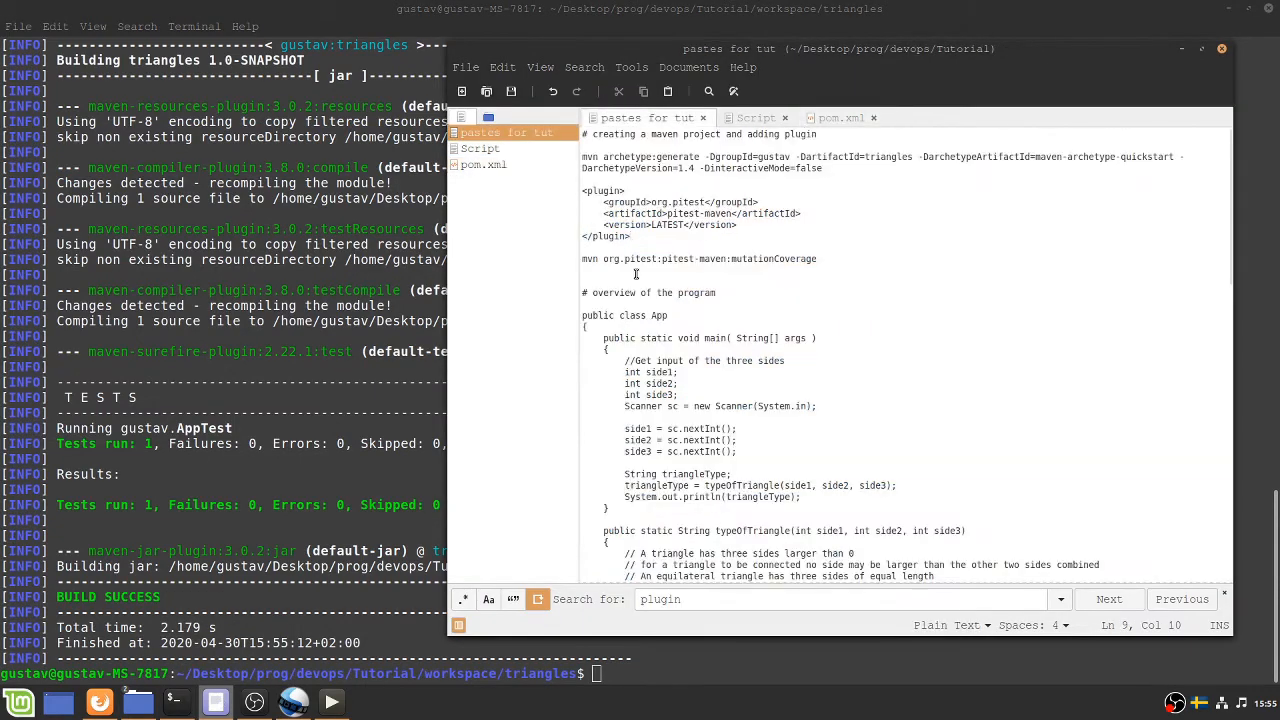
{"action": "triple_click", "coordinate": [698, 258]}
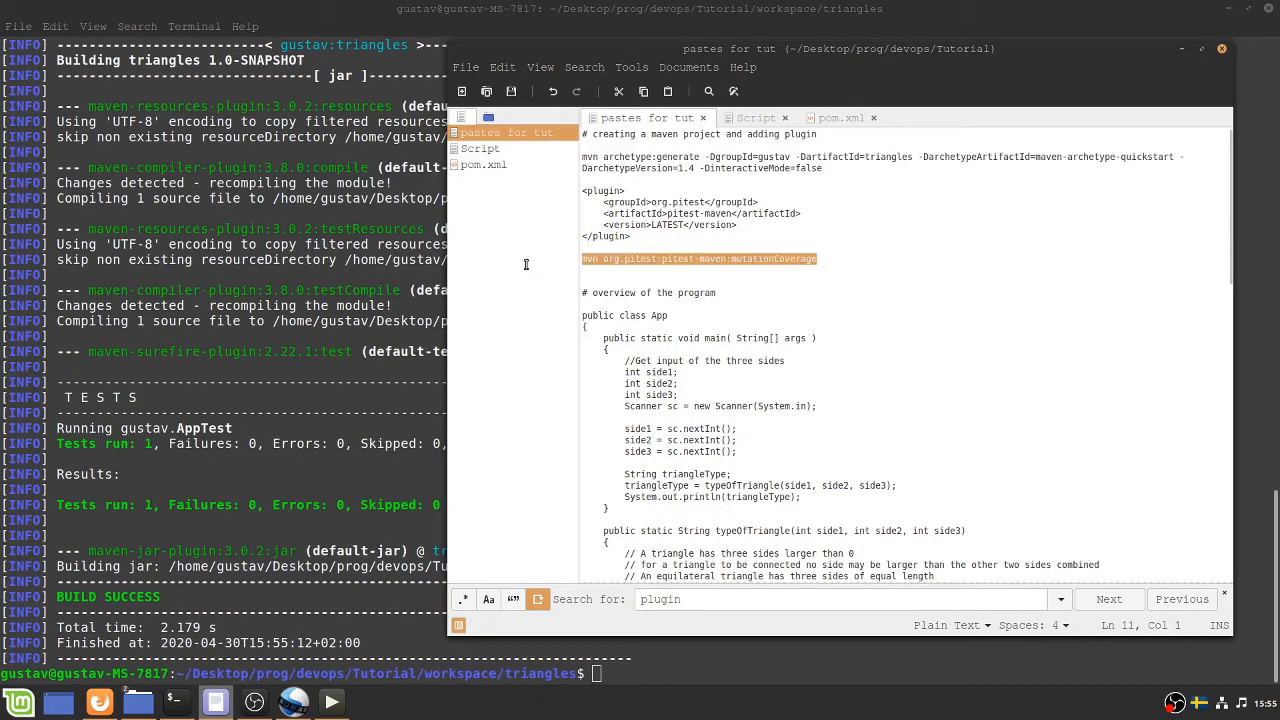
{"action": "mouse_move", "coordinate": [468, 557]}
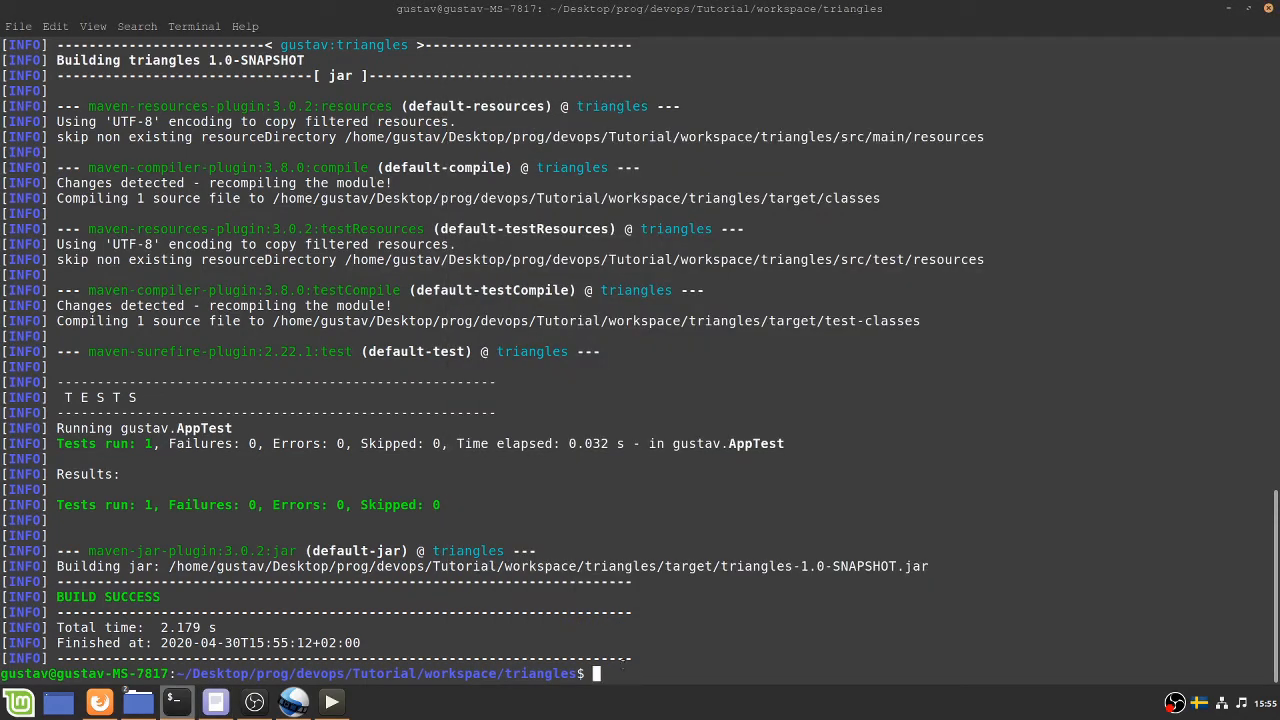
Step: Run mvn org.pitest:pitest-maven:mutationCoverage on the triangles project
{"action": "type", "text": "mvn org.pitest:pitest-maven:mutationCoverage"}
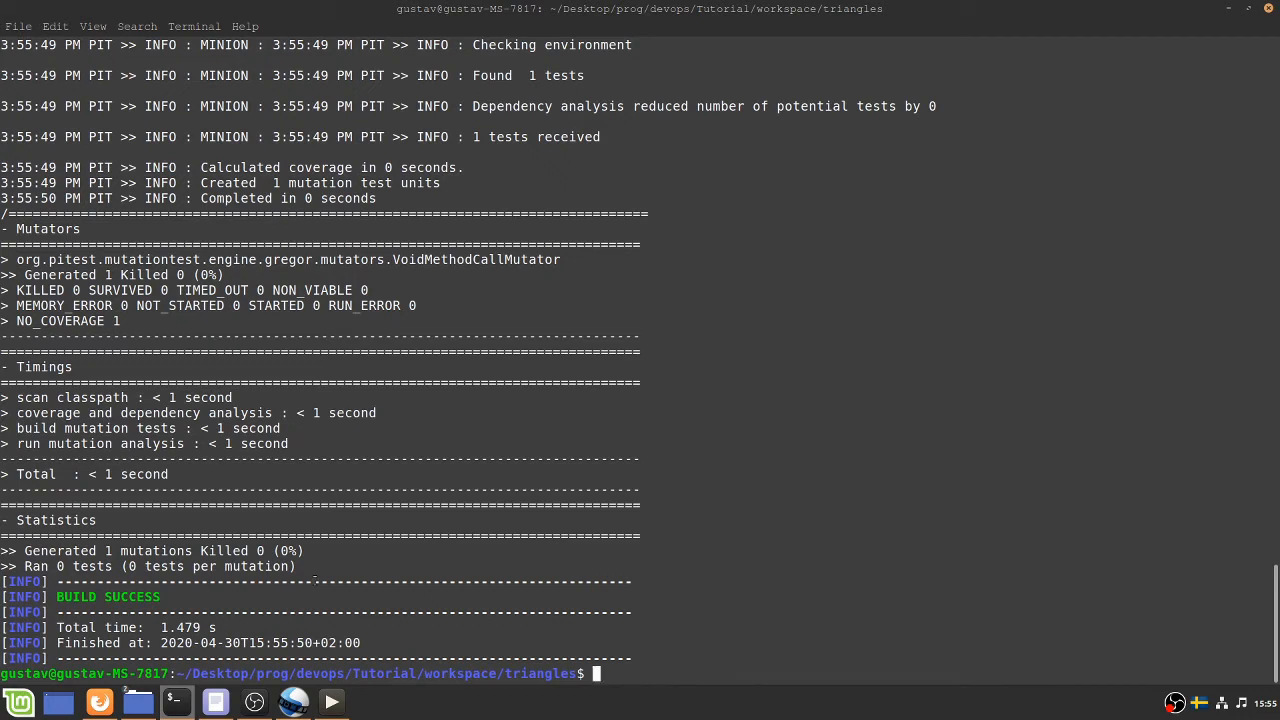
{"action": "mouse_move", "coordinate": [25, 151]}
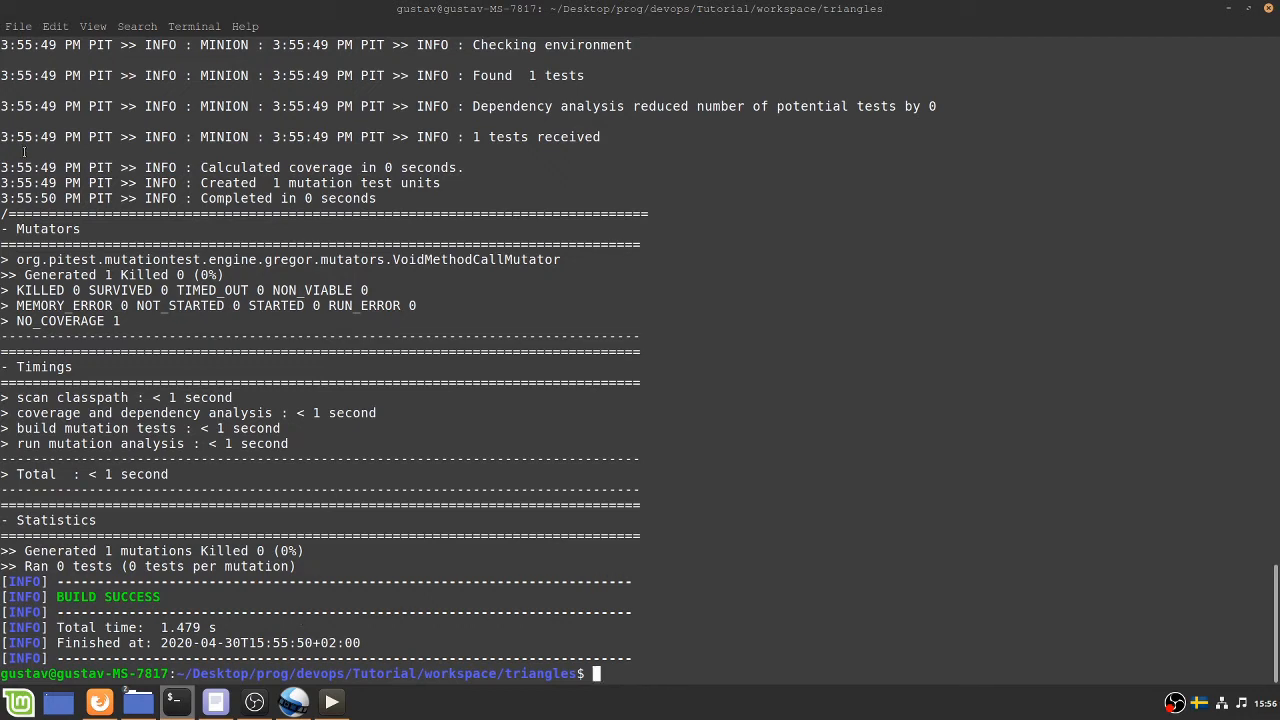
{"action": "mouse_move", "coordinate": [337, 490]}
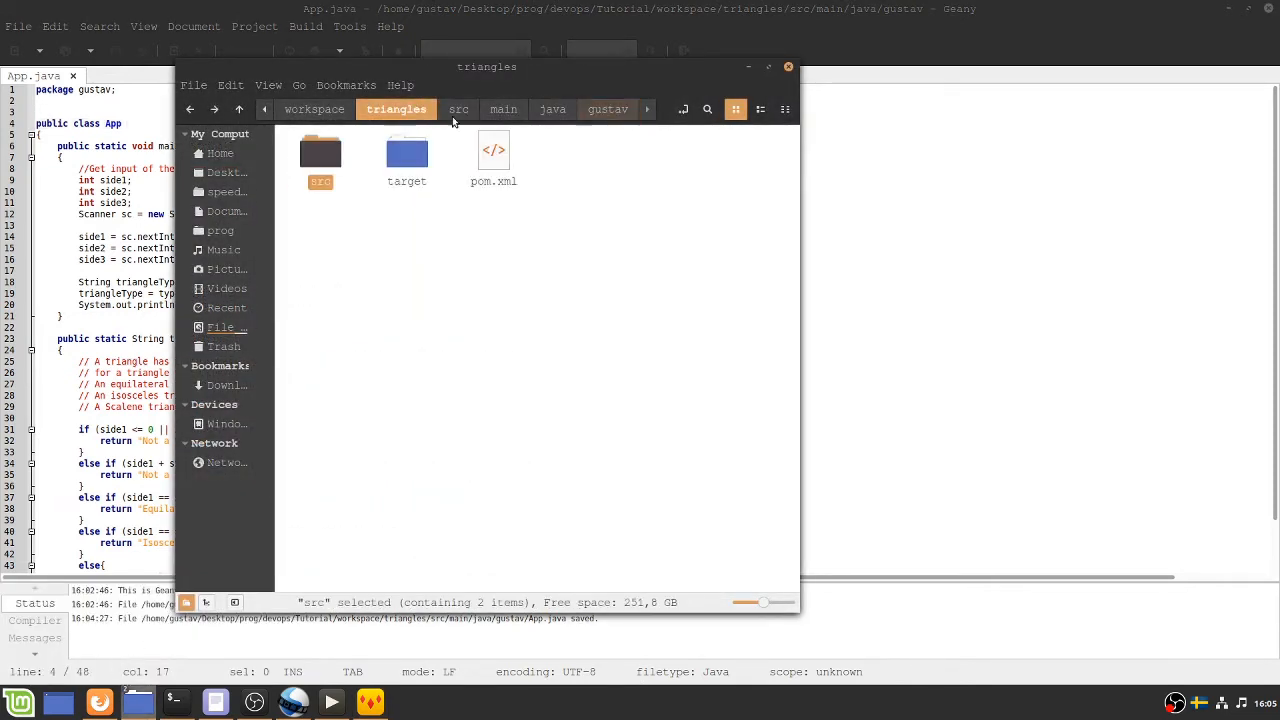
Step: Drill down through the src, main and gustav package folders toward App.java
{"action": "double_click", "coordinate": [320, 155]}
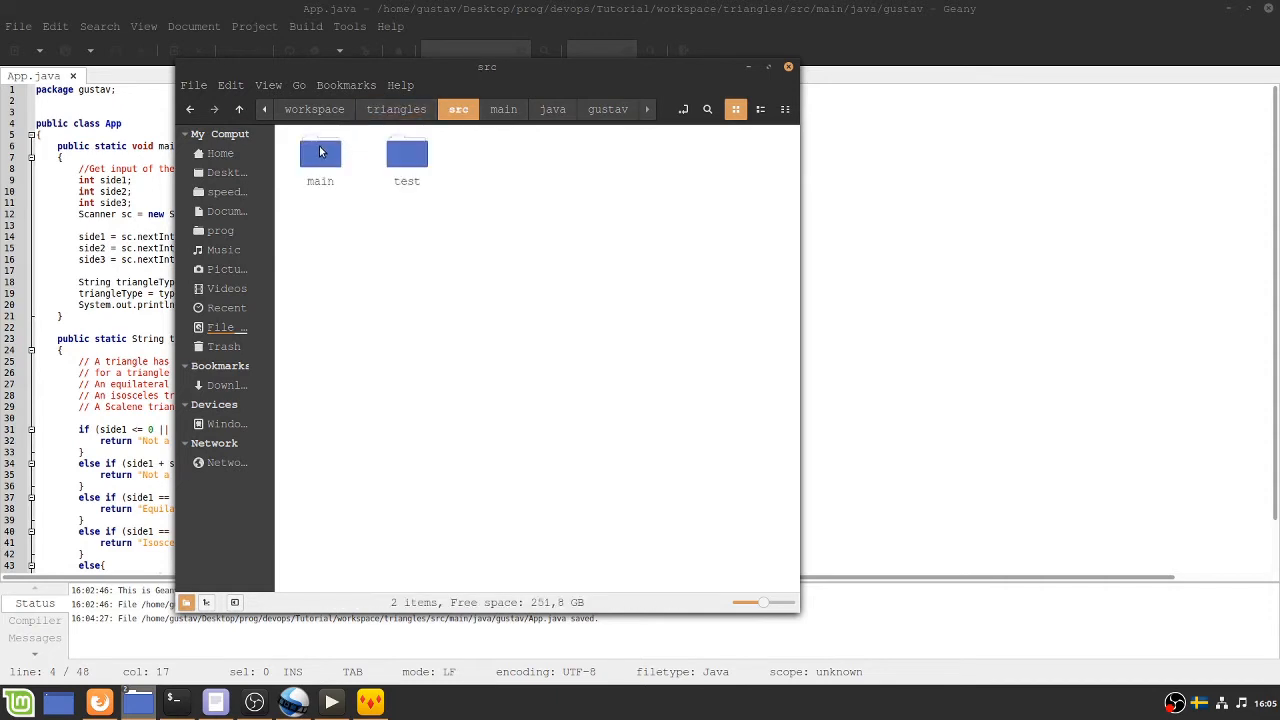
{"action": "double_click", "coordinate": [320, 155]}
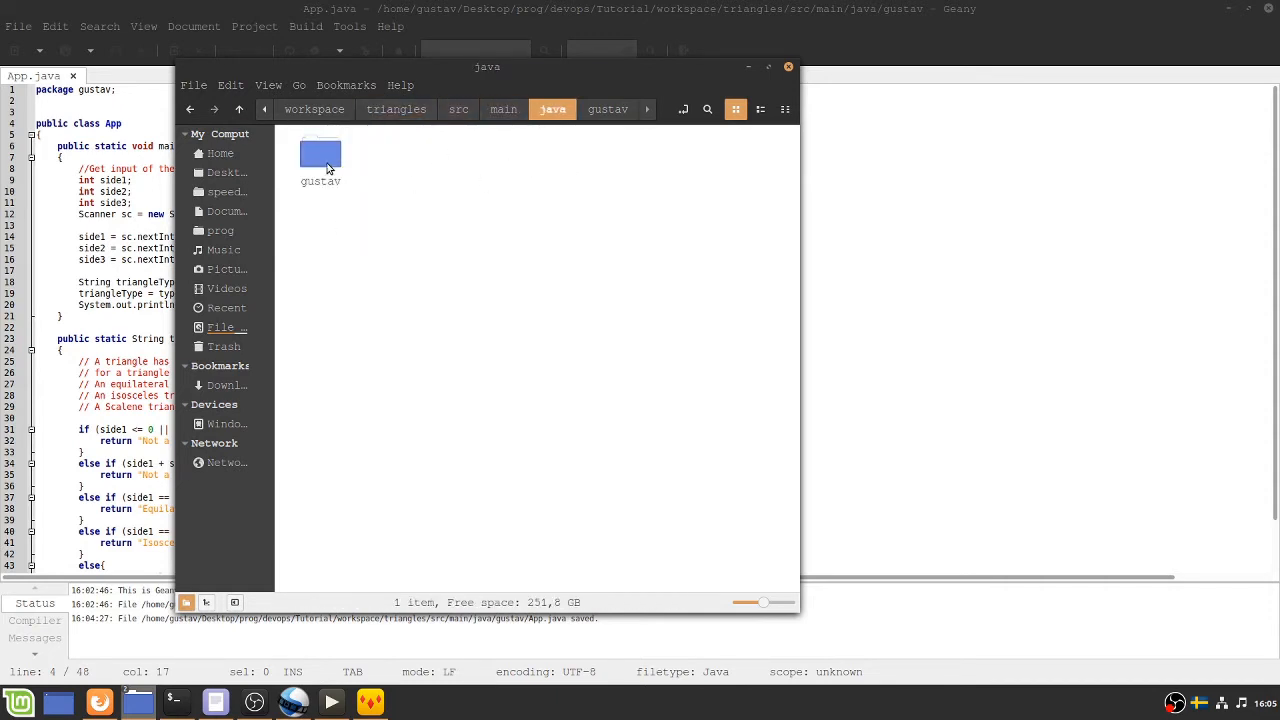
{"action": "double_click", "coordinate": [320, 155]}
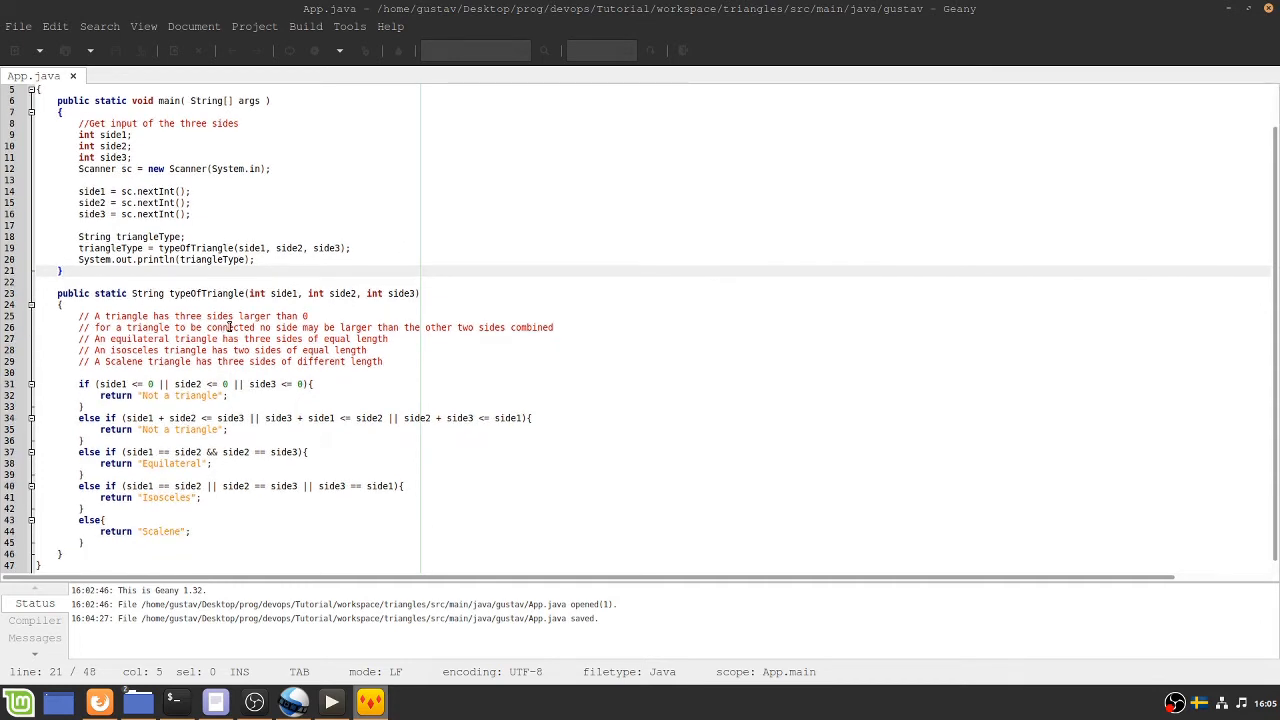
{"action": "mouse_move", "coordinate": [458, 355]}
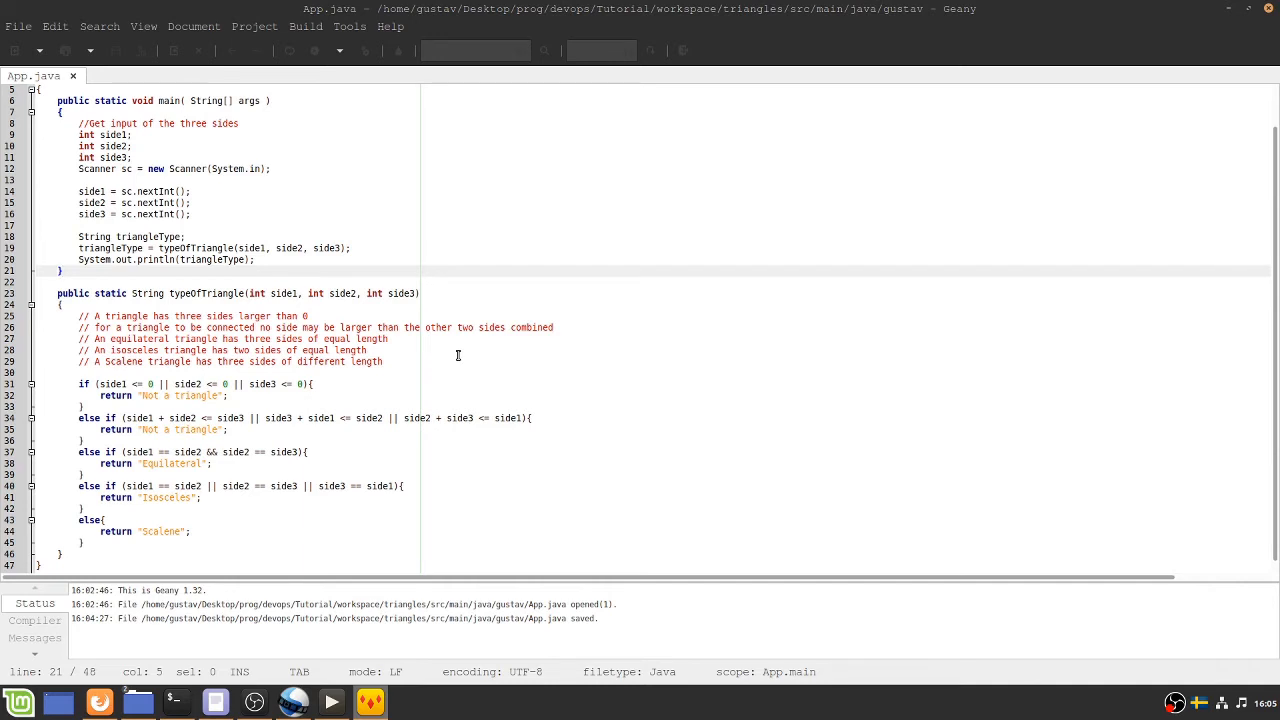
{"action": "left_click", "coordinate": [61, 271]}
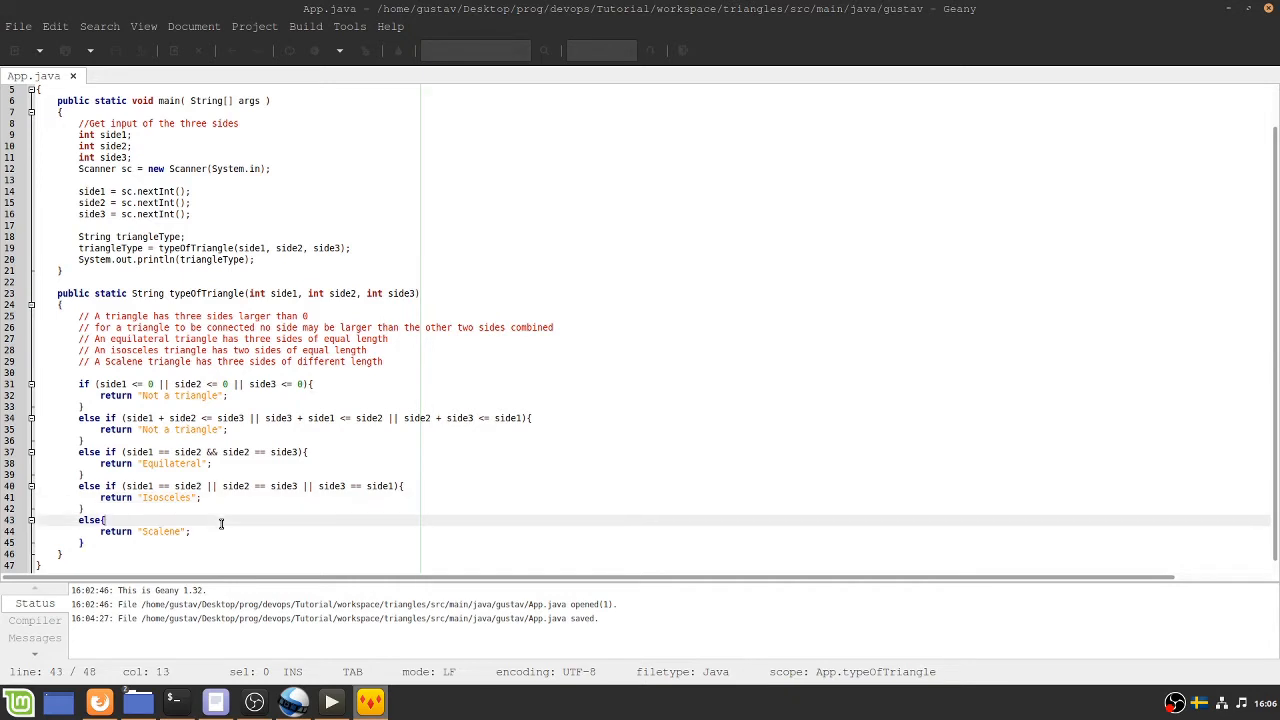
{"action": "left_click", "coordinate": [191, 531]}
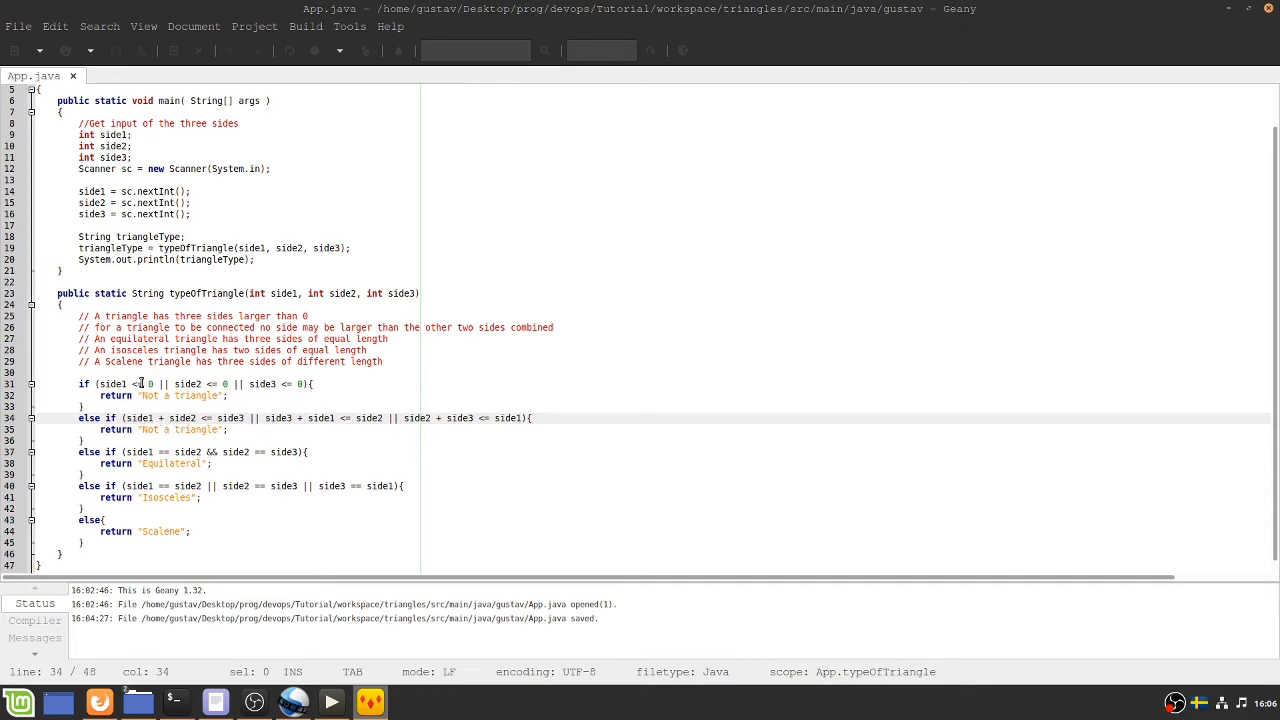
{"action": "left_click", "coordinate": [148, 384]}
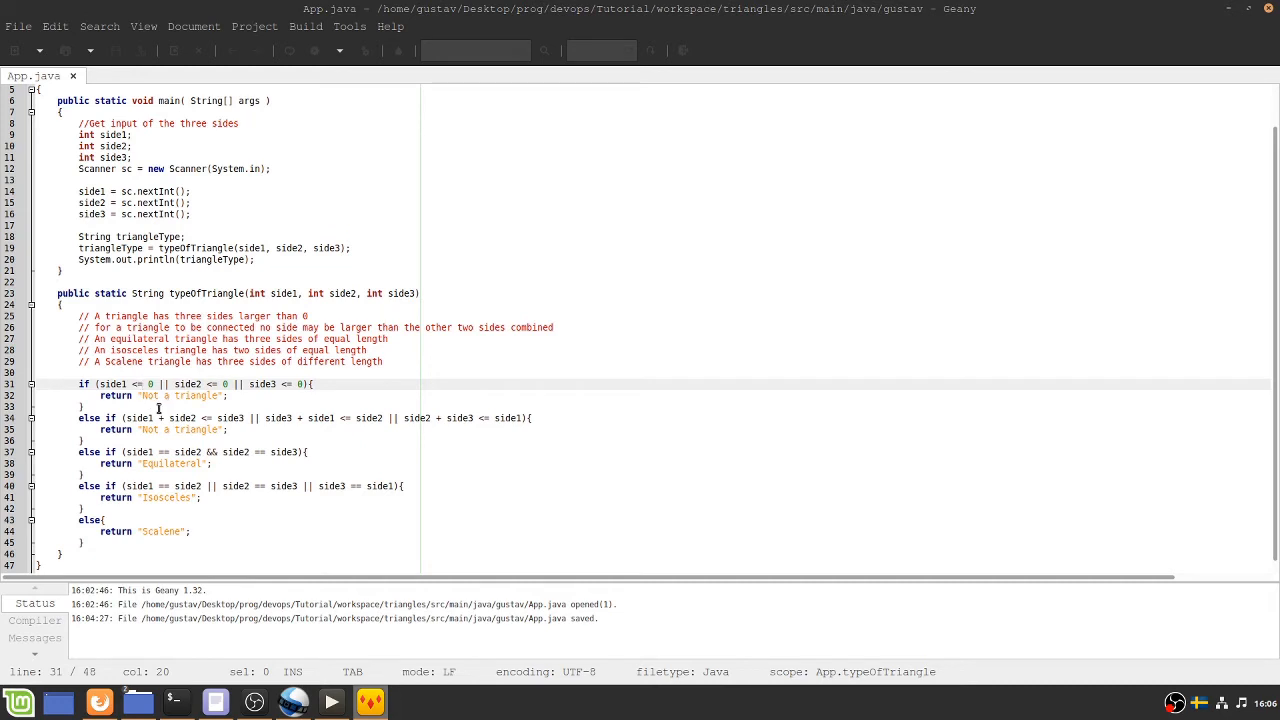
{"action": "mouse_move", "coordinate": [245, 410]}
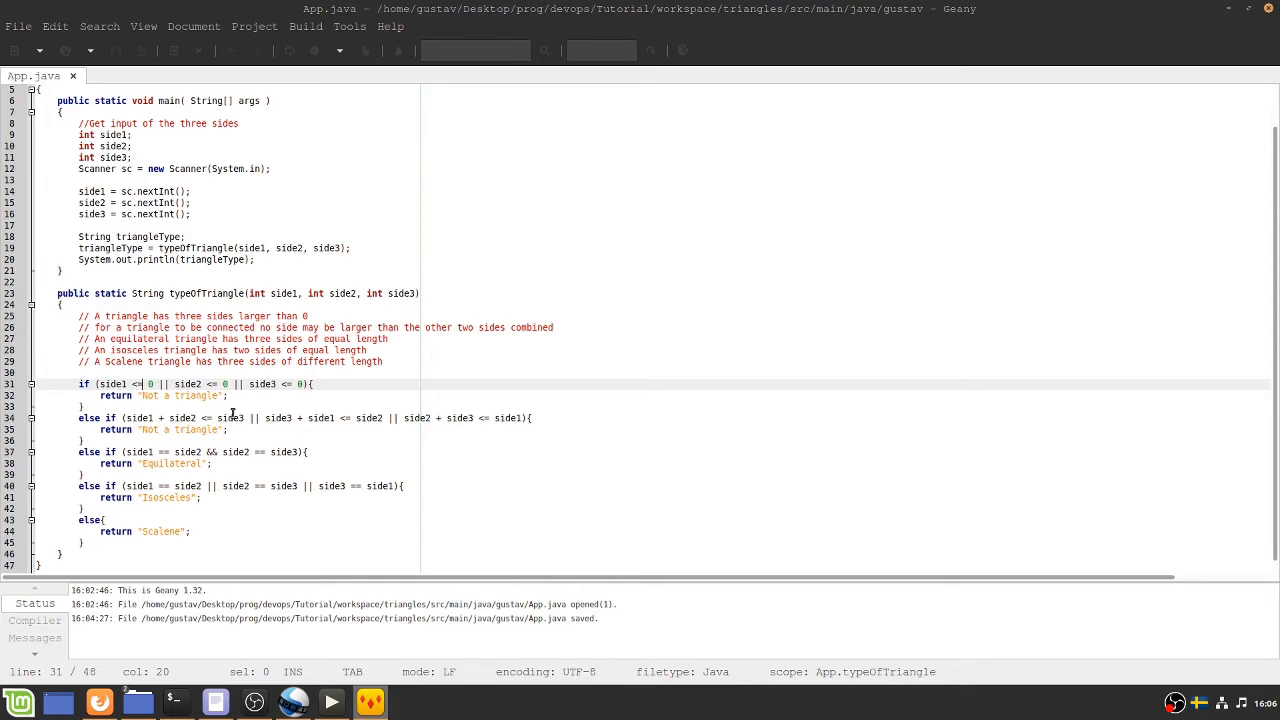
{"action": "left_click", "coordinate": [235, 429]}
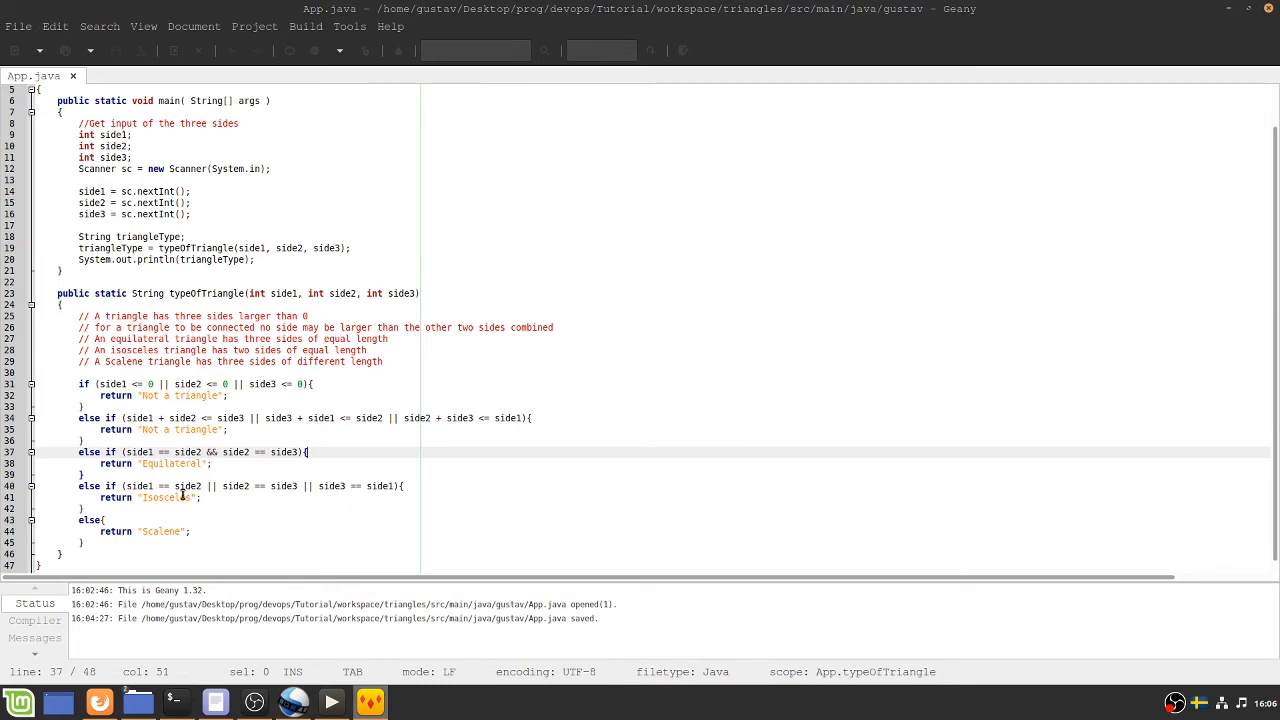
{"action": "left_click", "coordinate": [127, 451]}
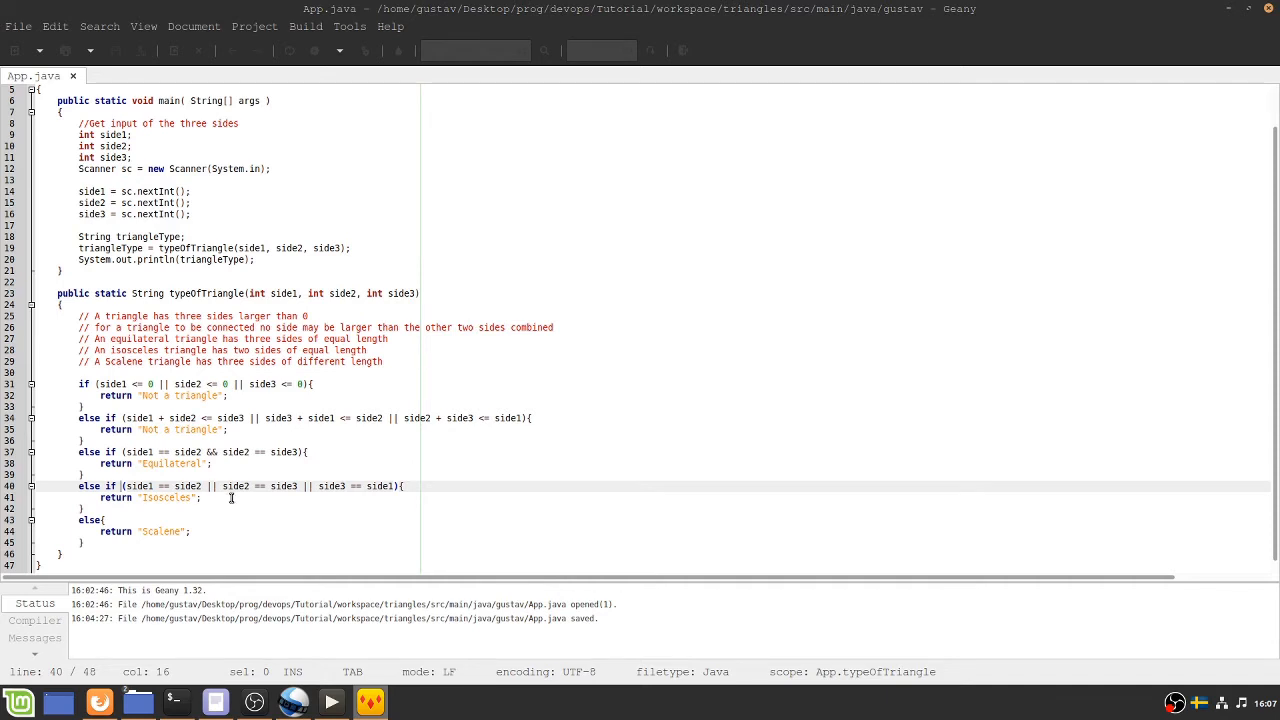
{"action": "left_click", "coordinate": [185, 498]}
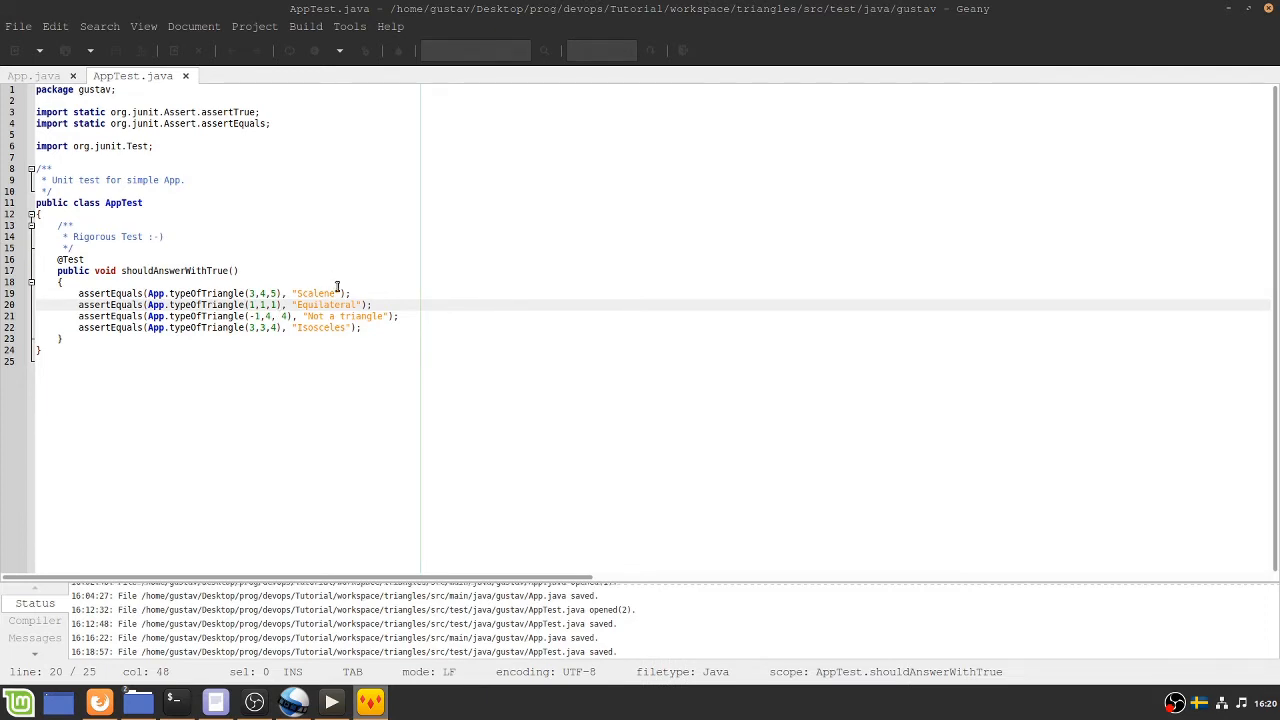
{"action": "mouse_move", "coordinate": [434, 383]}
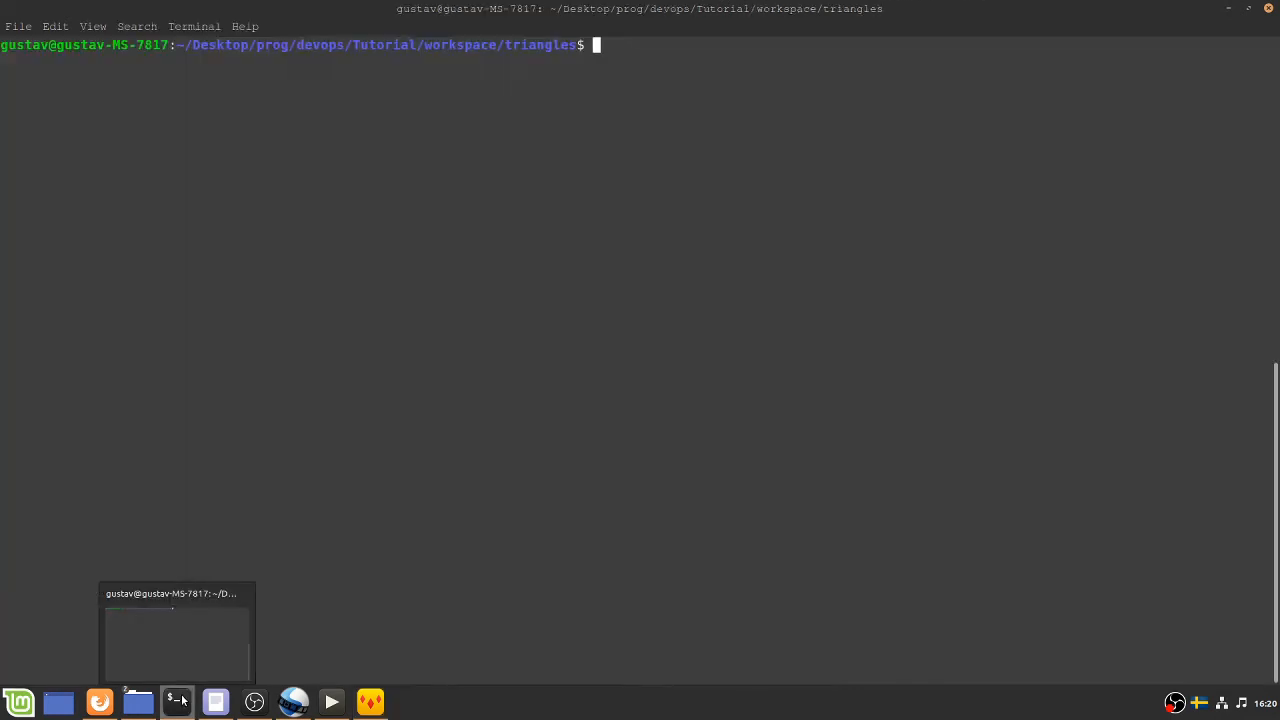
Step: Rebuild with mvn package, clear the screen, then rerun PIT mutationCoverage (18 of 26 killed)
{"action": "type", "text": "mvn package"}
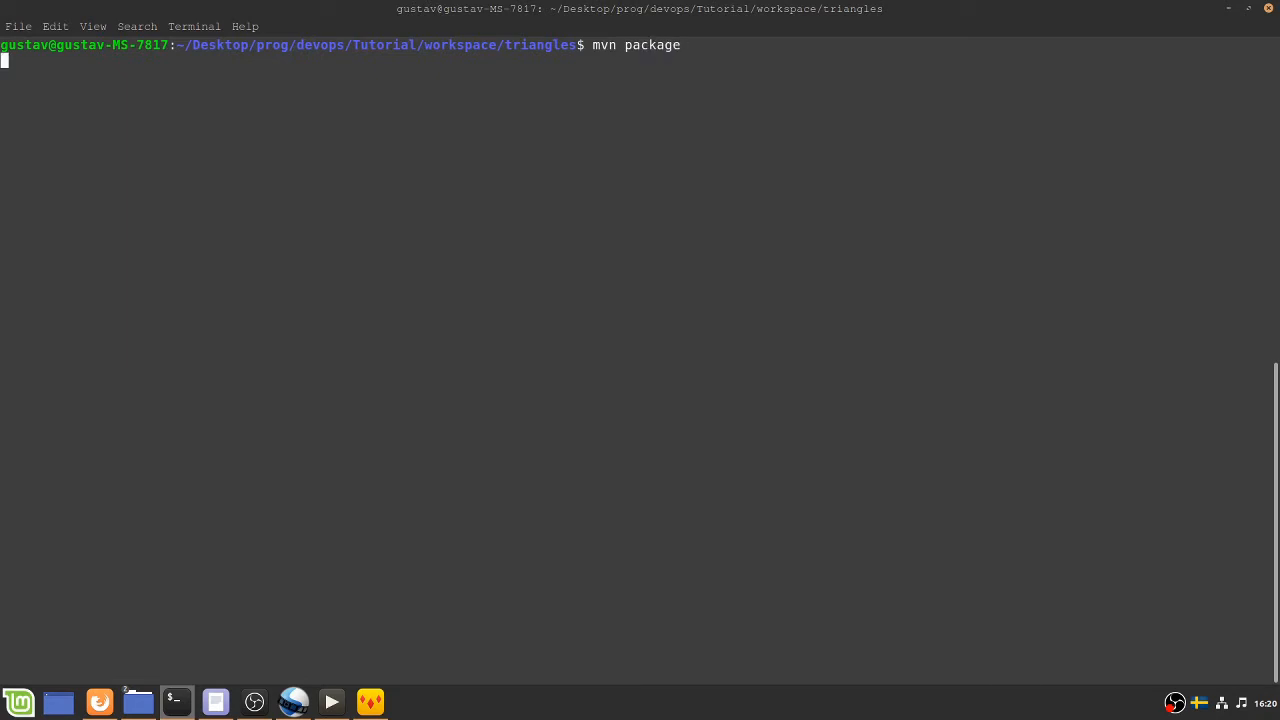
{"action": "key", "text": "Return"}
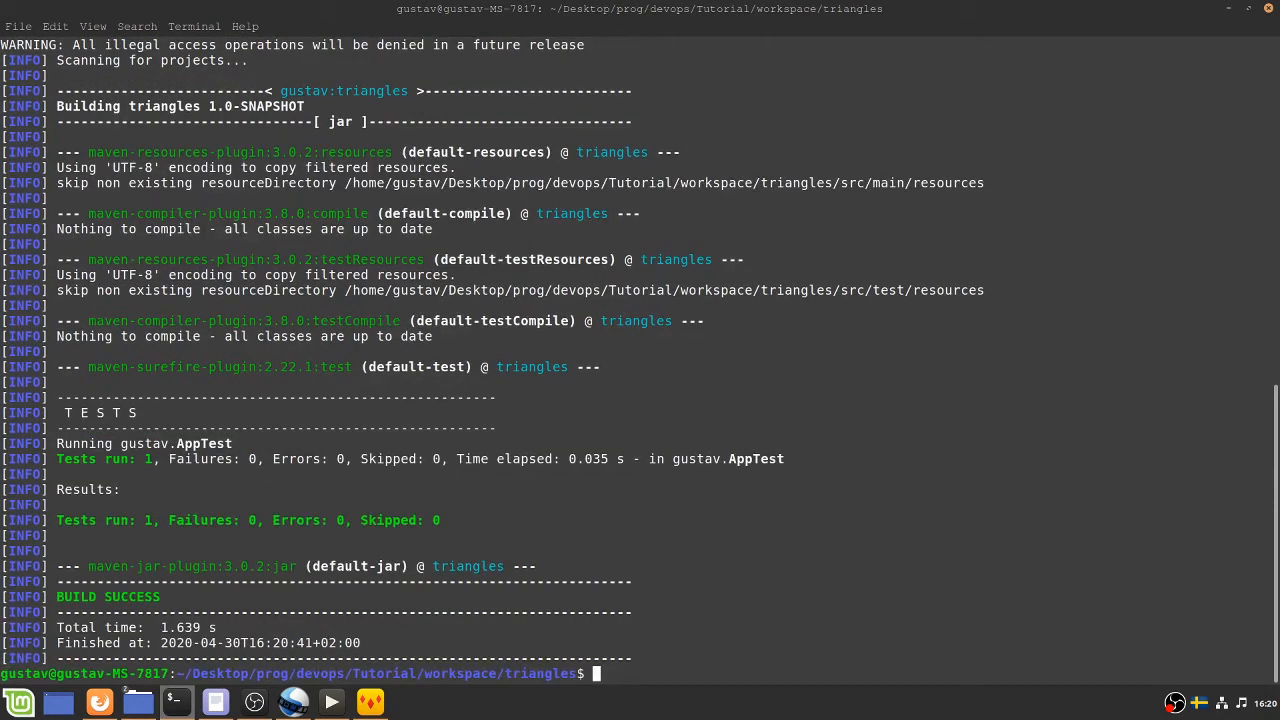
{"action": "type", "text": "clear"}
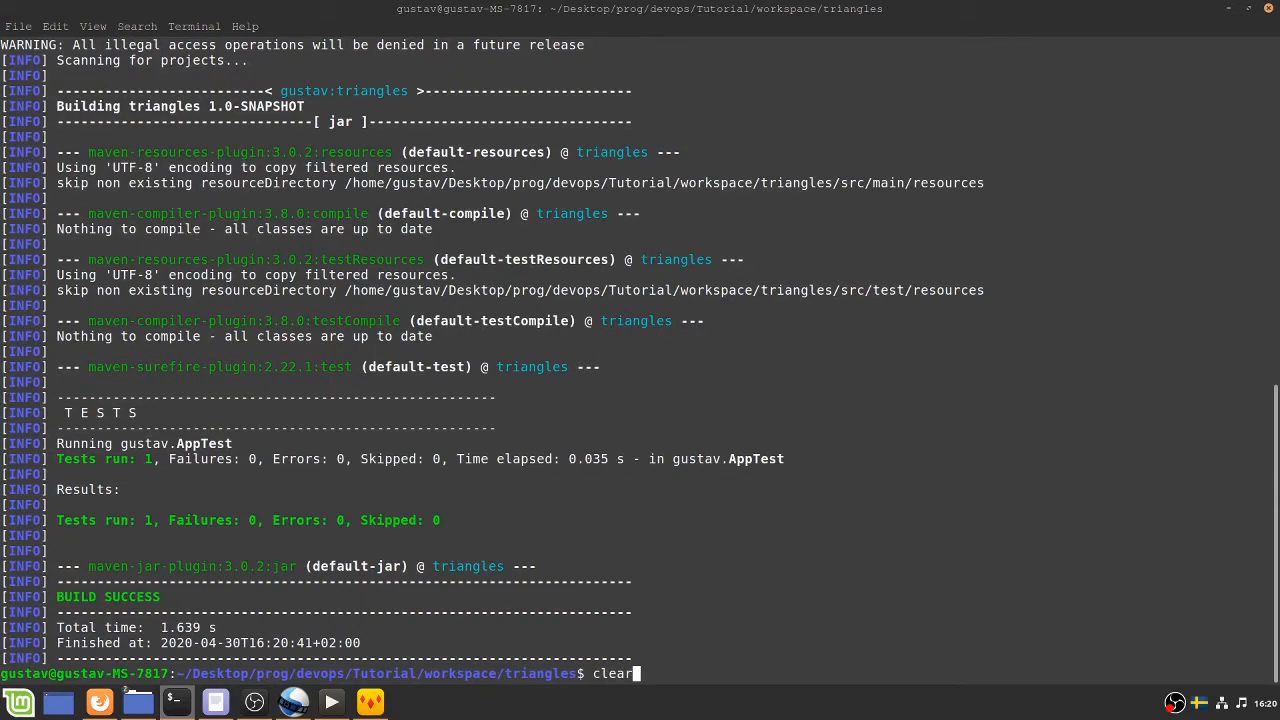
{"action": "type", "text": "mvn org.pitest:pitest-maven:mutationCoverage"}
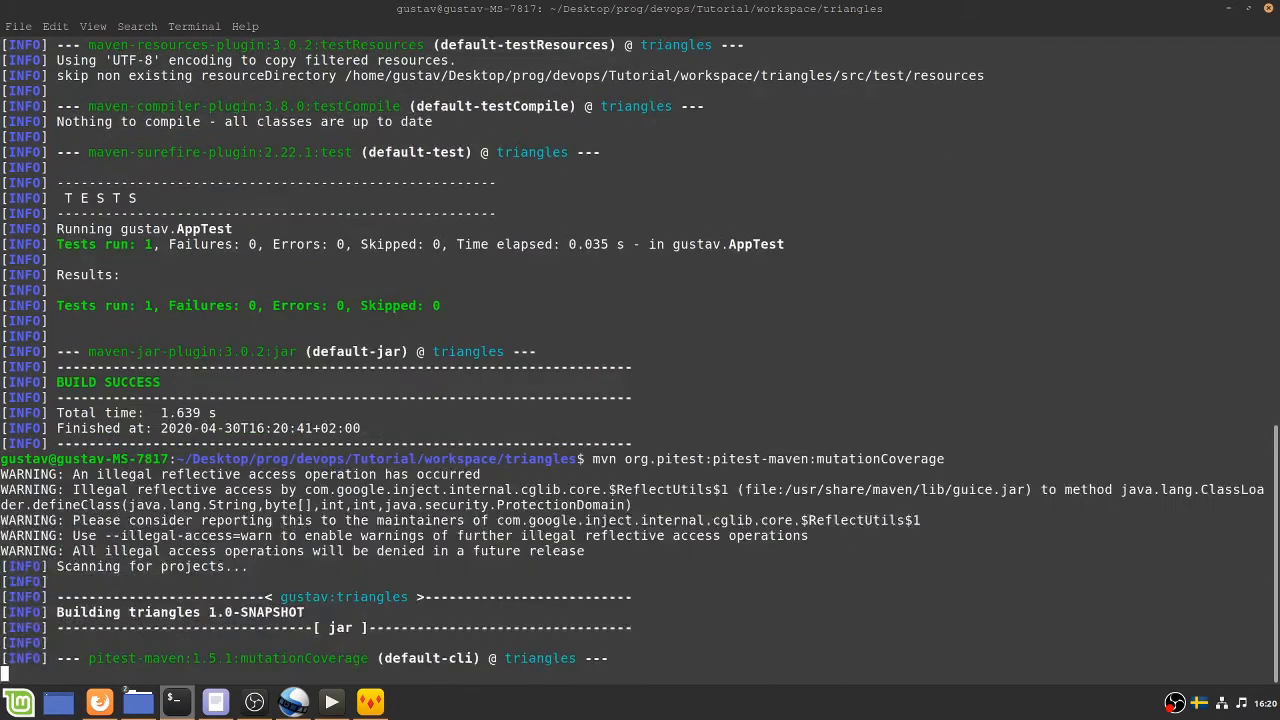
{"action": "scroll", "scroll_direction": "down", "scroll_amount": 3}
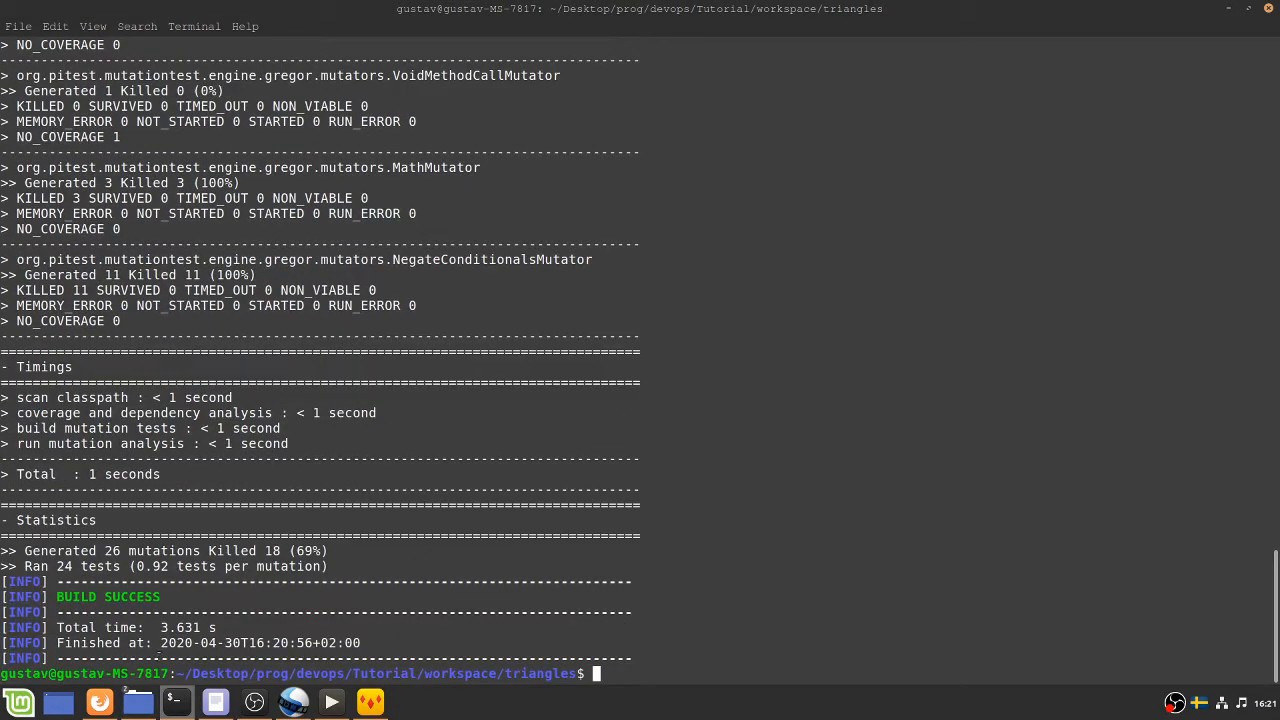
{"action": "left_click", "coordinate": [138, 701]}
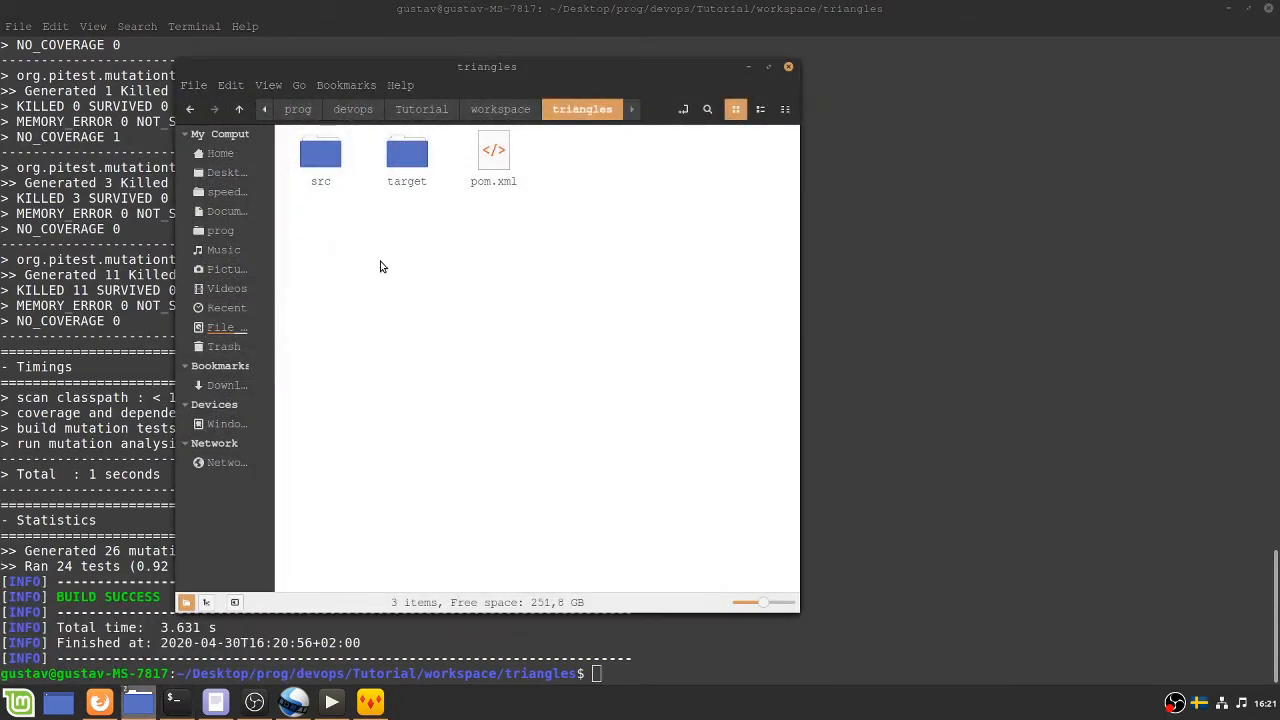
{"action": "double_click", "coordinate": [406, 160]}
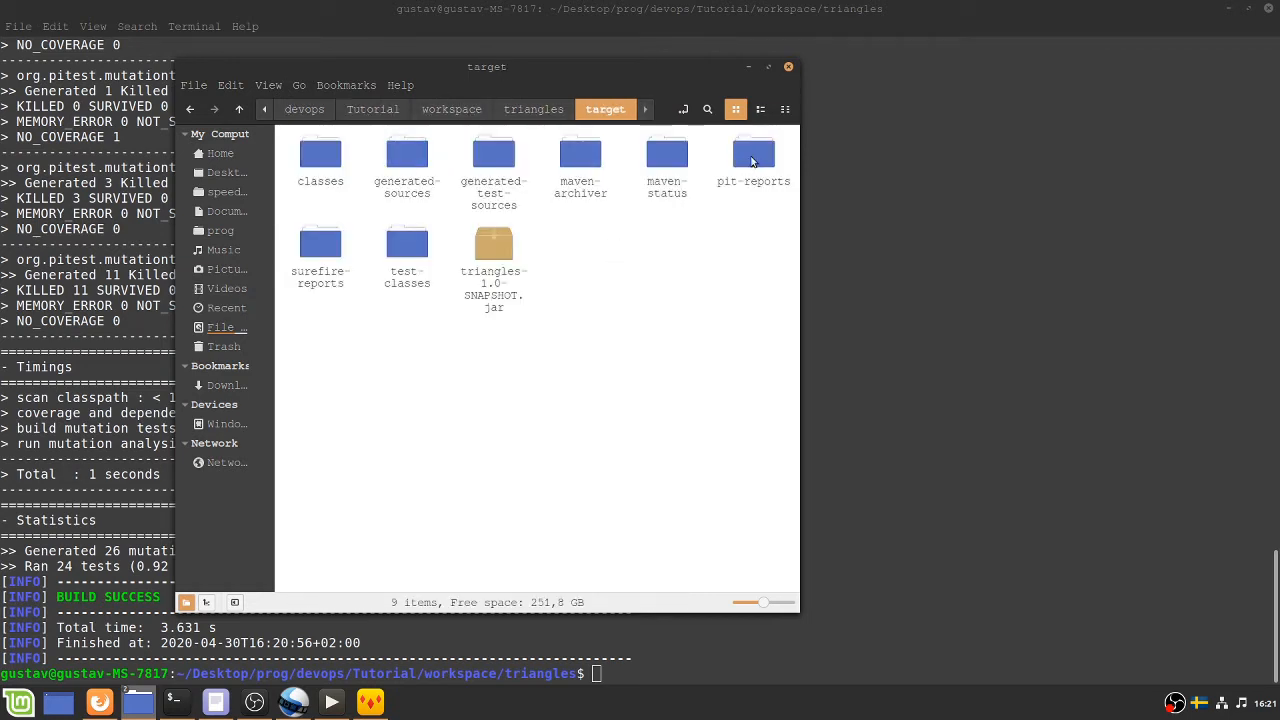
{"action": "double_click", "coordinate": [753, 155]}
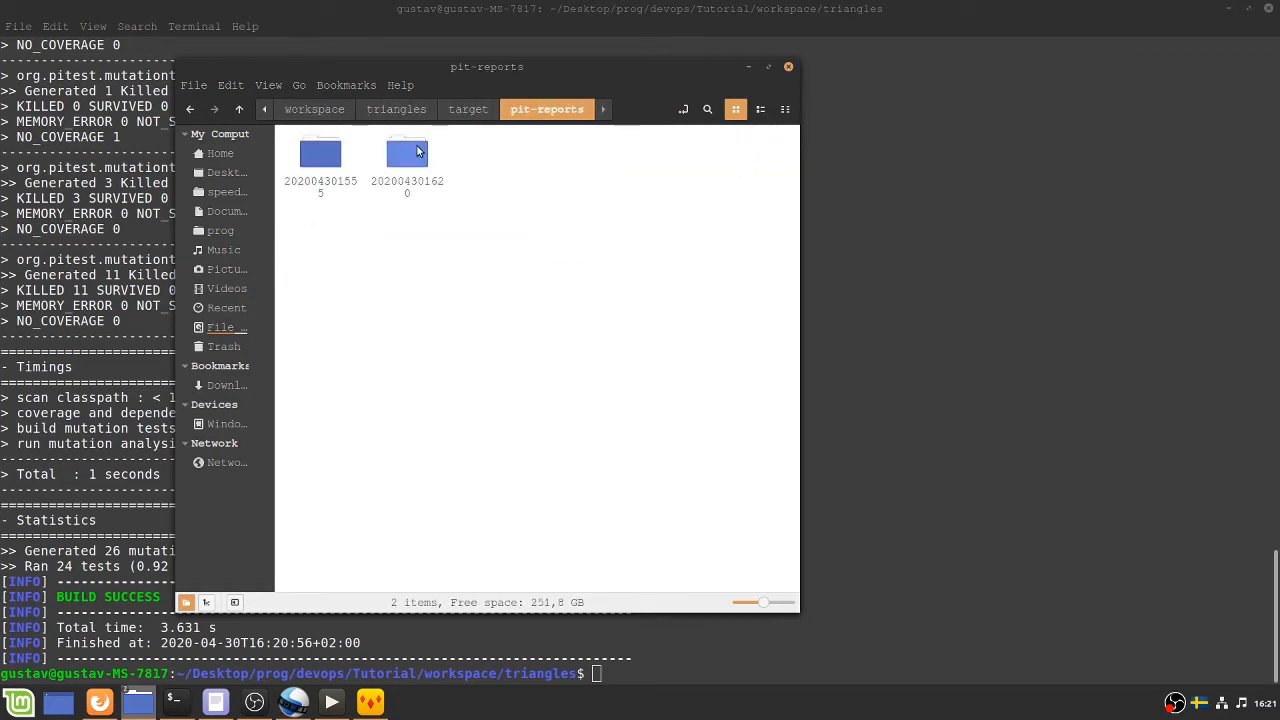
{"action": "double_click", "coordinate": [407, 153]}
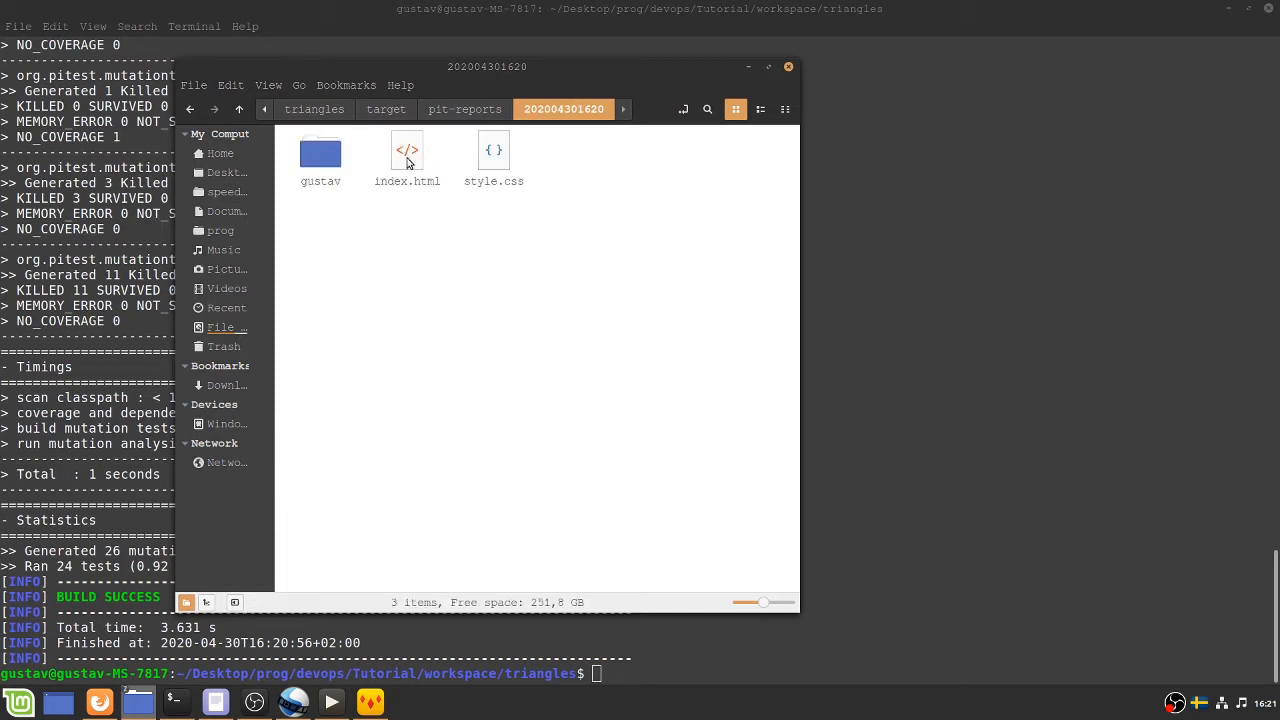
{"action": "right_click", "coordinate": [407, 155]}
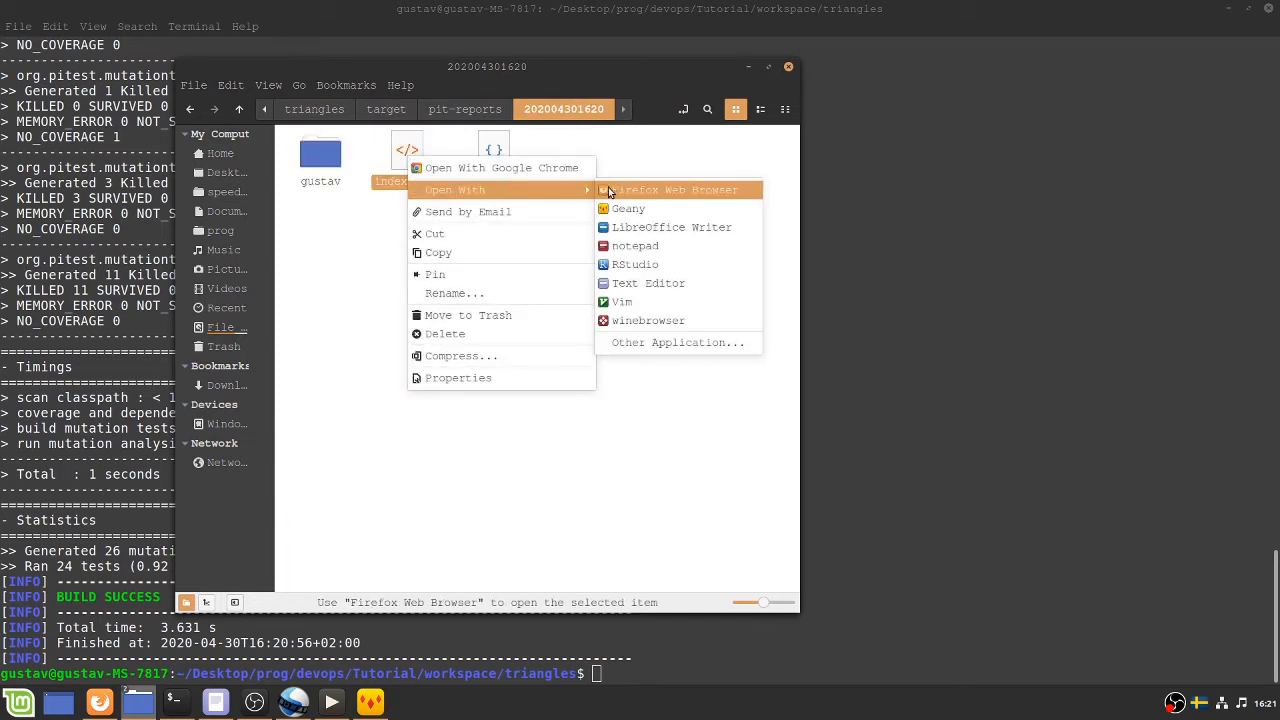
{"action": "left_click", "coordinate": [676, 190]}
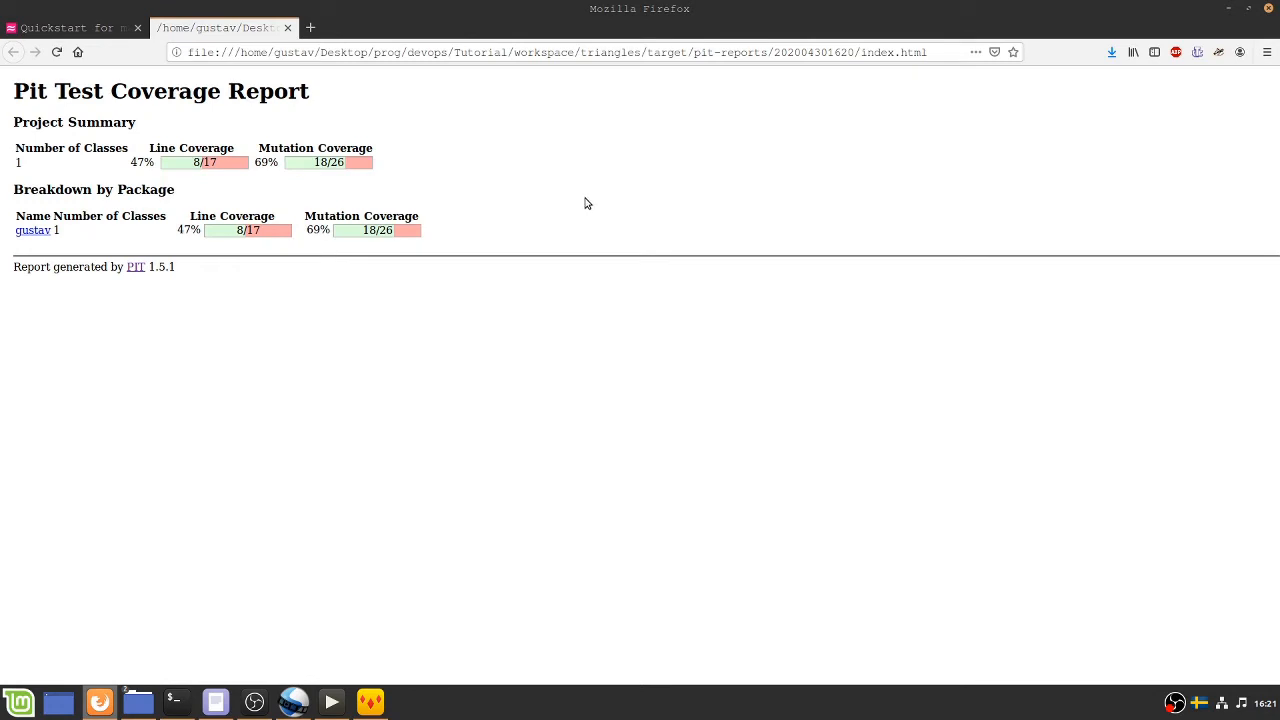
{"action": "mouse_move", "coordinate": [235, 200]}
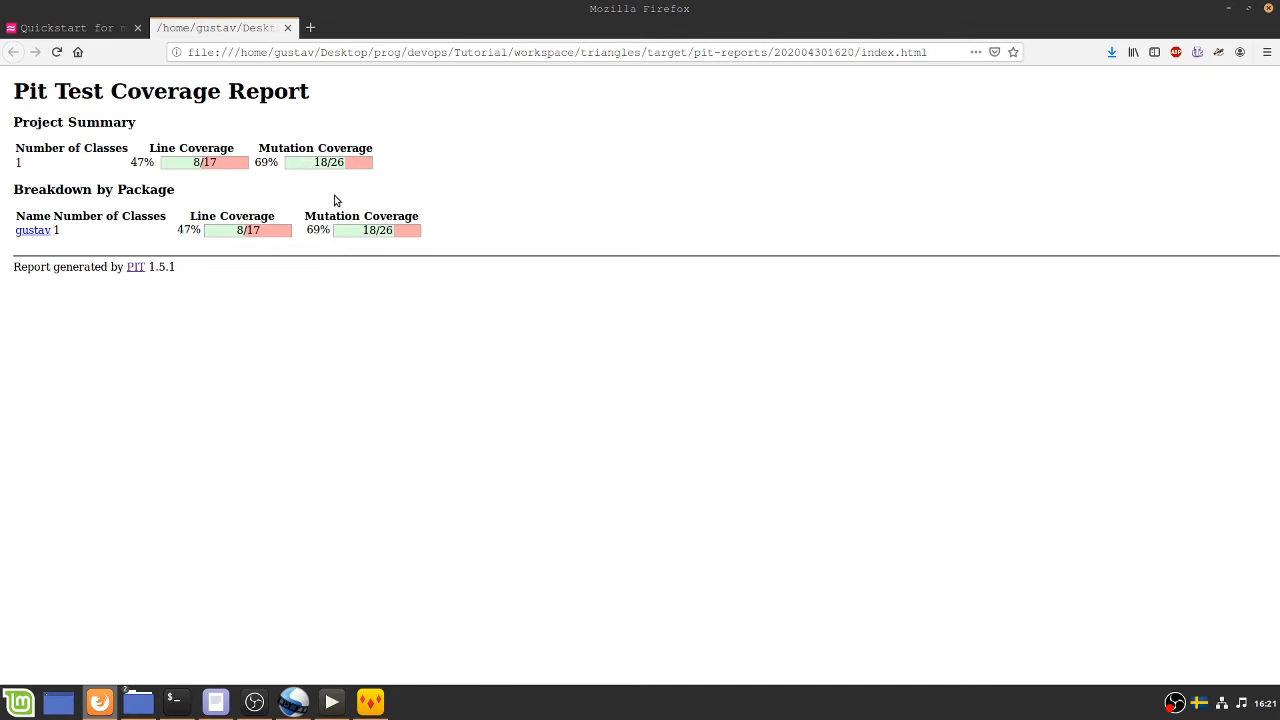
{"action": "mouse_move", "coordinate": [55, 211]}
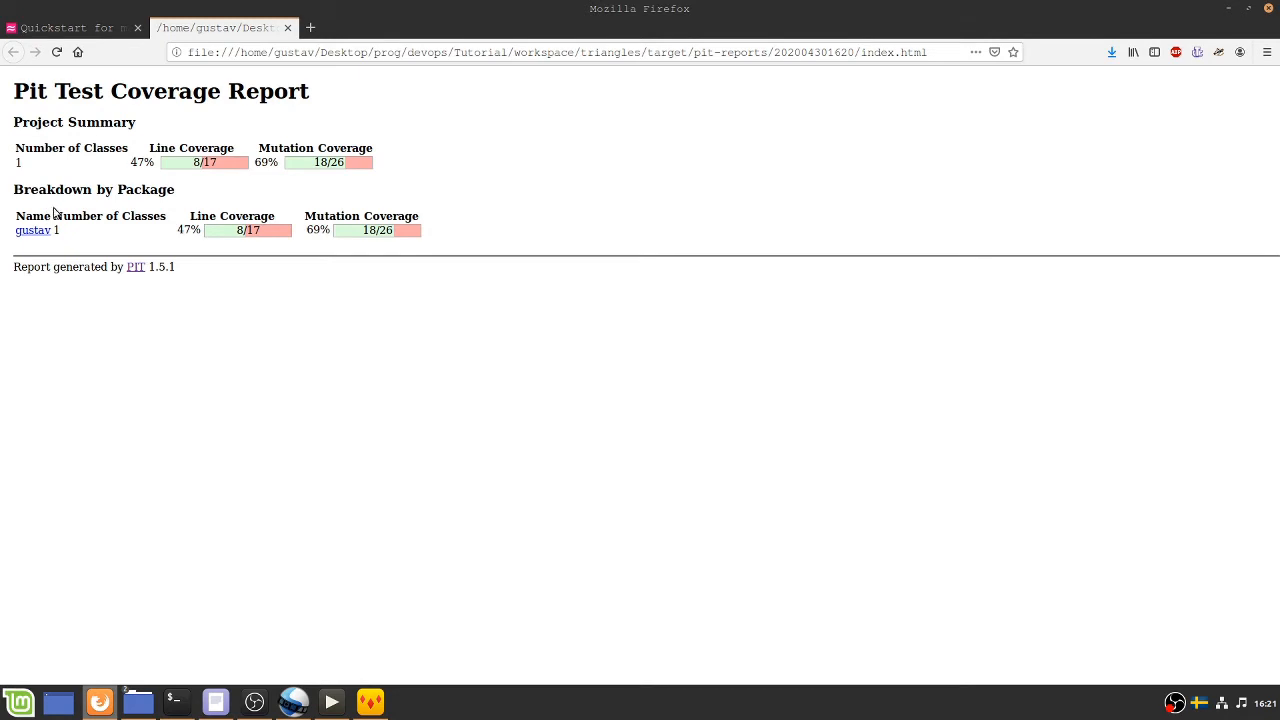
Step: Open the gustav package's App.java report and review line coverage and line 32's mutations
{"action": "left_click", "coordinate": [32, 230]}
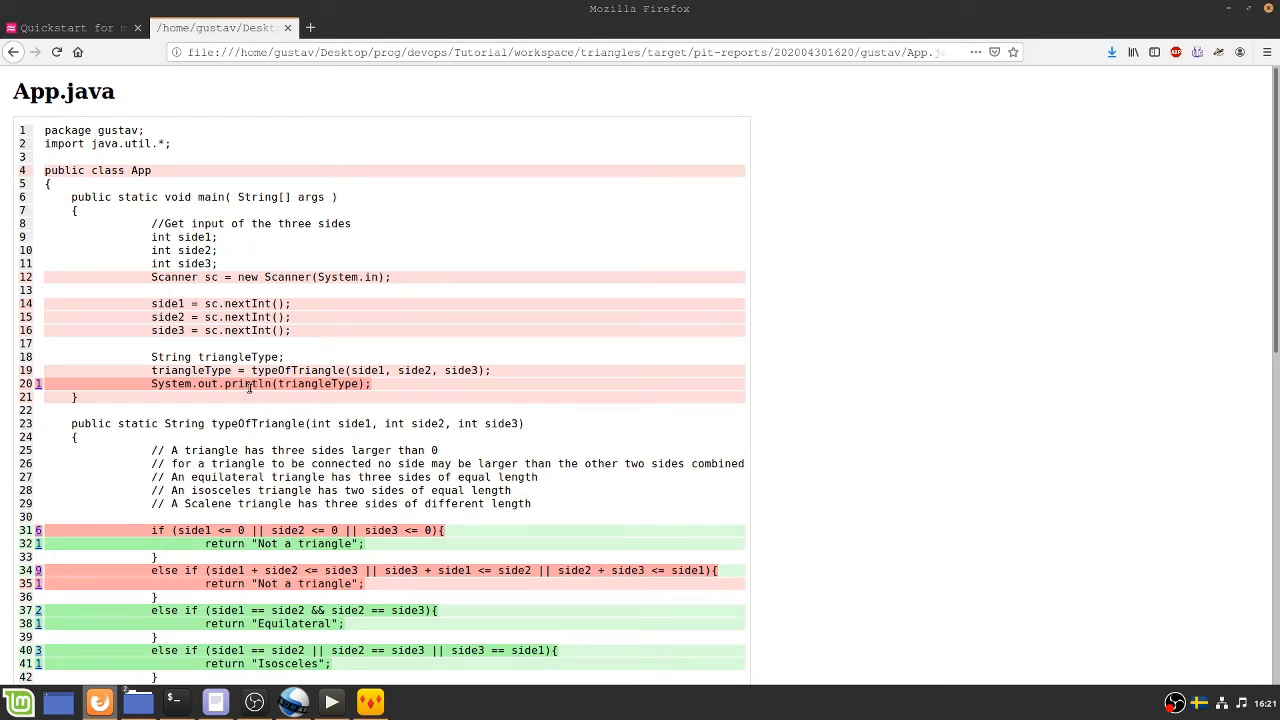
{"action": "mouse_move", "coordinate": [247, 396]}
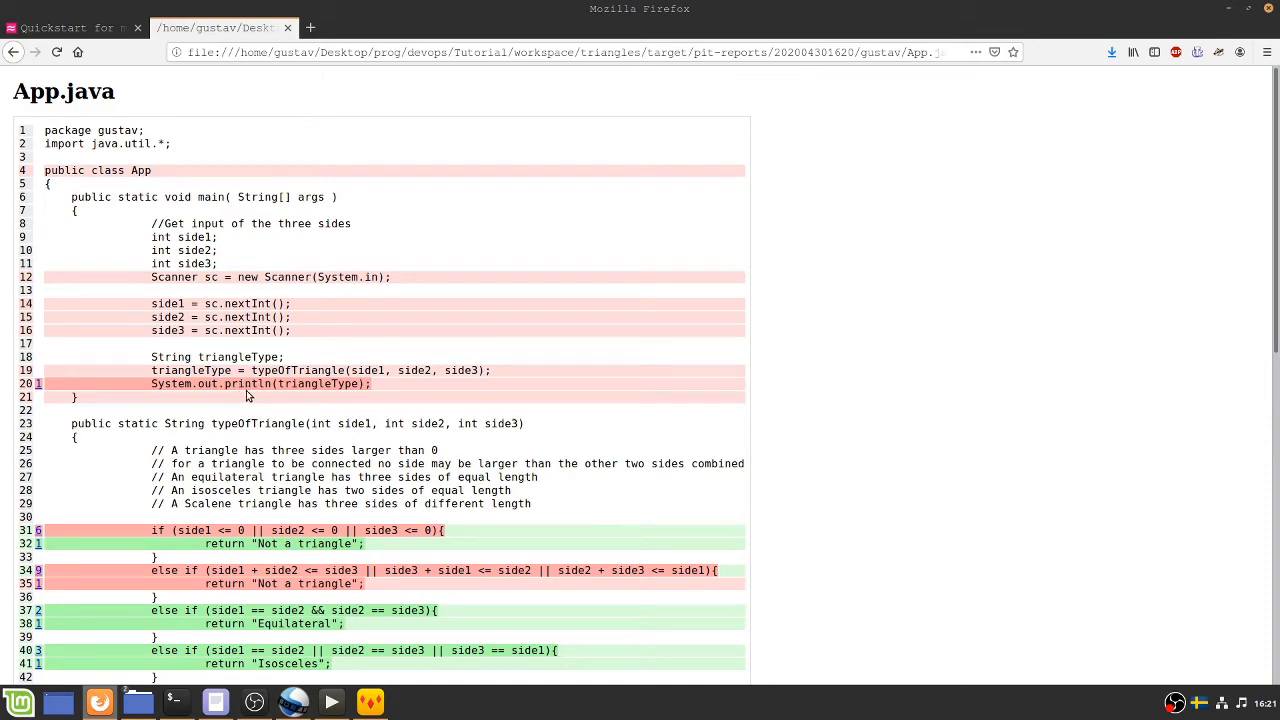
{"action": "scroll", "scroll_direction": "down", "scroll_amount": 3}
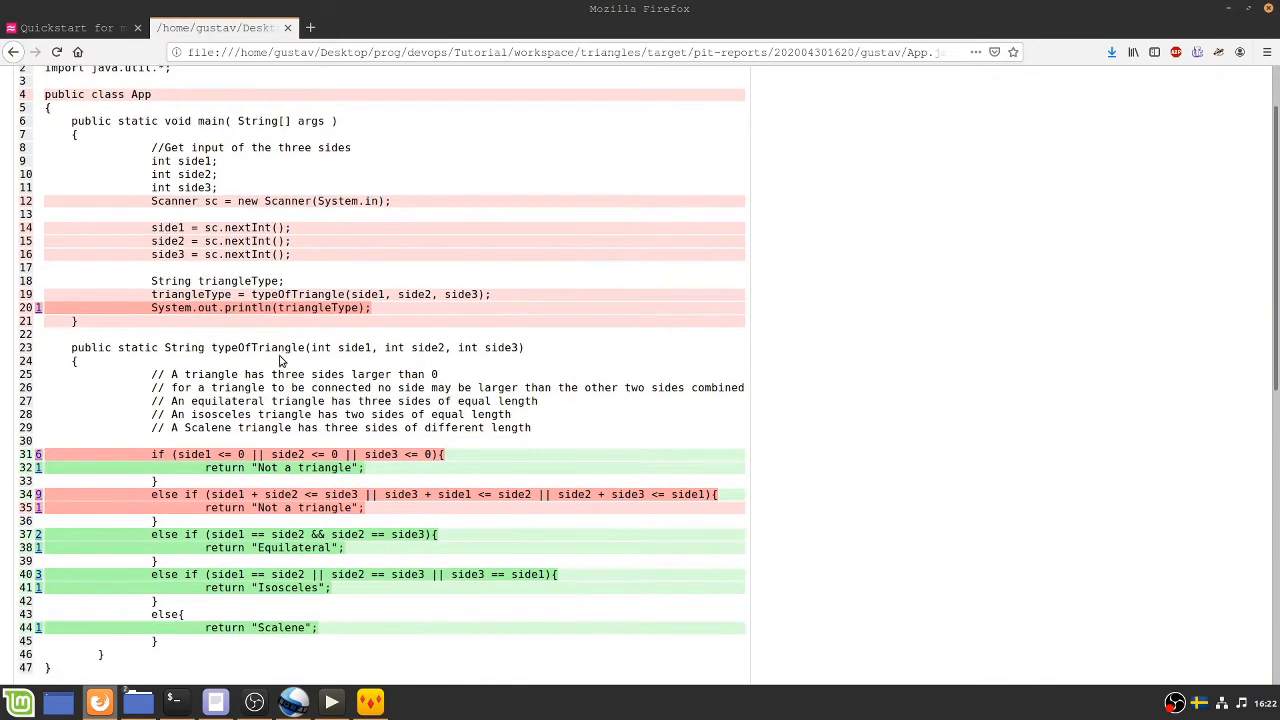
{"action": "scroll", "scroll_direction": "down", "scroll_amount": 3}
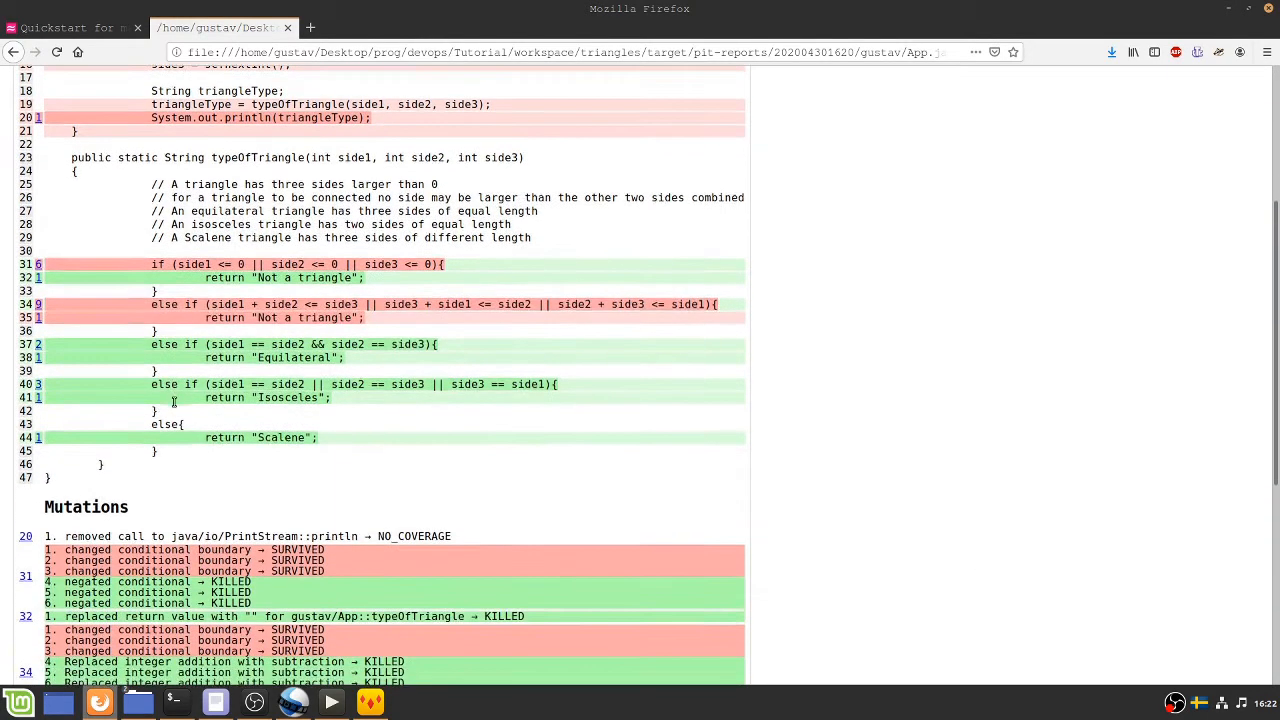
{"action": "scroll", "scroll_direction": "down", "scroll_amount": 3}
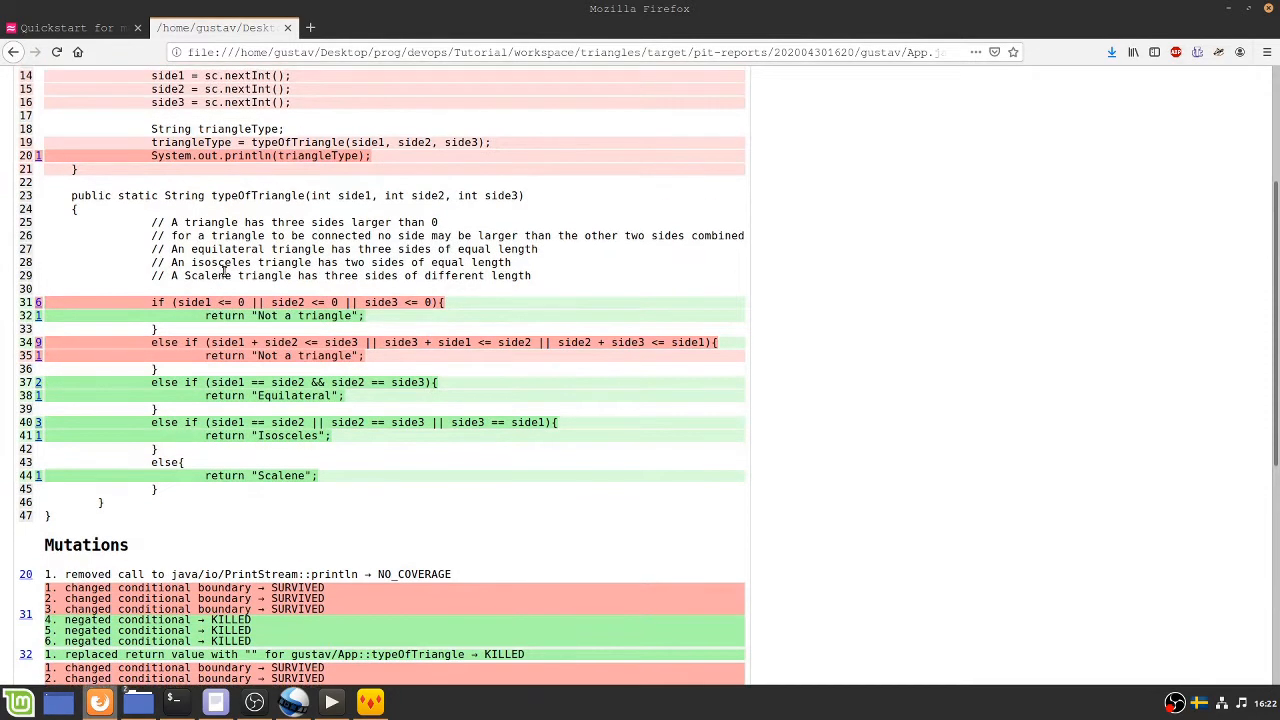
{"action": "mouse_move", "coordinate": [182, 332]}
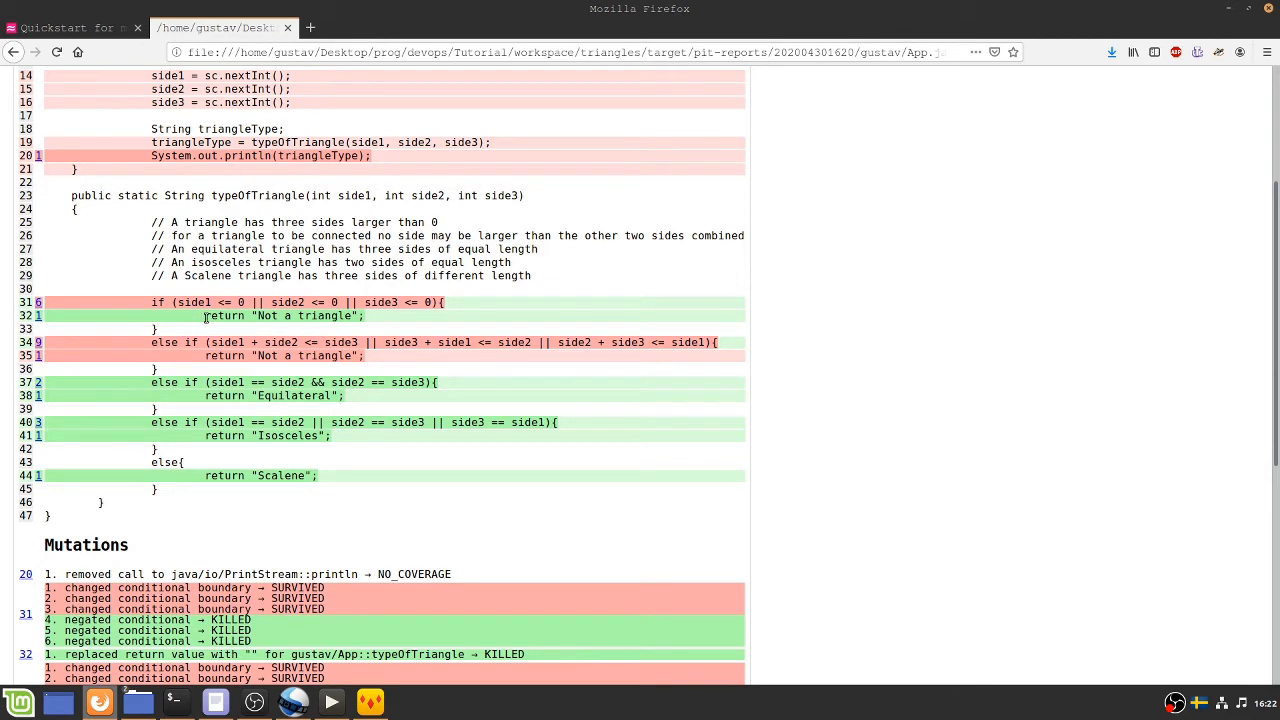
{"action": "double_click", "coordinate": [224, 316]}
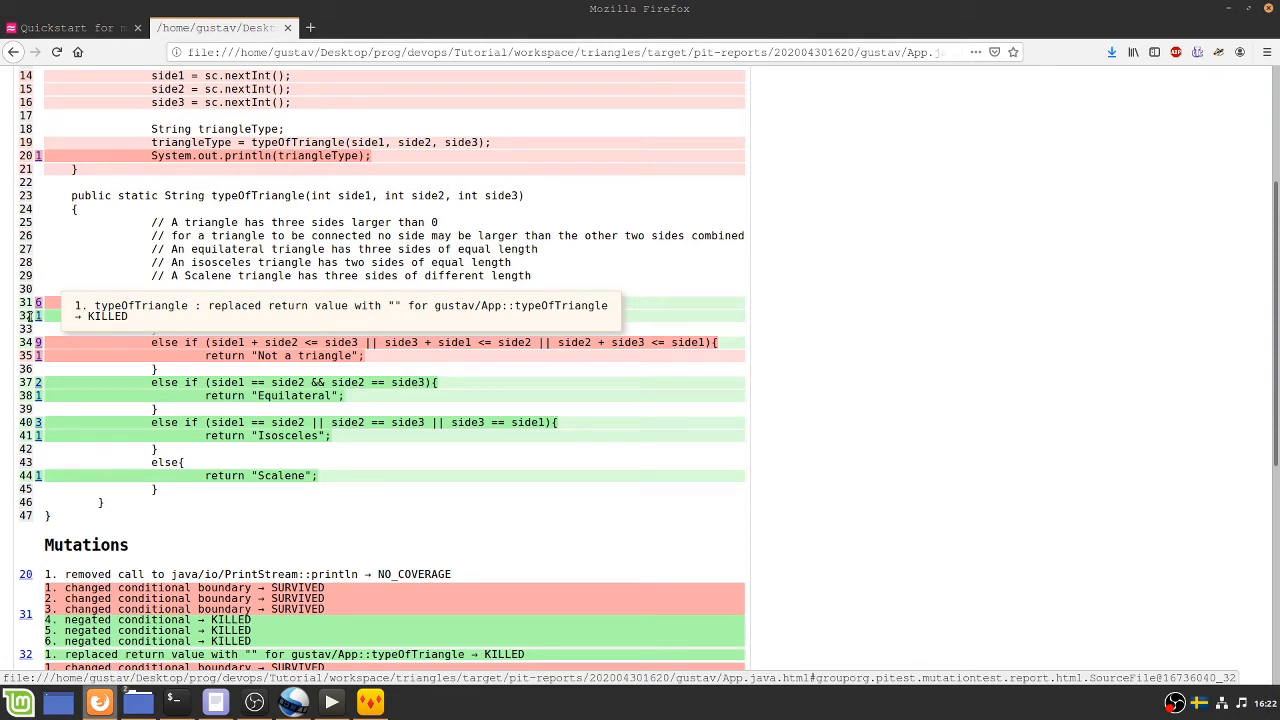
{"action": "mouse_move", "coordinate": [72, 320]}
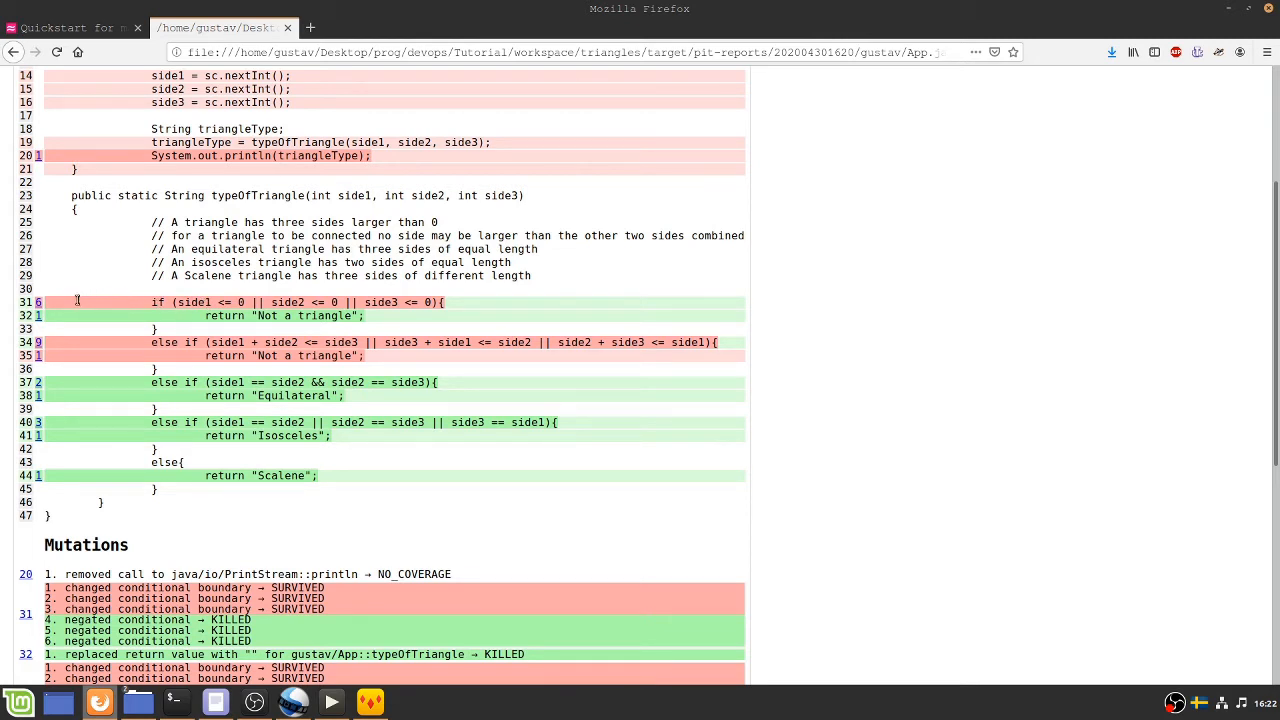
{"action": "mouse_move", "coordinate": [40, 303]}
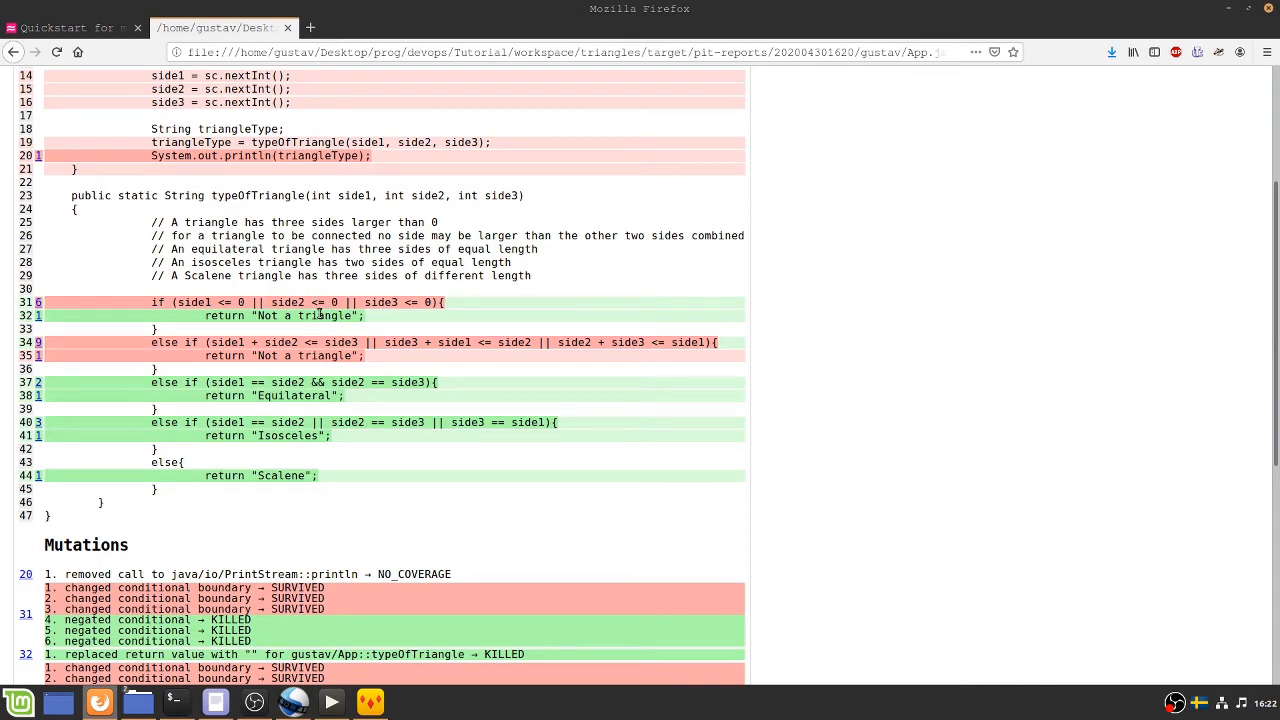
{"action": "scroll", "scroll_direction": "down", "scroll_amount": 3}
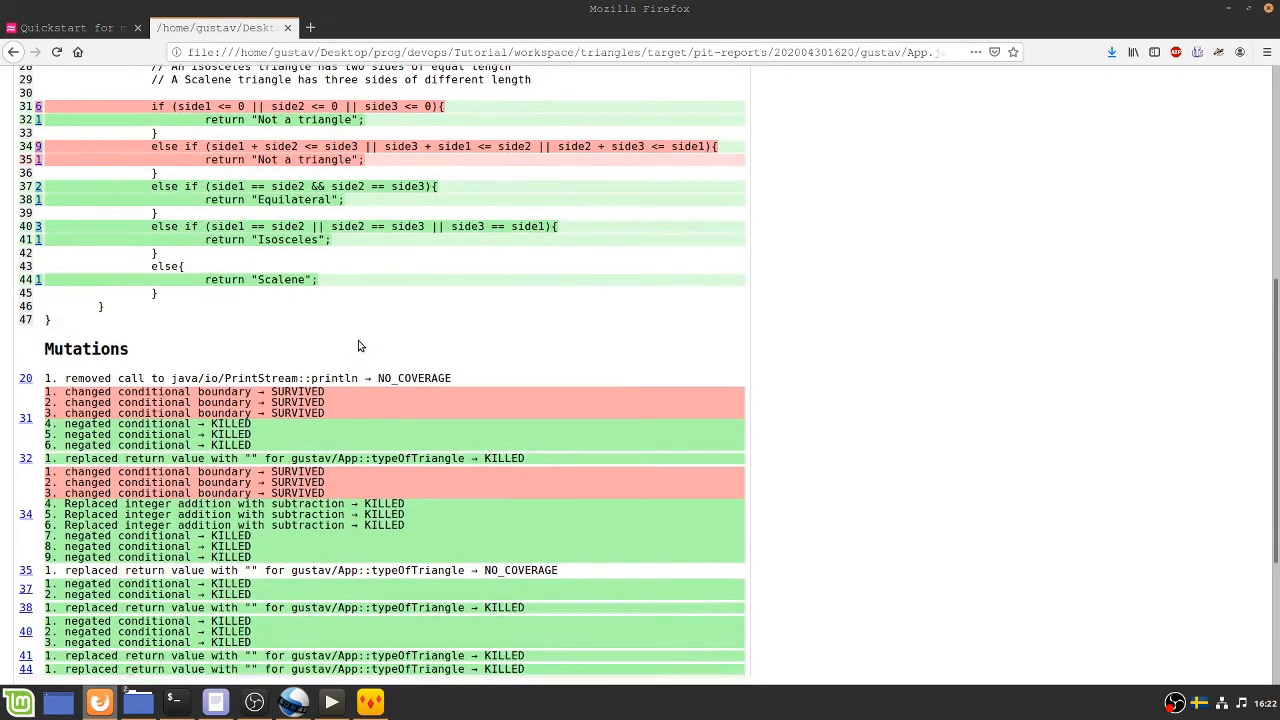
{"action": "scroll", "scroll_direction": "down", "scroll_amount": 3}
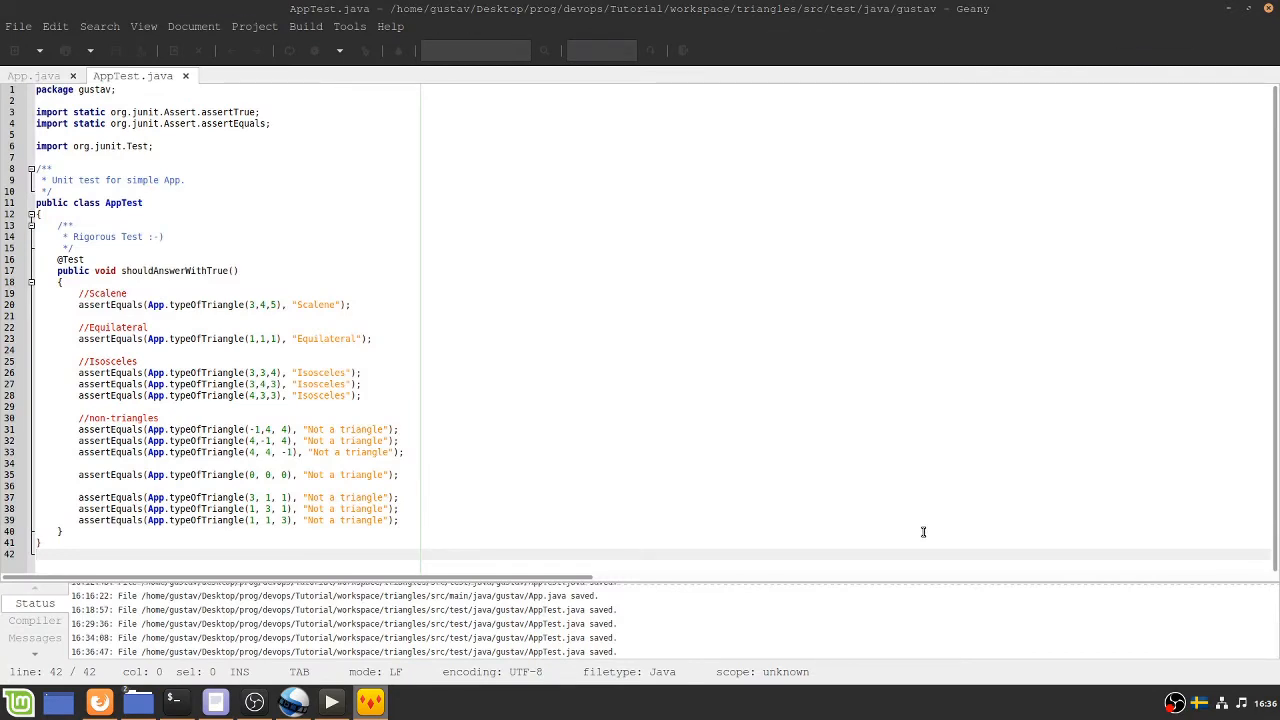
{"action": "mouse_move", "coordinate": [123, 359]}
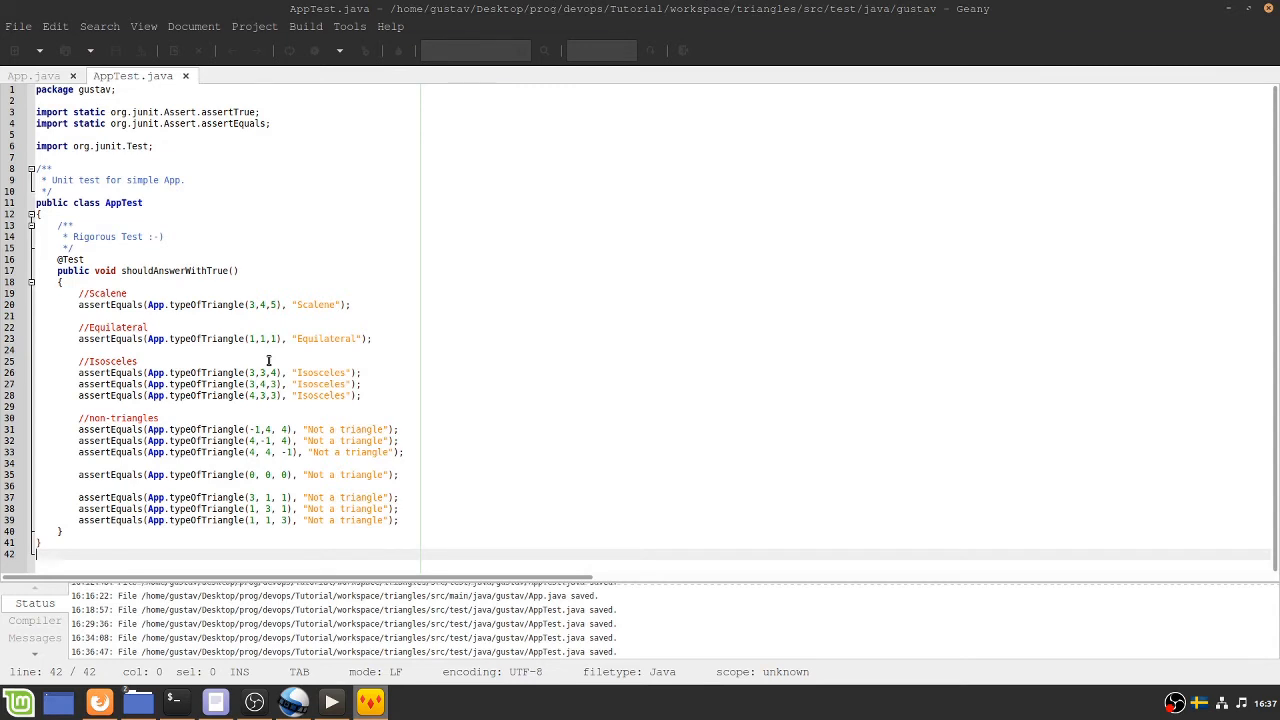
{"action": "mouse_move", "coordinate": [277, 372]}
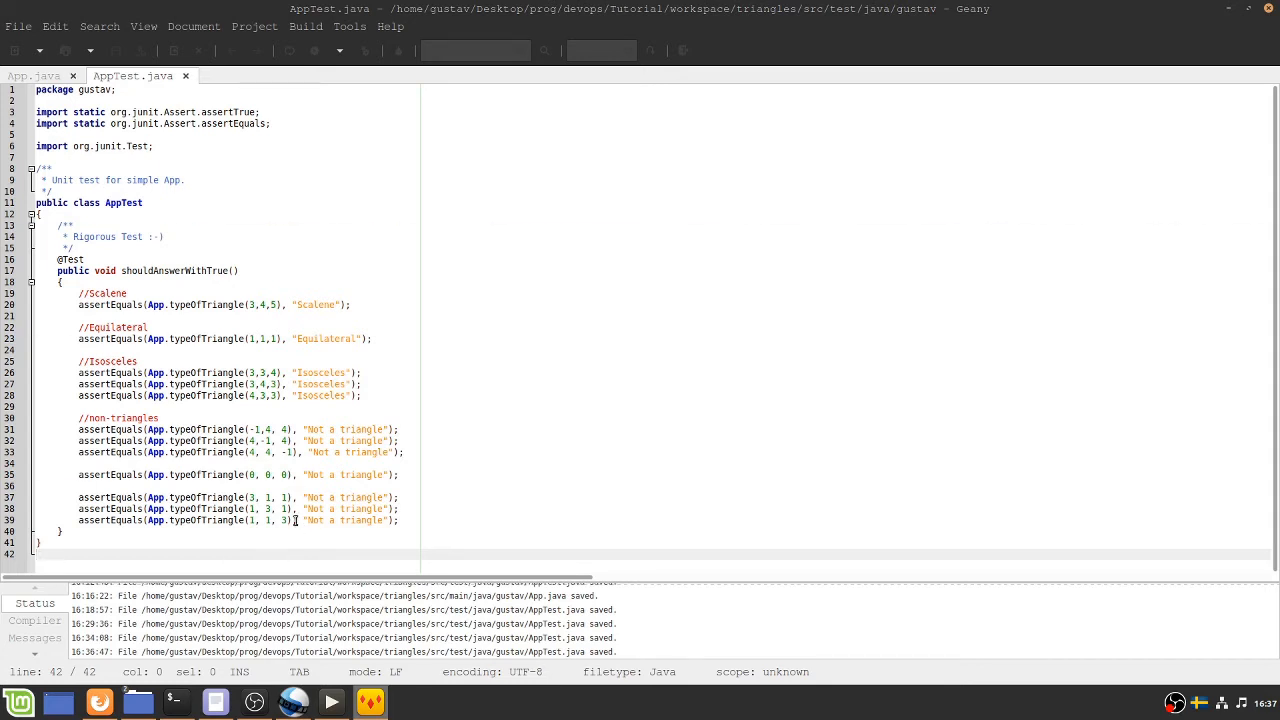
Step: Bring a Terminal at the triangles project folder to the front
{"action": "left_click", "coordinate": [176, 701]}
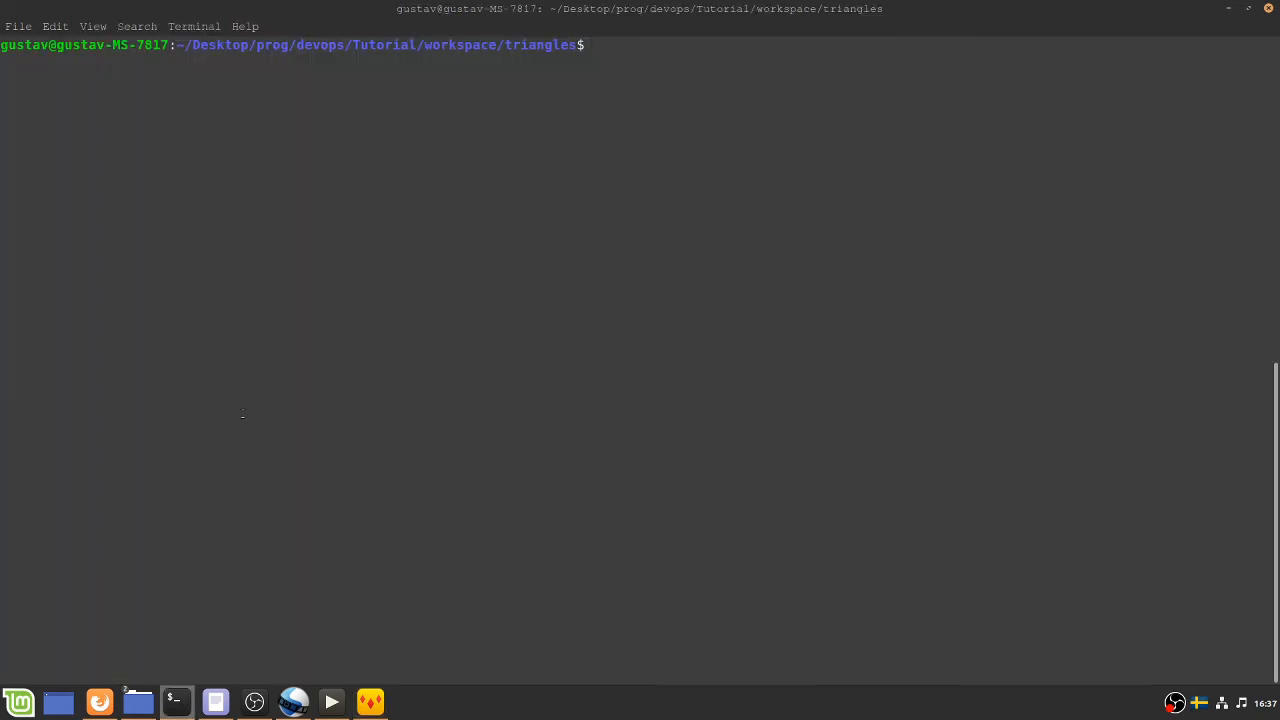
Step: Rebuild with mvn package and rerun PIT mutationCoverage, killing 19 of 26 mutations (73%)
{"action": "type", "text": "mvn package"}
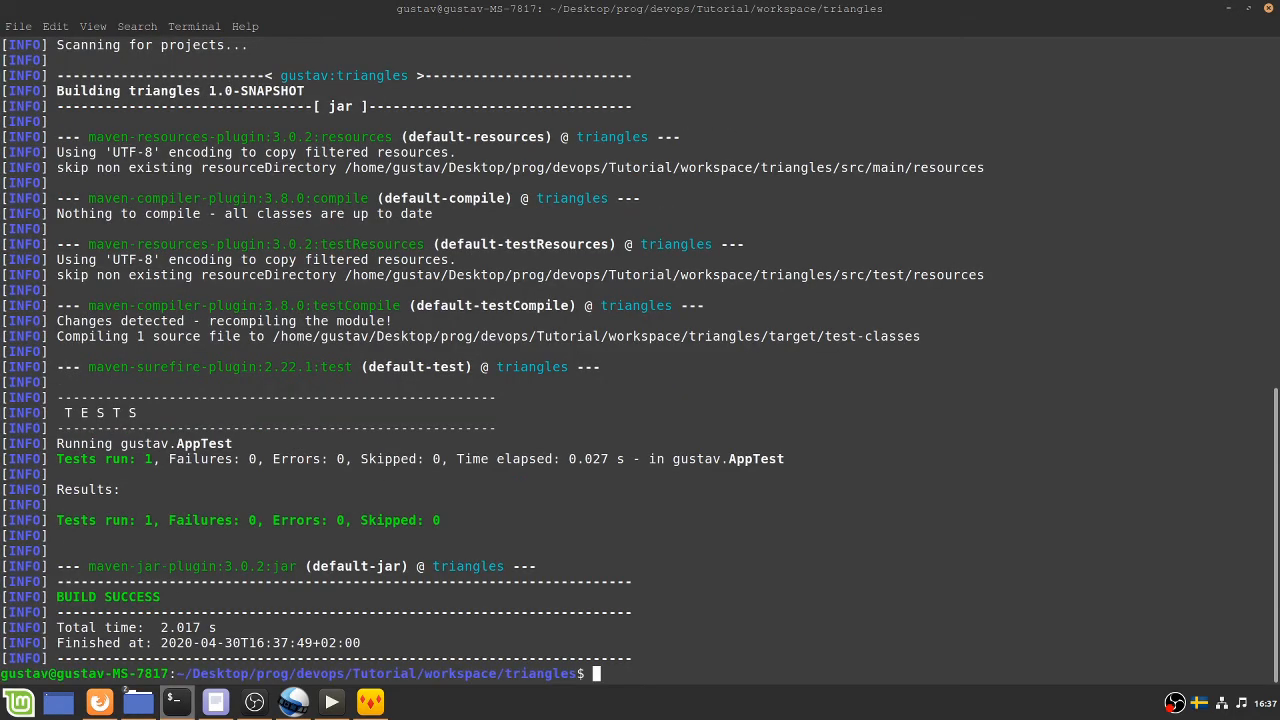
{"action": "type", "text": "mvn org.pitest:pitest-maven:mutationCoverage"}
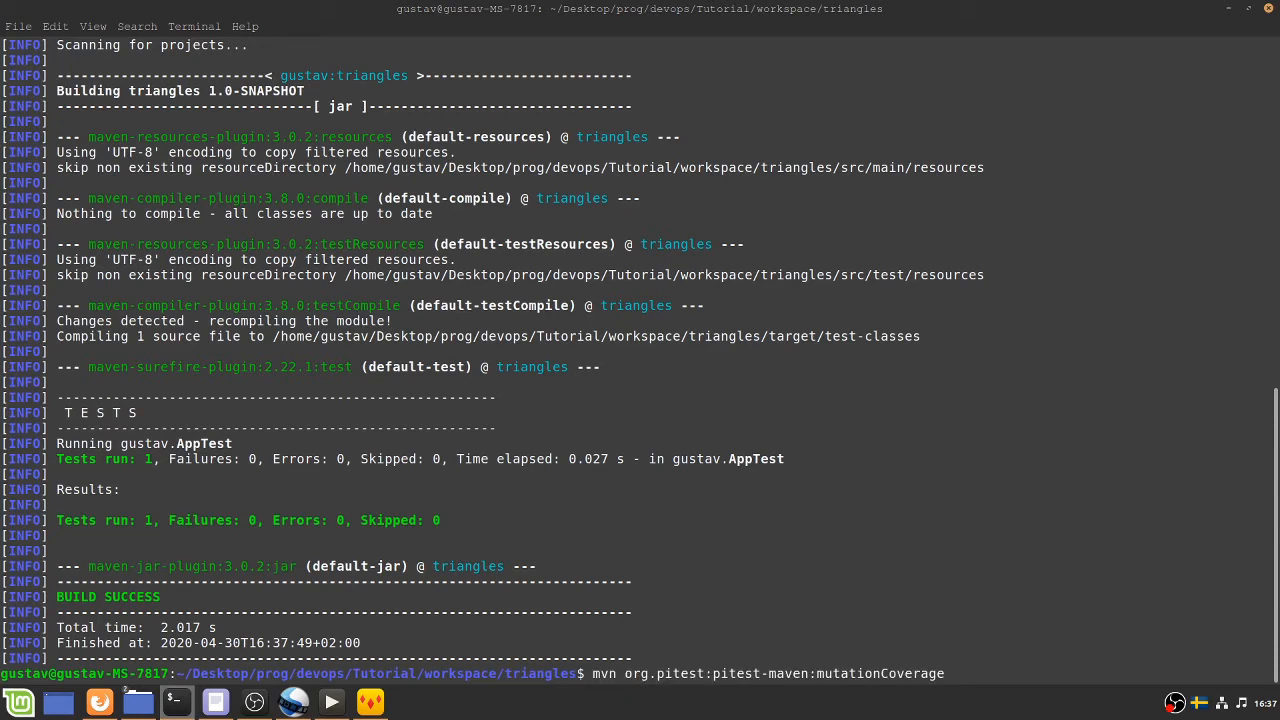
{"action": "key", "text": "Return"}
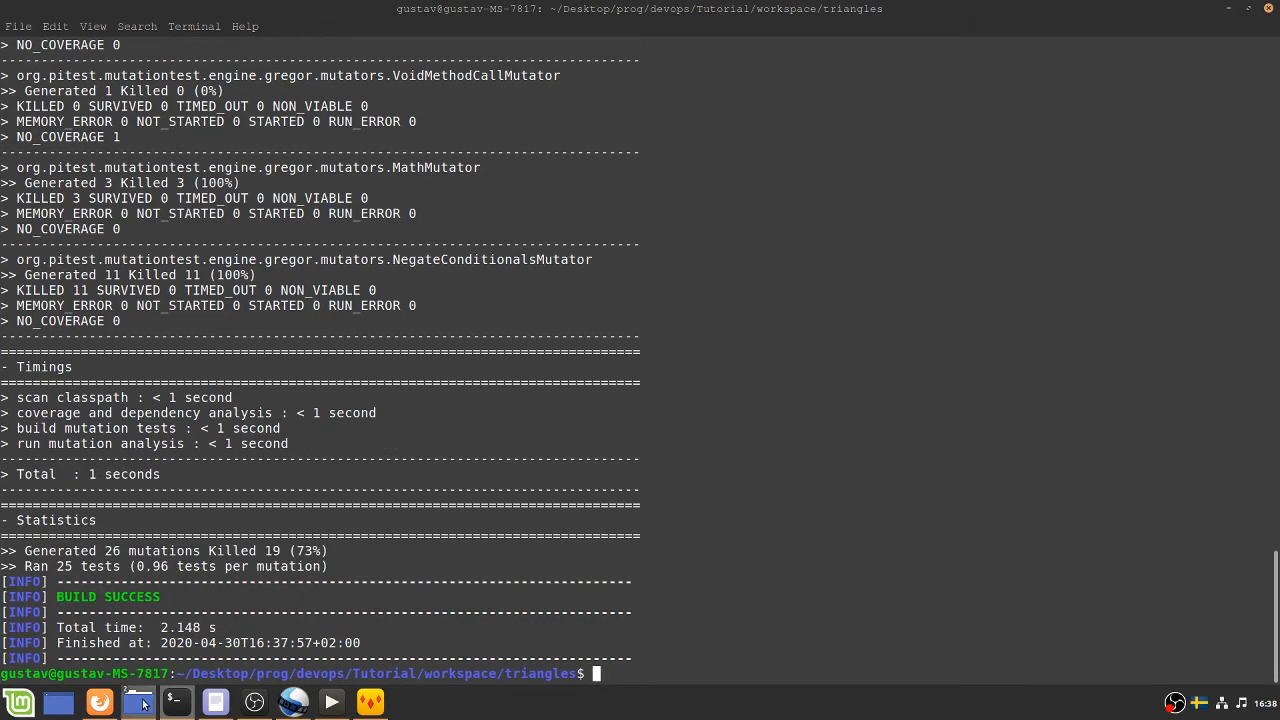
Step: Open the newest pit-reports index.html in Firefox from Nemo, showing 73% mutation coverage
{"action": "left_click", "coordinate": [137, 701]}
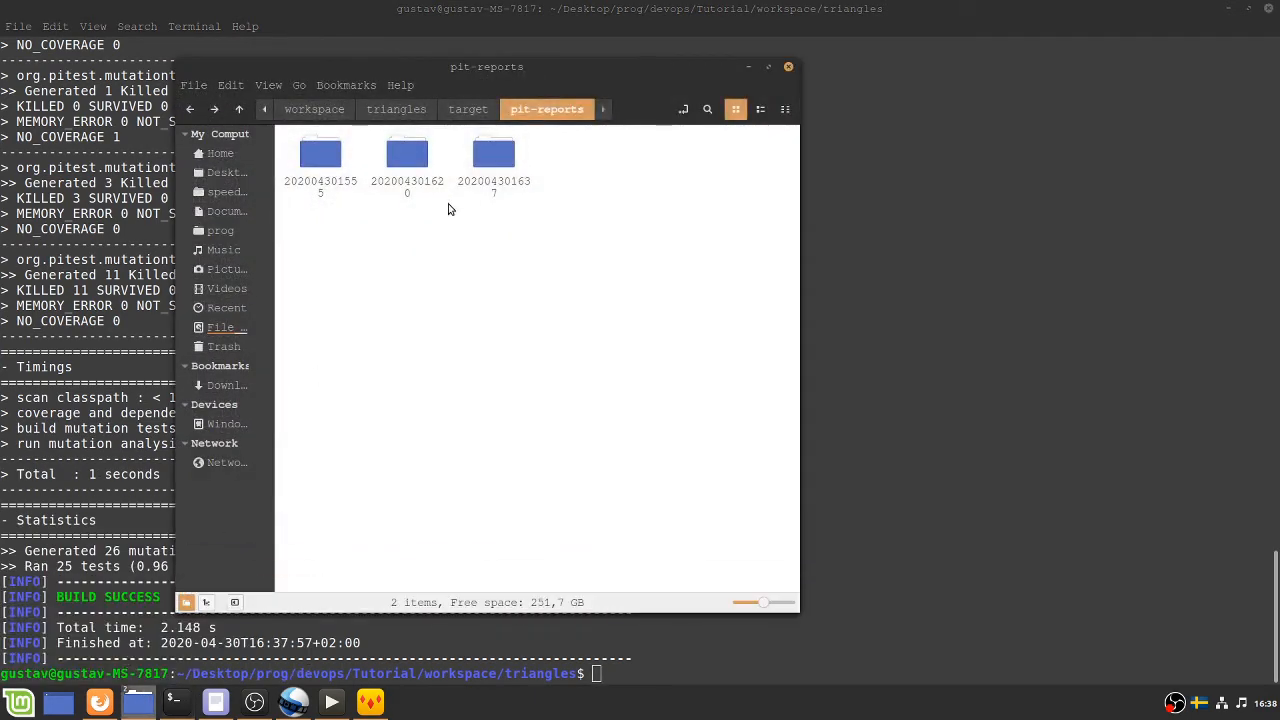
{"action": "double_click", "coordinate": [407, 155]}
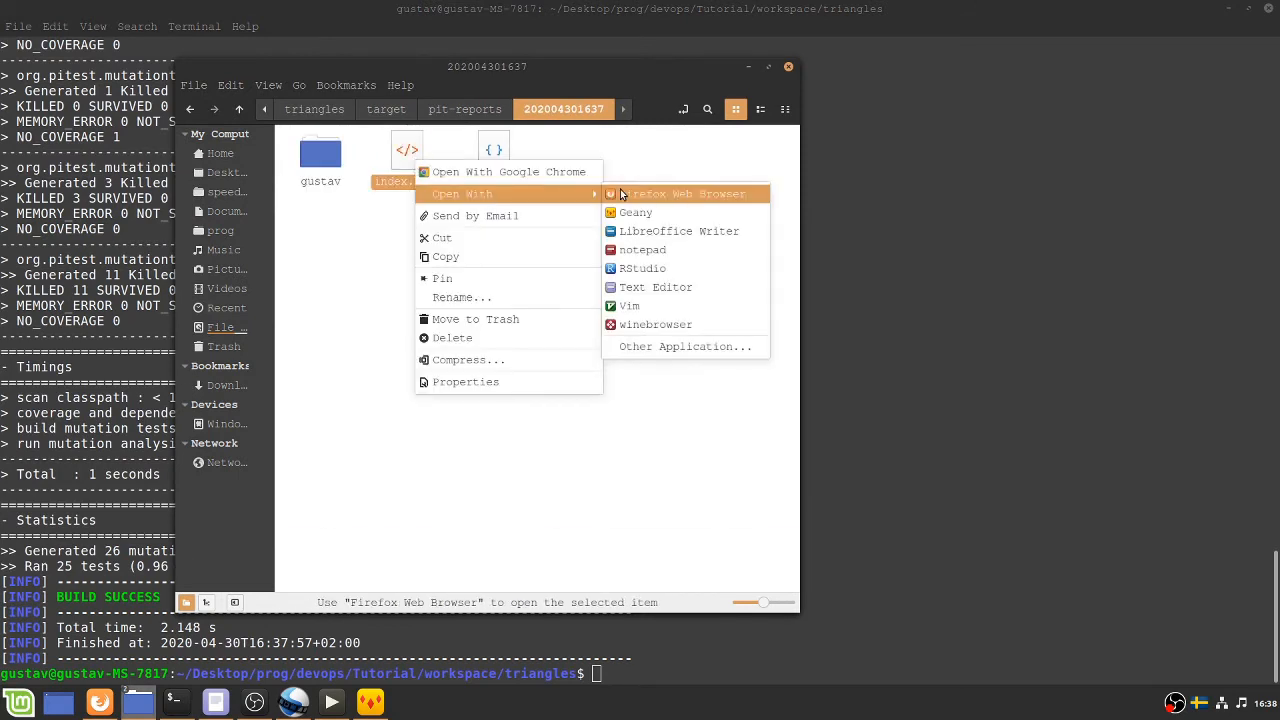
{"action": "left_click", "coordinate": [684, 193]}
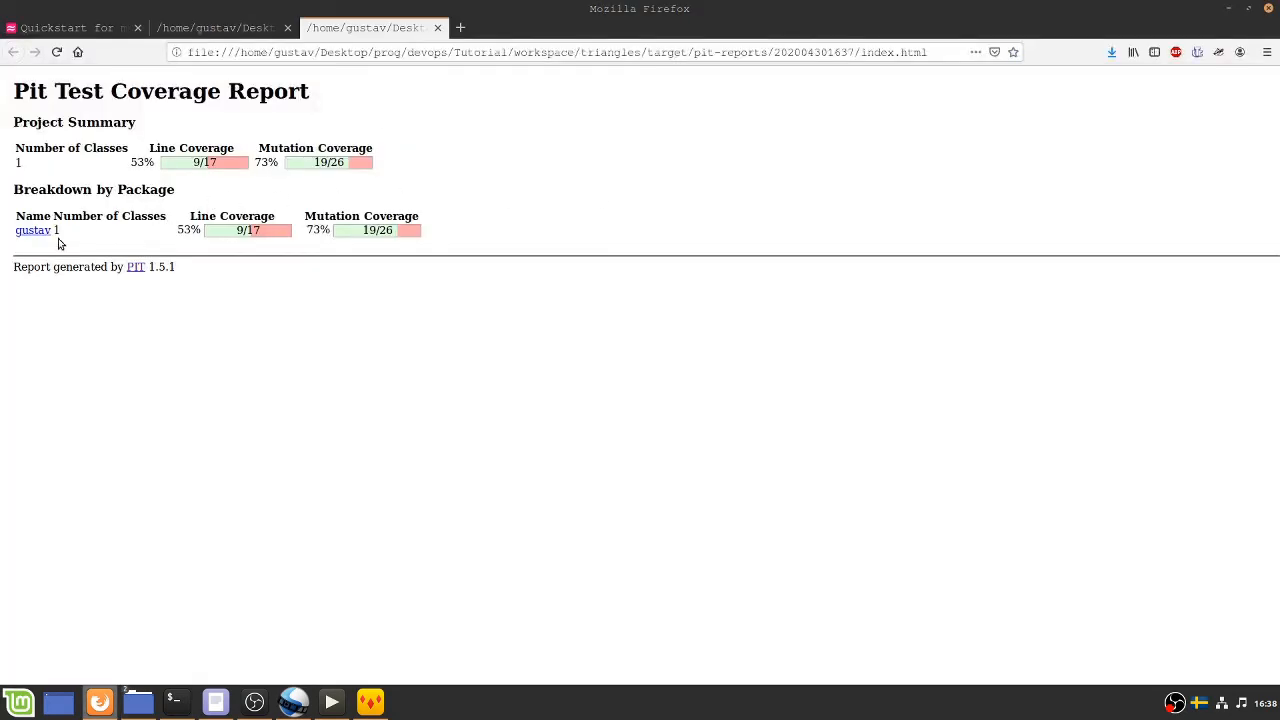
Step: Open the gustav package's App.java report and scroll through its coverage and surviving mutations
{"action": "left_click", "coordinate": [32, 230]}
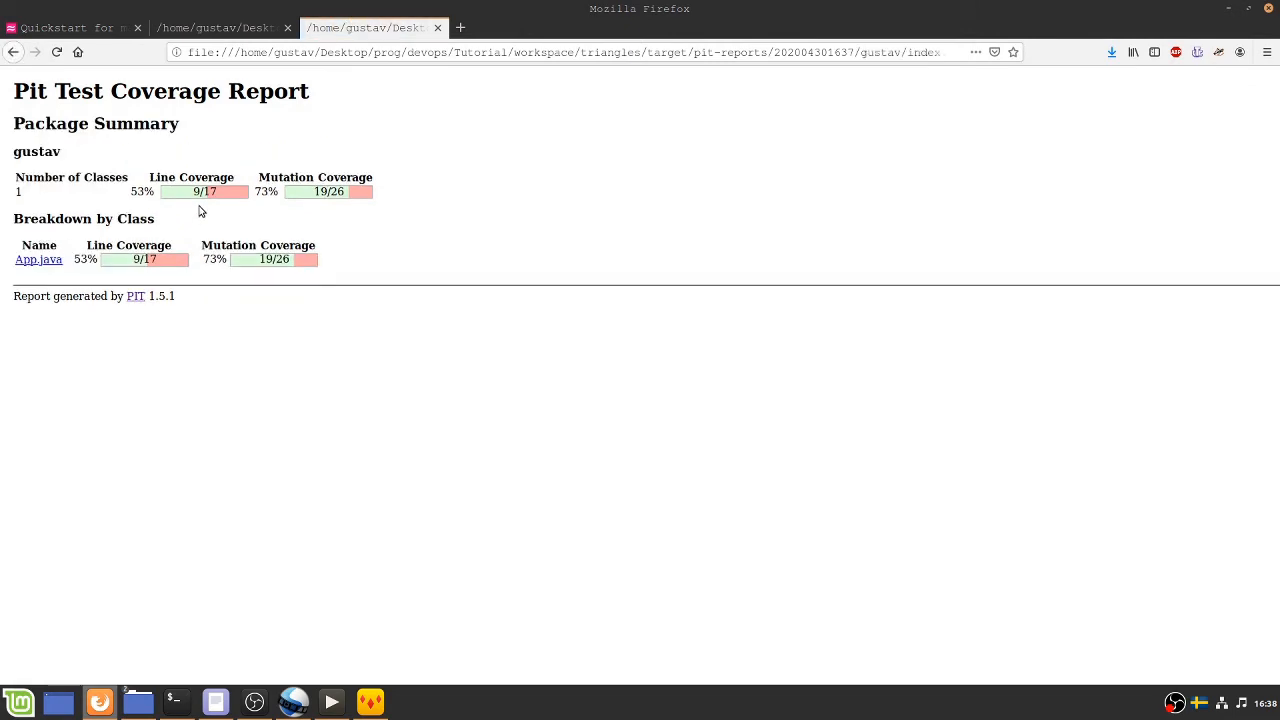
{"action": "mouse_move", "coordinate": [91, 233]}
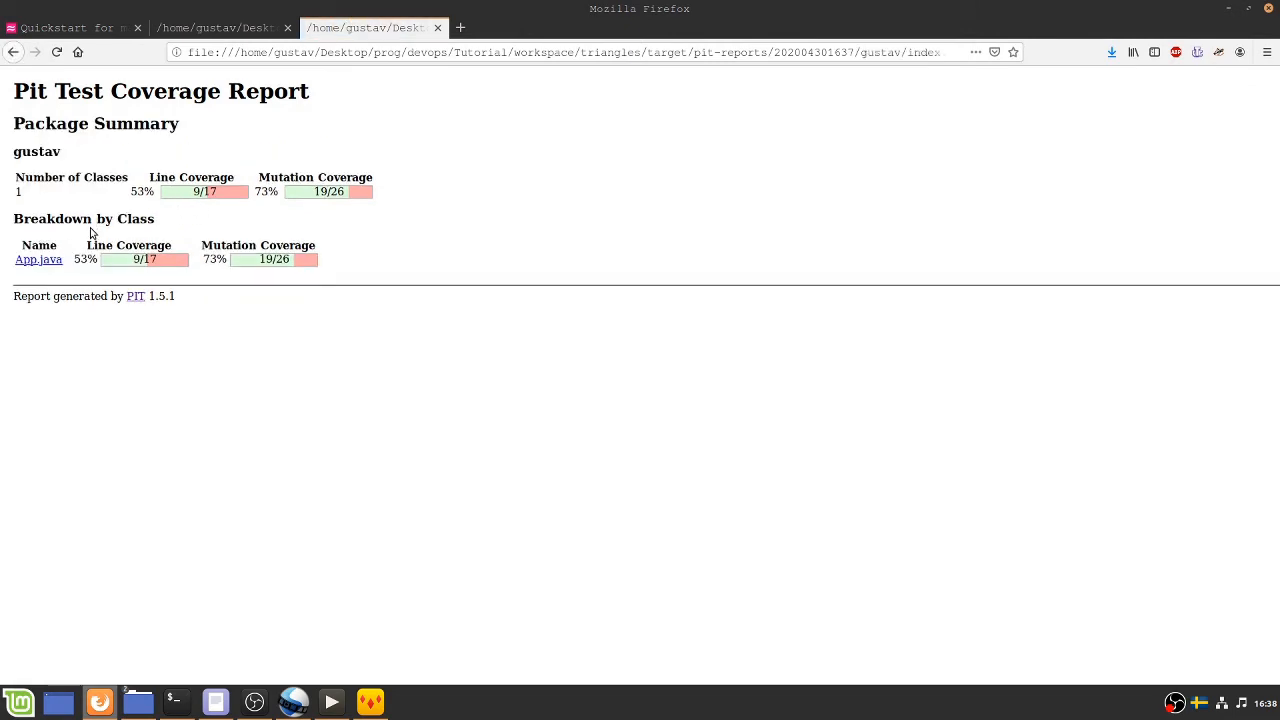
{"action": "left_click", "coordinate": [38, 259]}
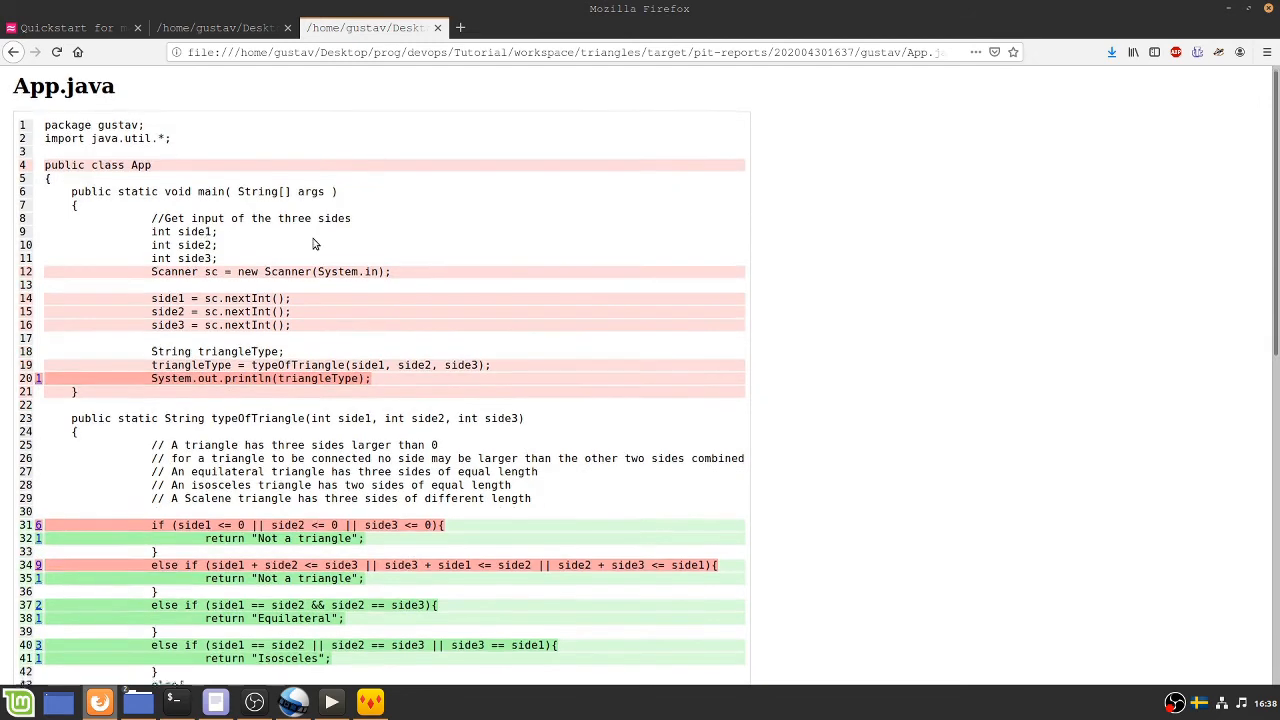
{"action": "scroll", "scroll_direction": "down", "scroll_amount": 3}
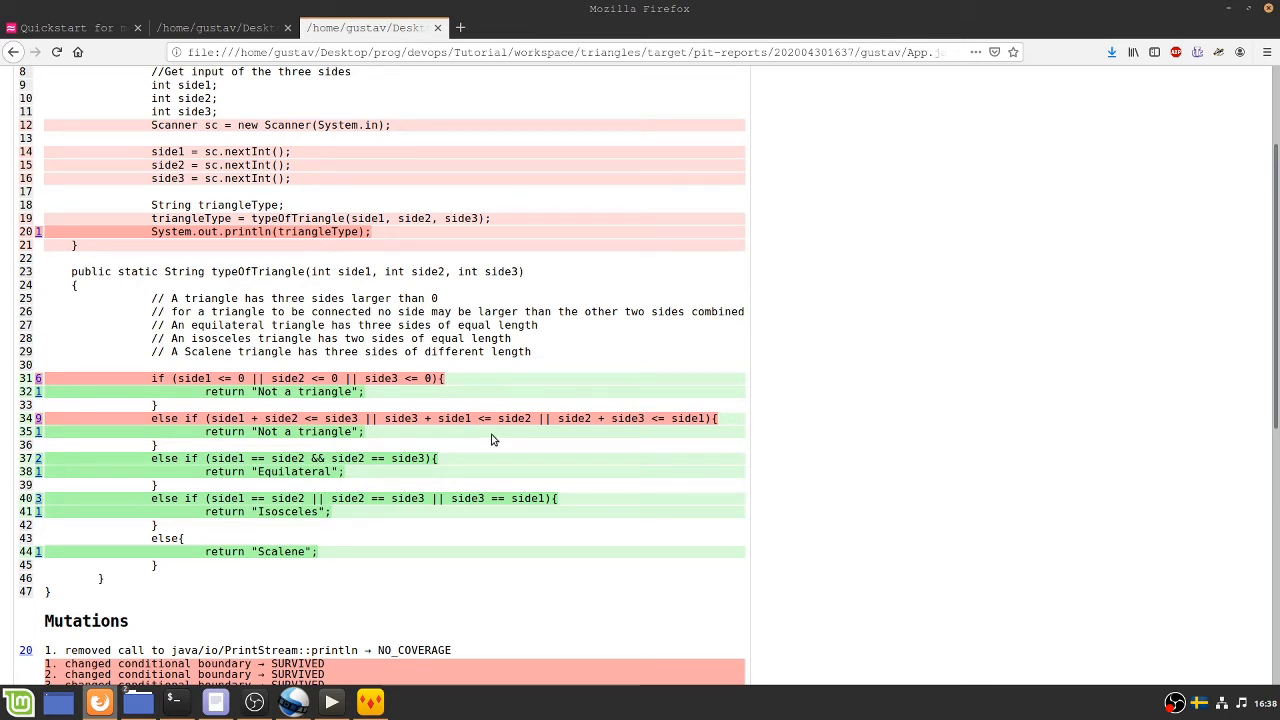
{"action": "mouse_move", "coordinate": [325, 423]}
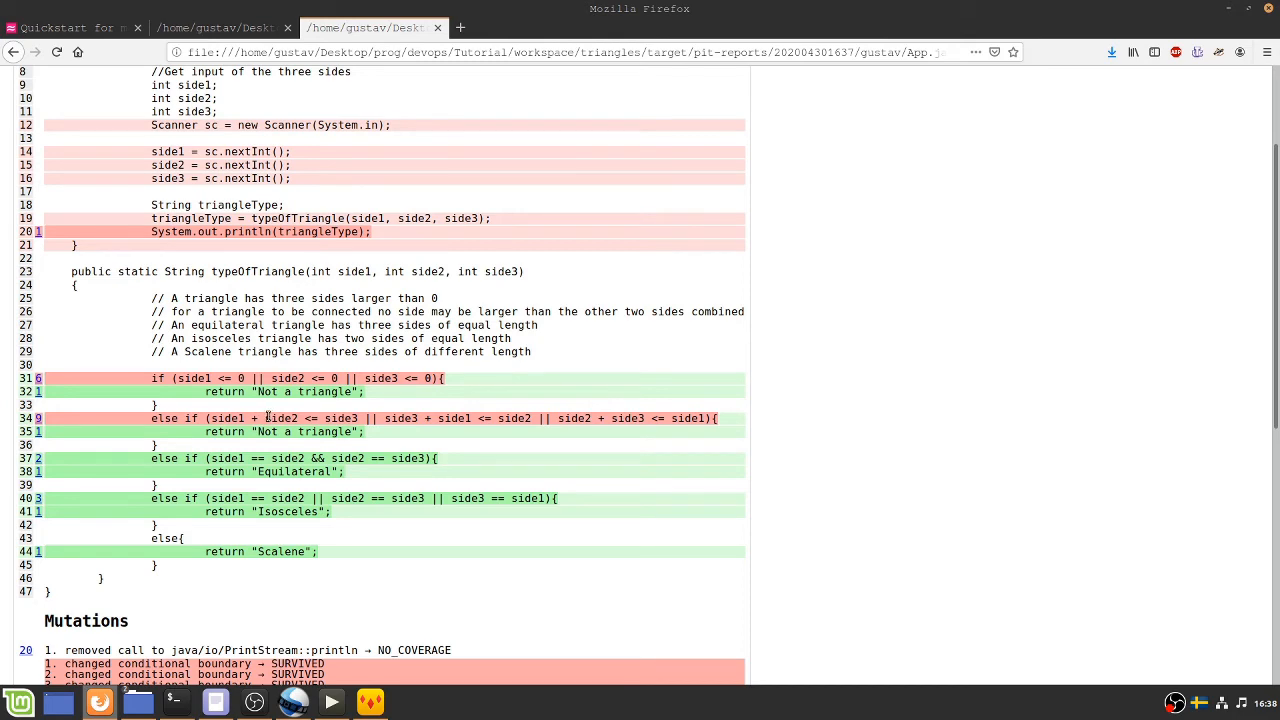
{"action": "scroll", "scroll_direction": "down", "scroll_amount": 3}
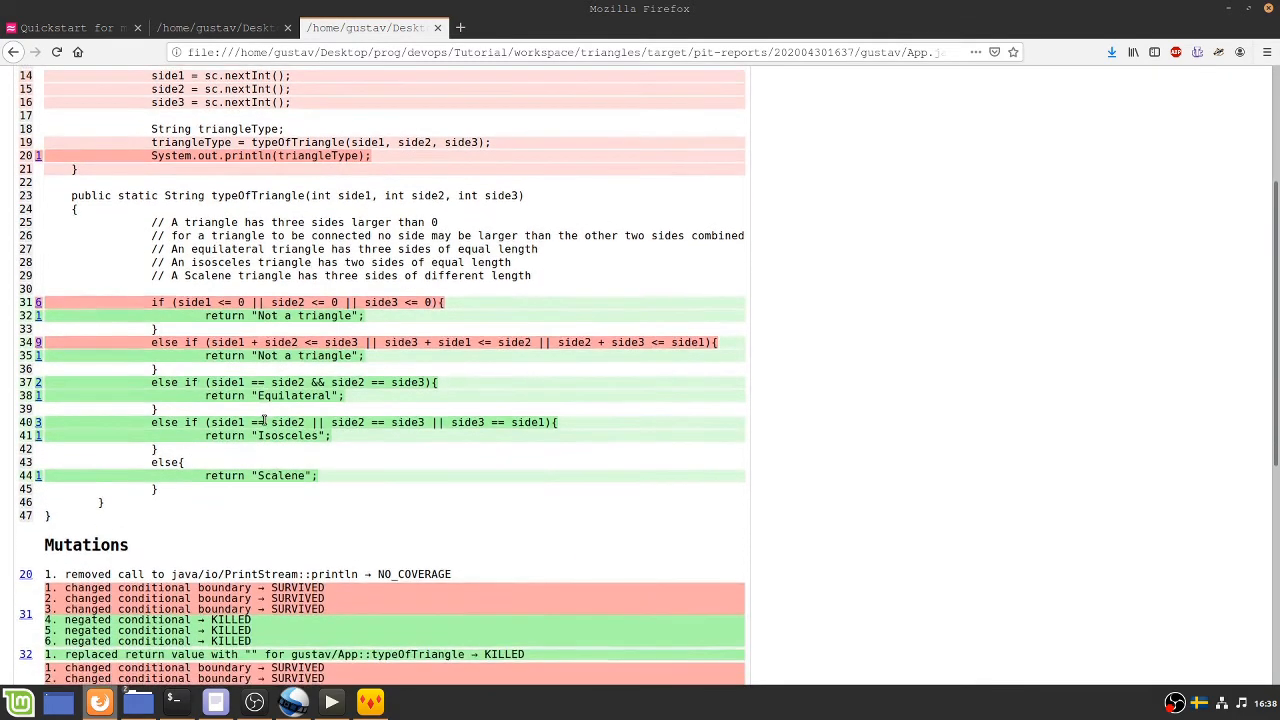
{"action": "scroll", "scroll_direction": "down", "scroll_amount": 3}
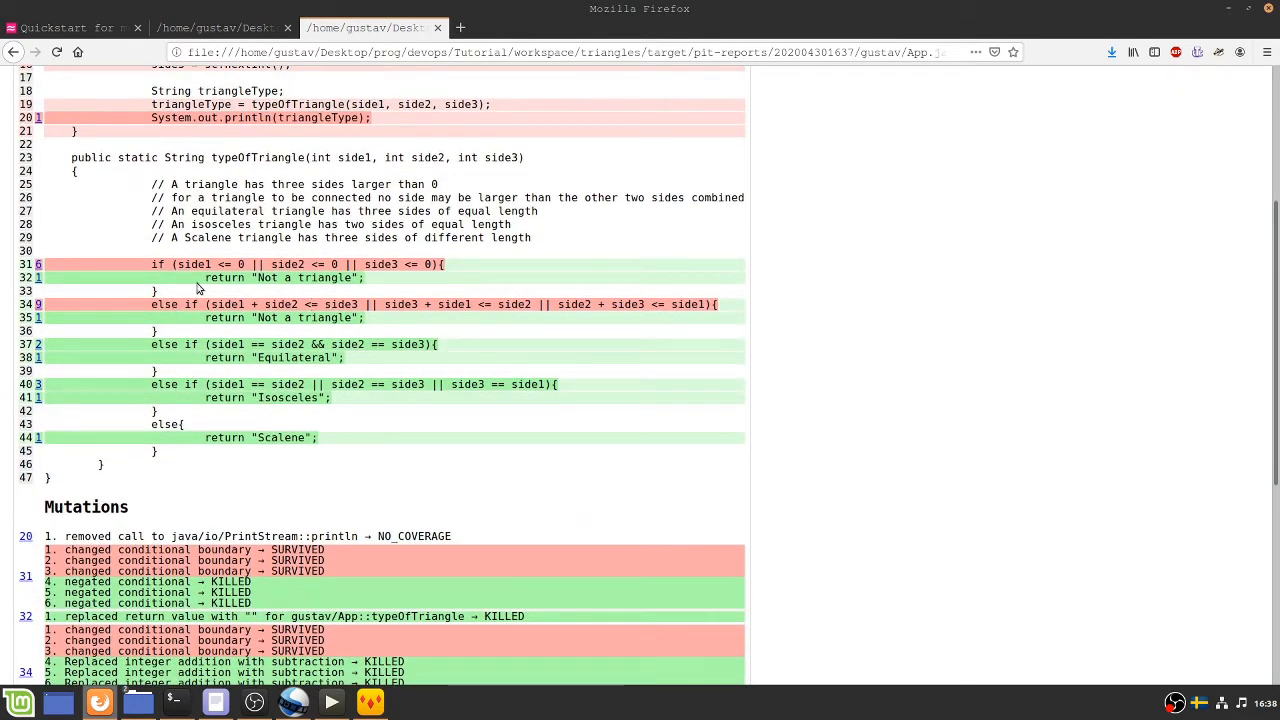
{"action": "mouse_move", "coordinate": [225, 268]}
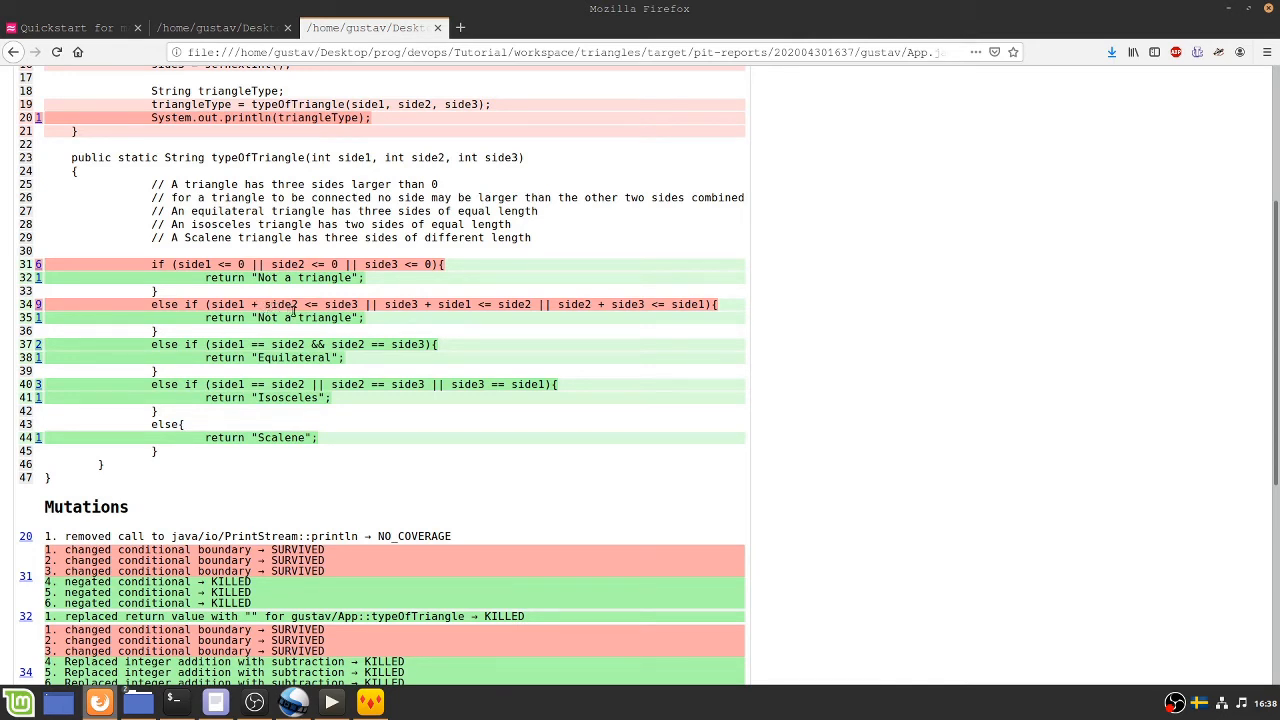
{"action": "mouse_move", "coordinate": [478, 357]}
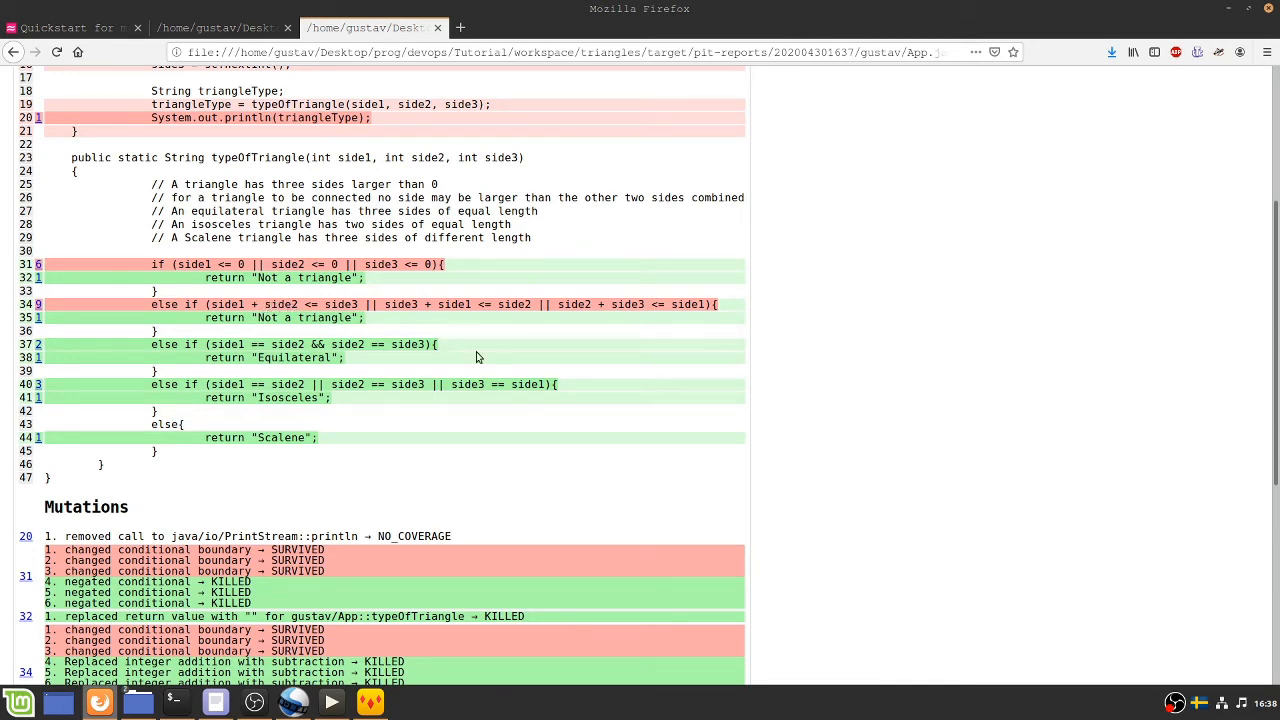
{"action": "mouse_move", "coordinate": [489, 358]}
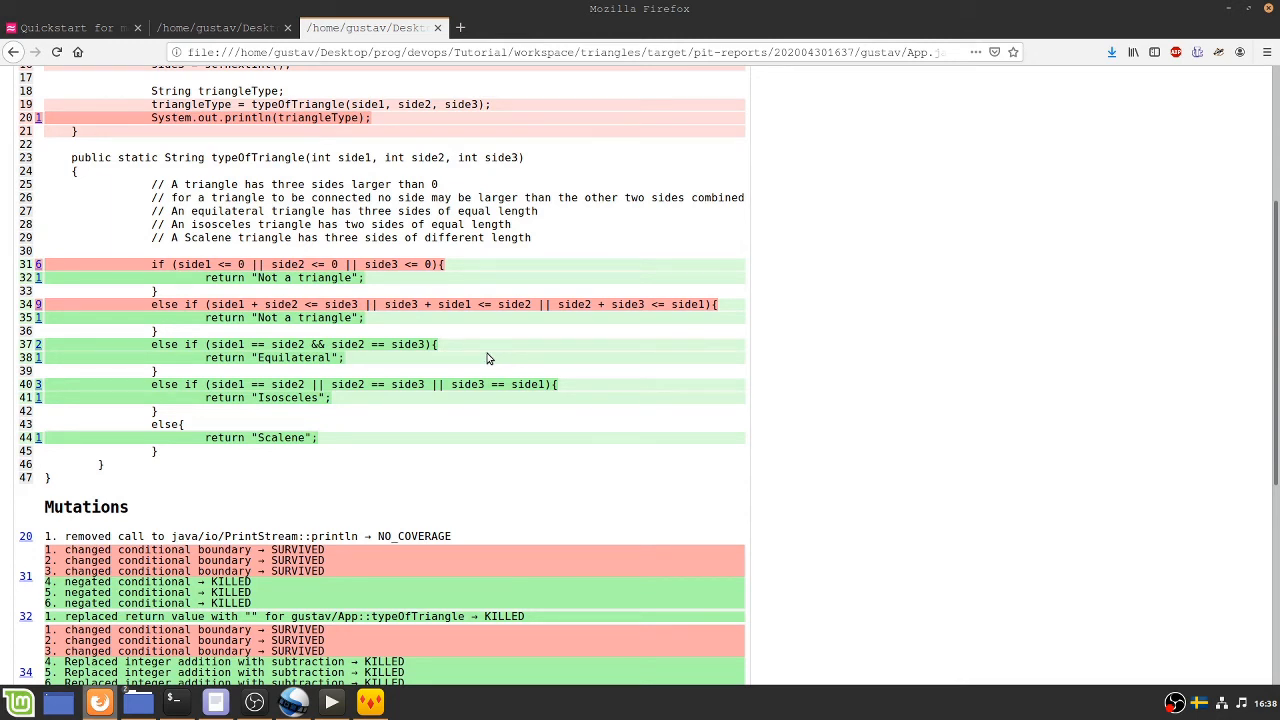
{"action": "mouse_move", "coordinate": [476, 375]}
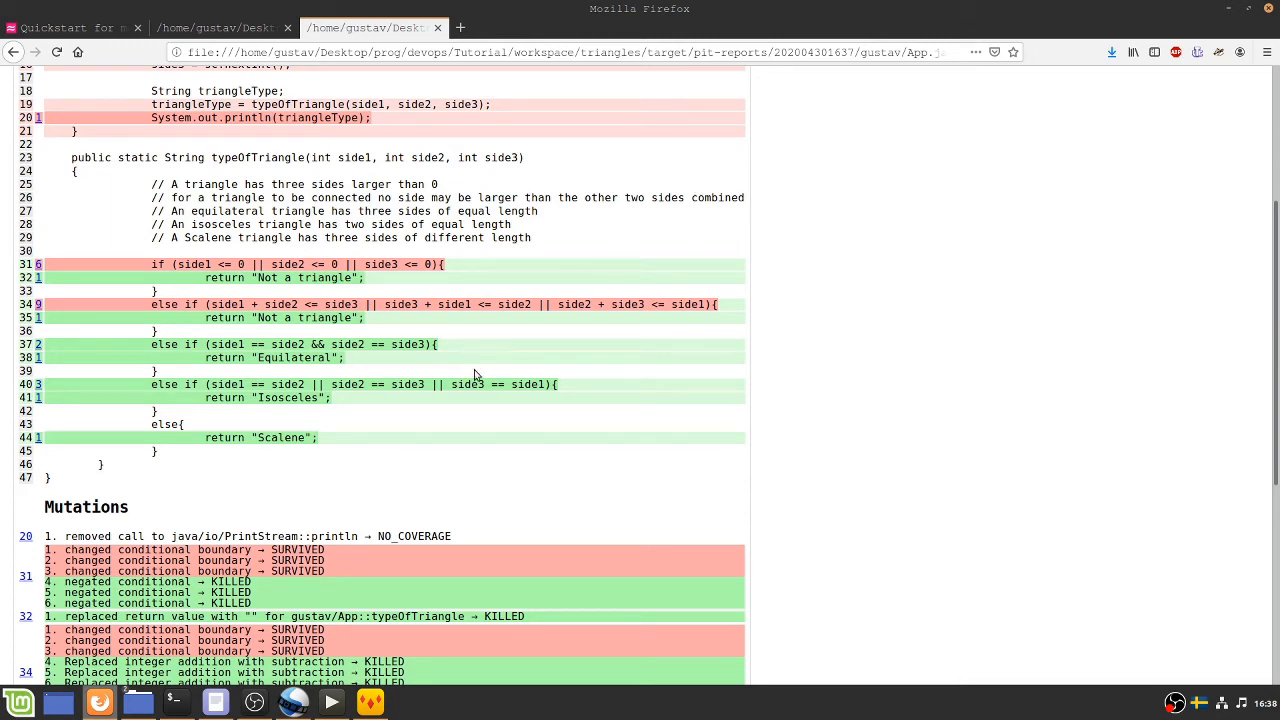
{"action": "mouse_move", "coordinate": [527, 391]}
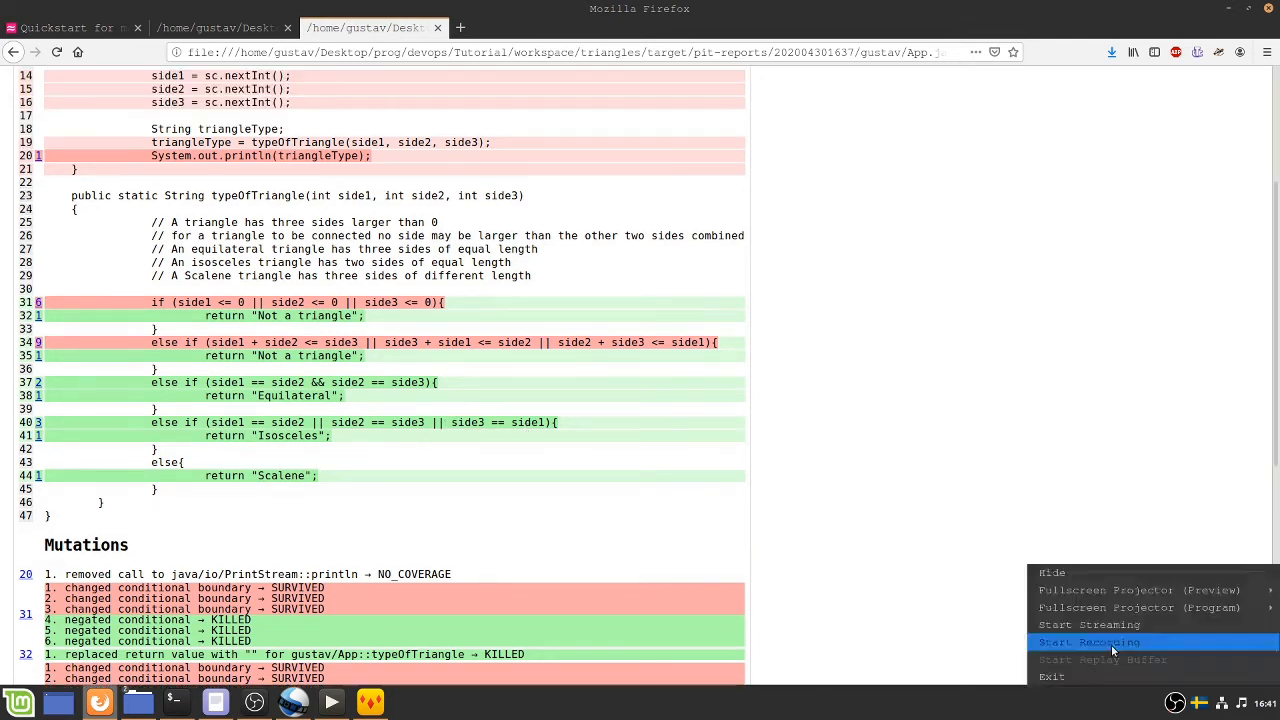
{"action": "left_click", "coordinate": [1089, 642]}
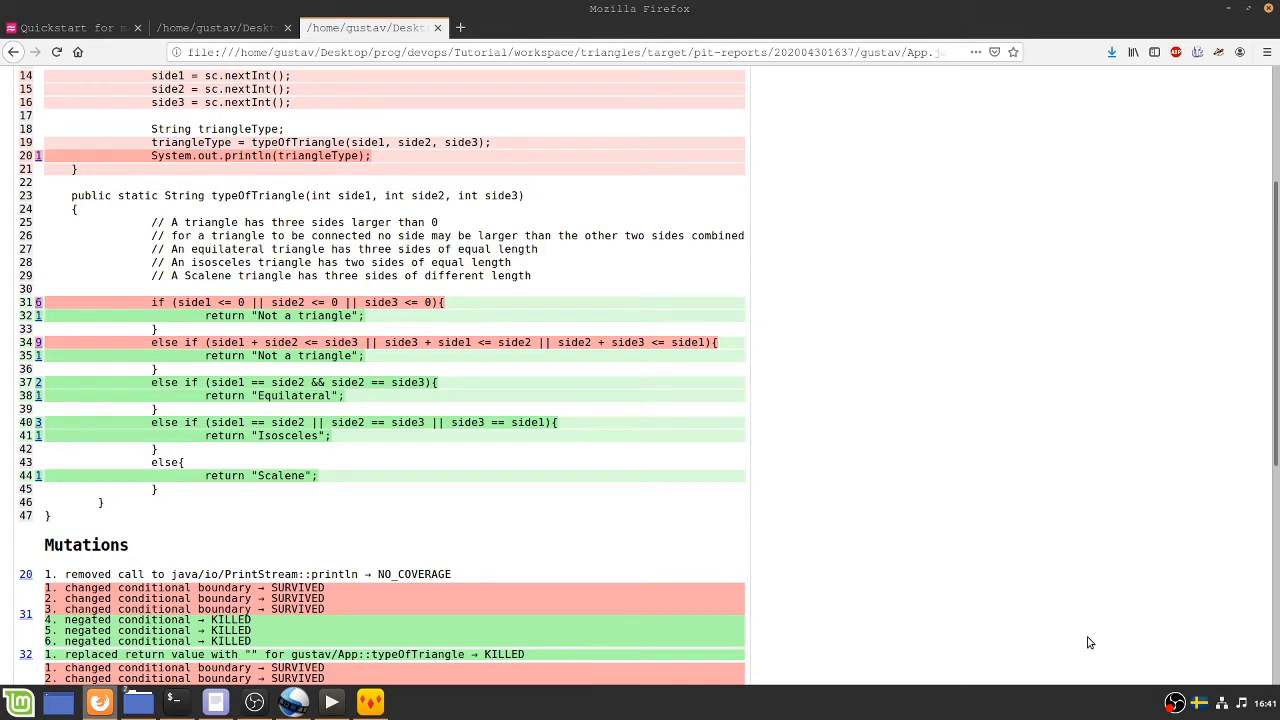
{"action": "mouse_move", "coordinate": [1069, 631]}
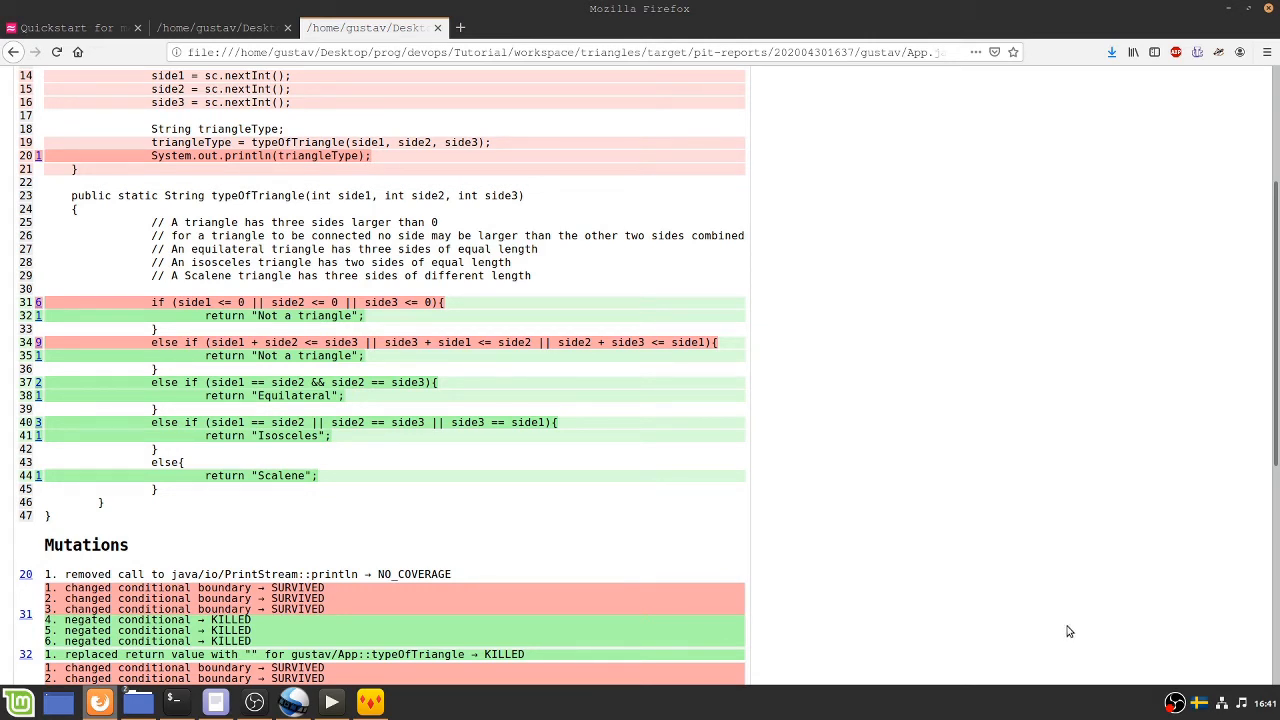
{"action": "mouse_move", "coordinate": [703, 136]}
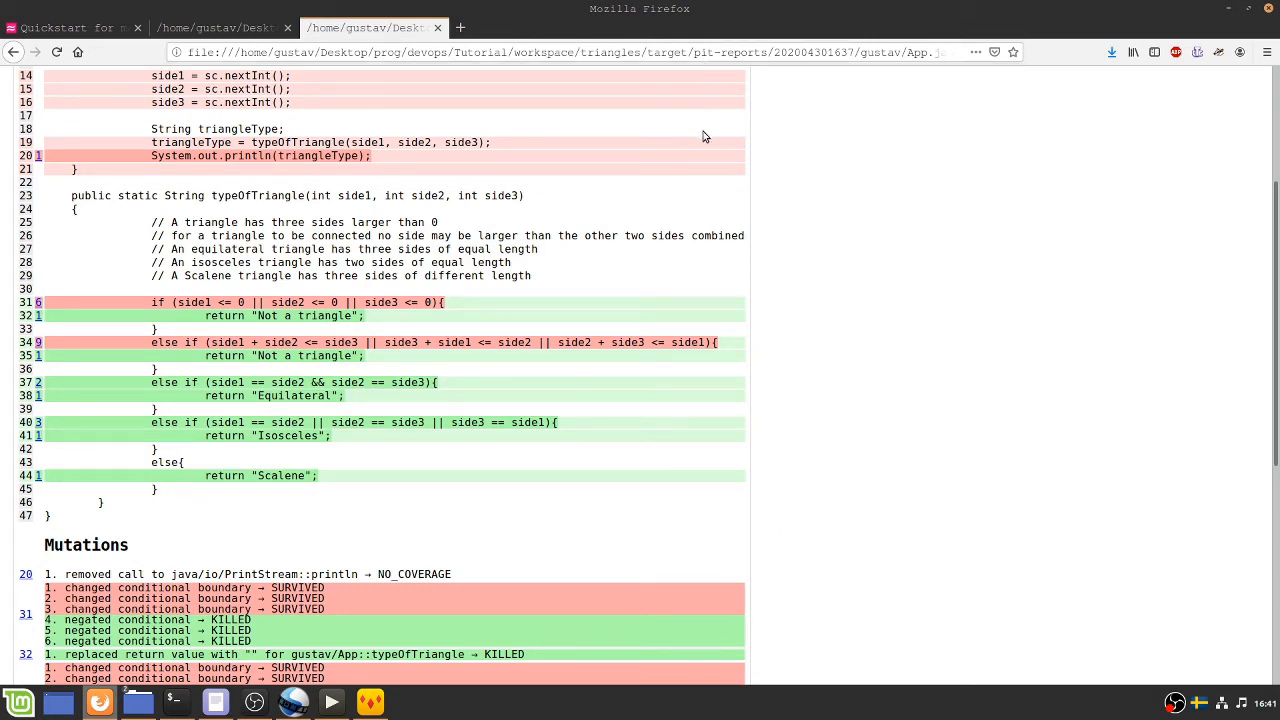
{"action": "mouse_move", "coordinate": [679, 206]}
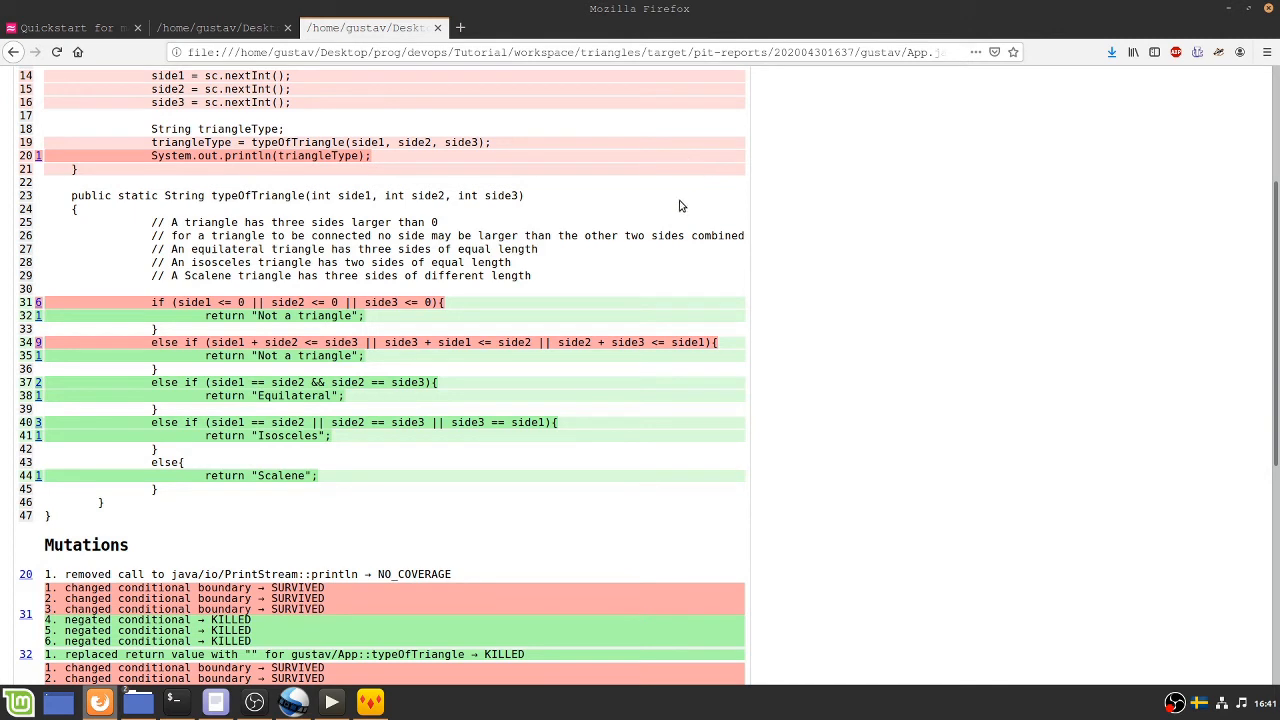
{"action": "mouse_move", "coordinate": [710, 274]}
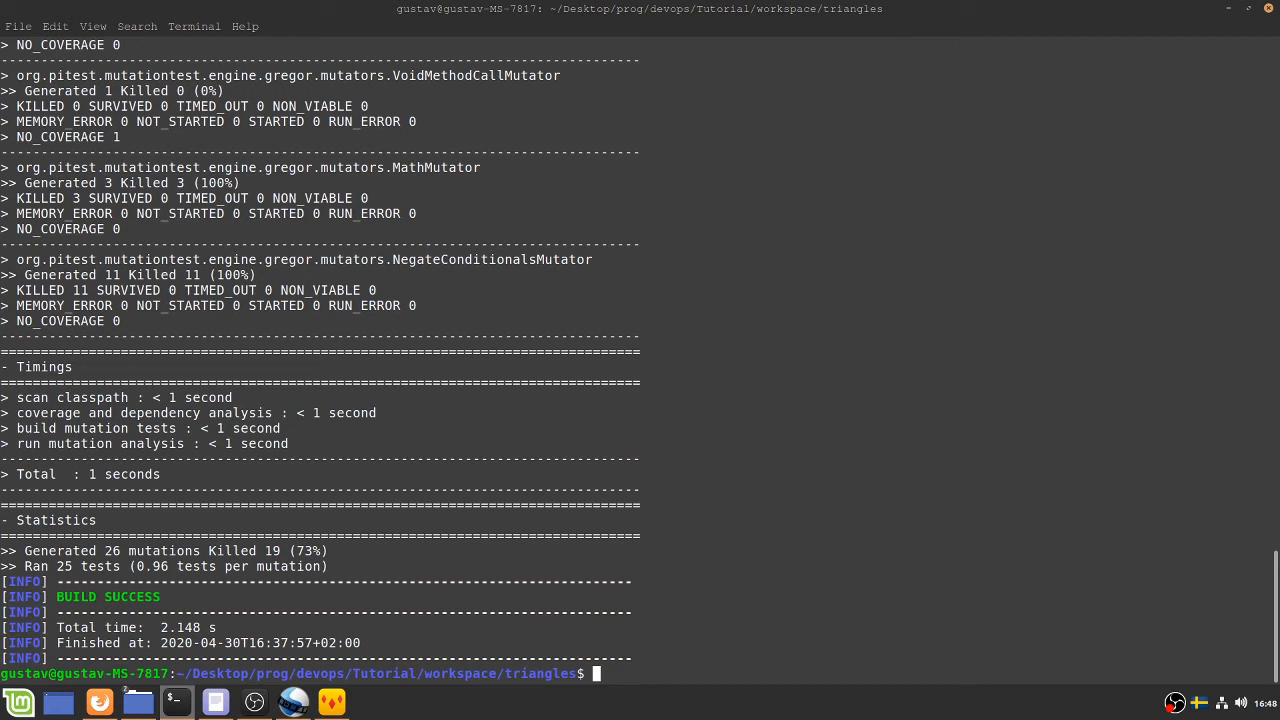
Step: Enter the mvn org.pitest:pitest-maven:mutationCoverage command and begin inserting a '-wit…' option
{"action": "type", "text": "mvn org.pitest:pitest-maven:mutationCoverage"}
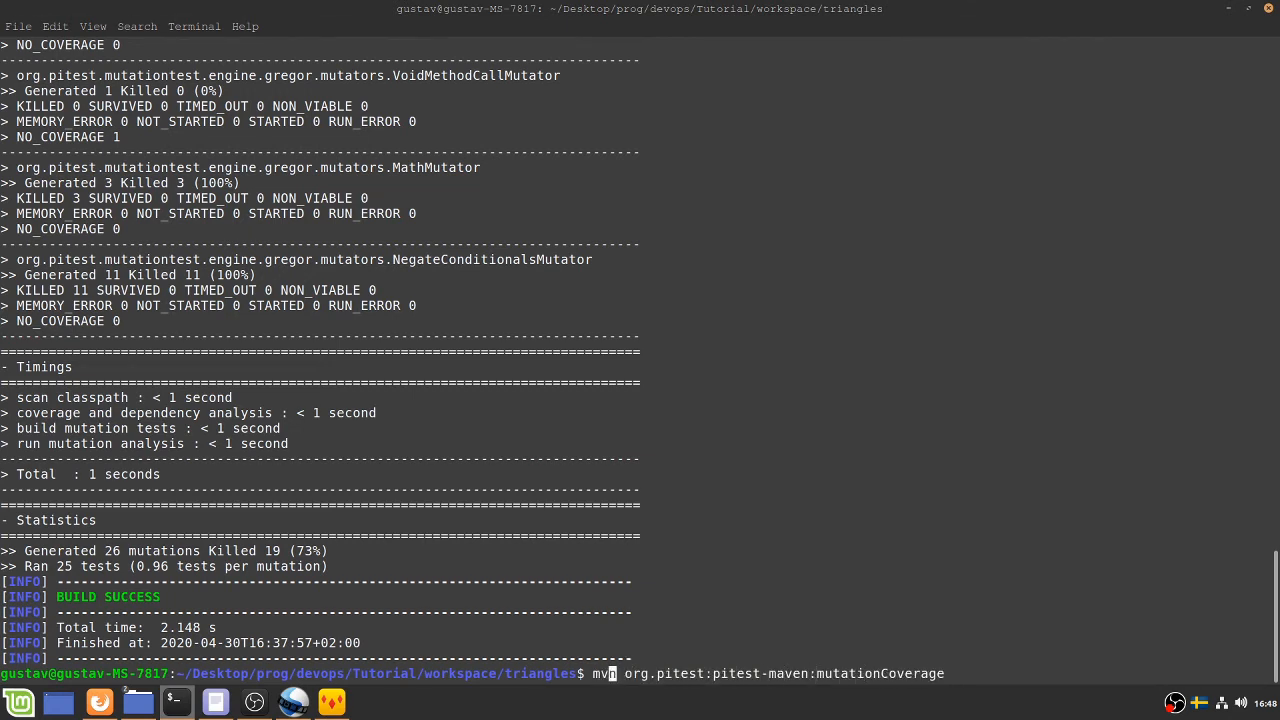
{"action": "type", "text": "-"}
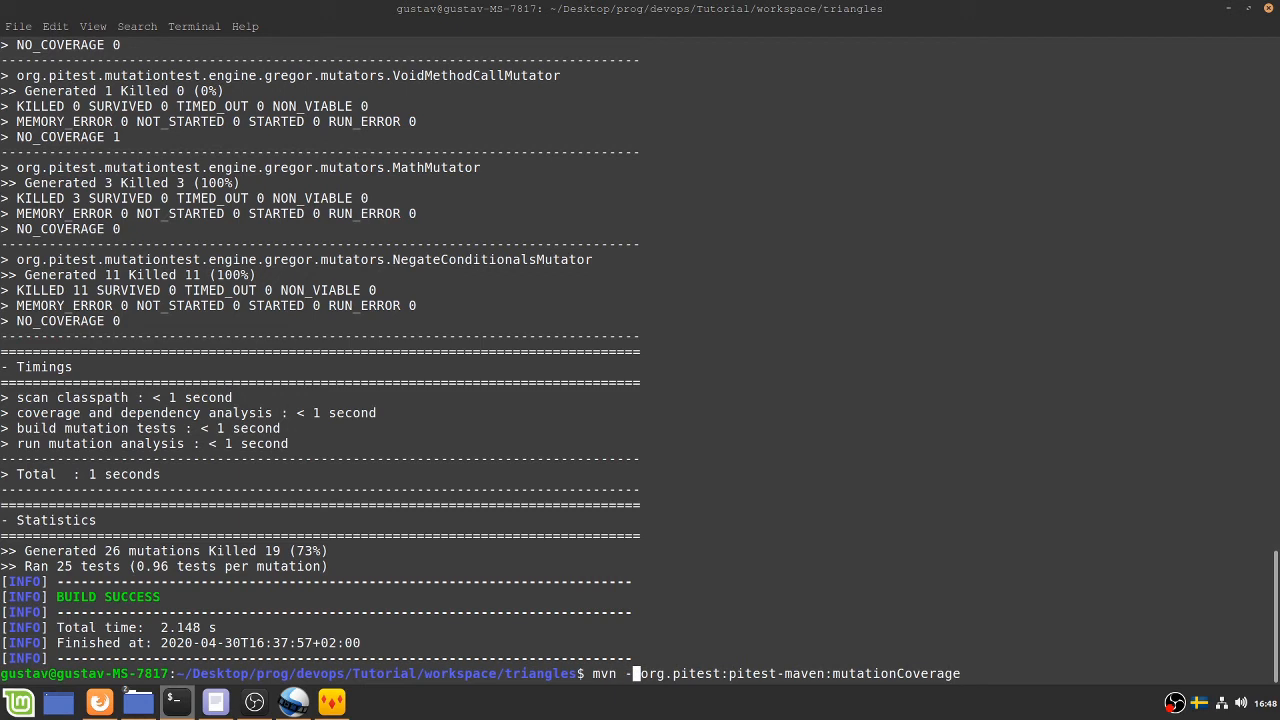
{"action": "type", "text": "wit"}
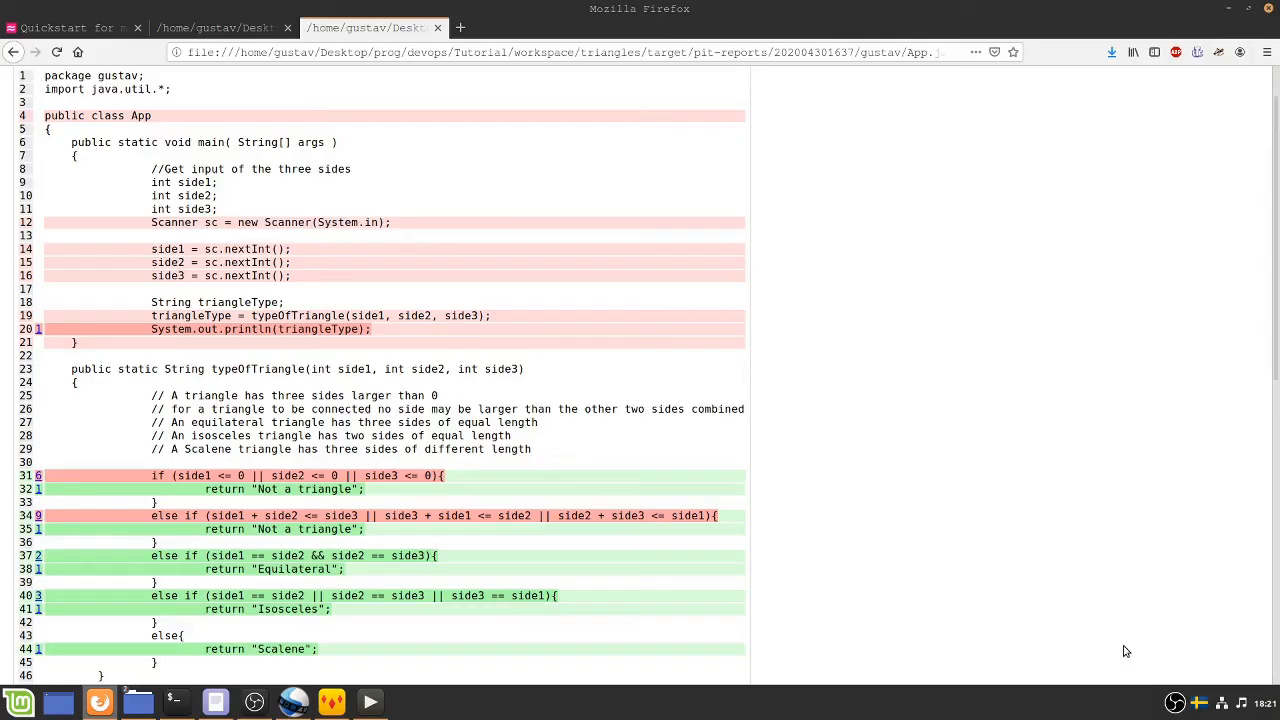
{"action": "mouse_move", "coordinate": [1107, 636]}
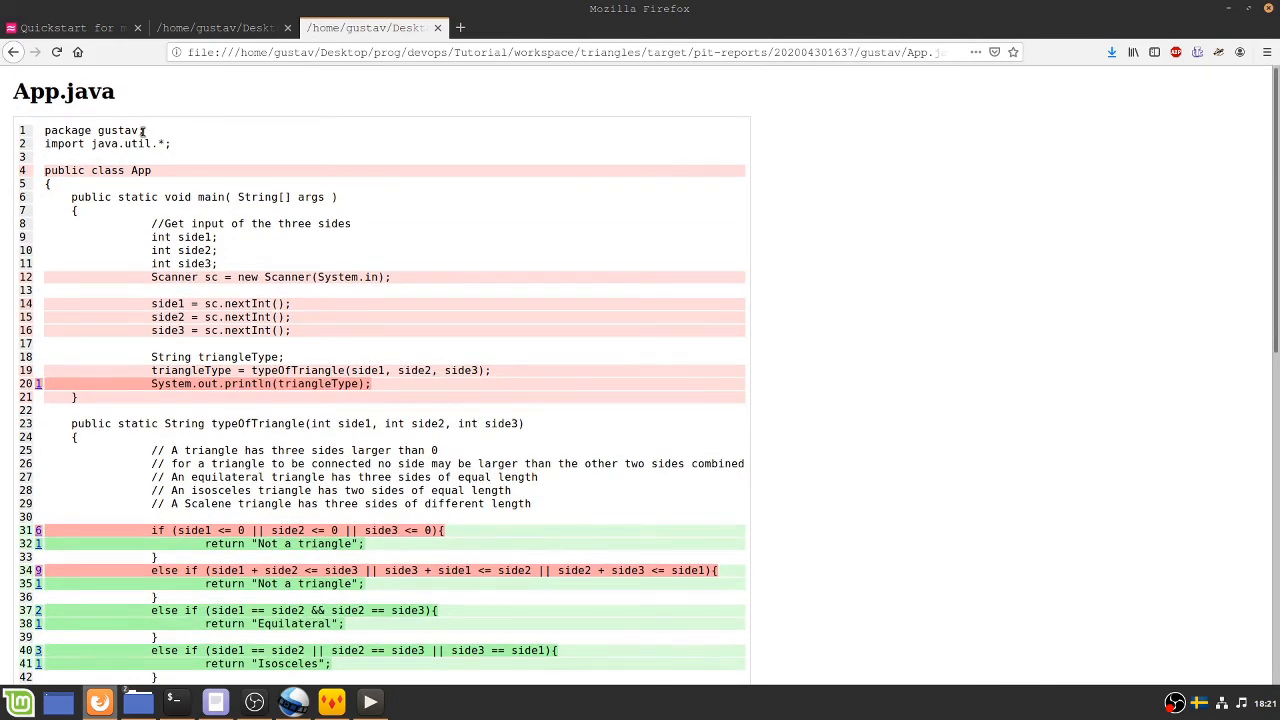
{"action": "scroll", "scroll_direction": "down", "scroll_amount": 3}
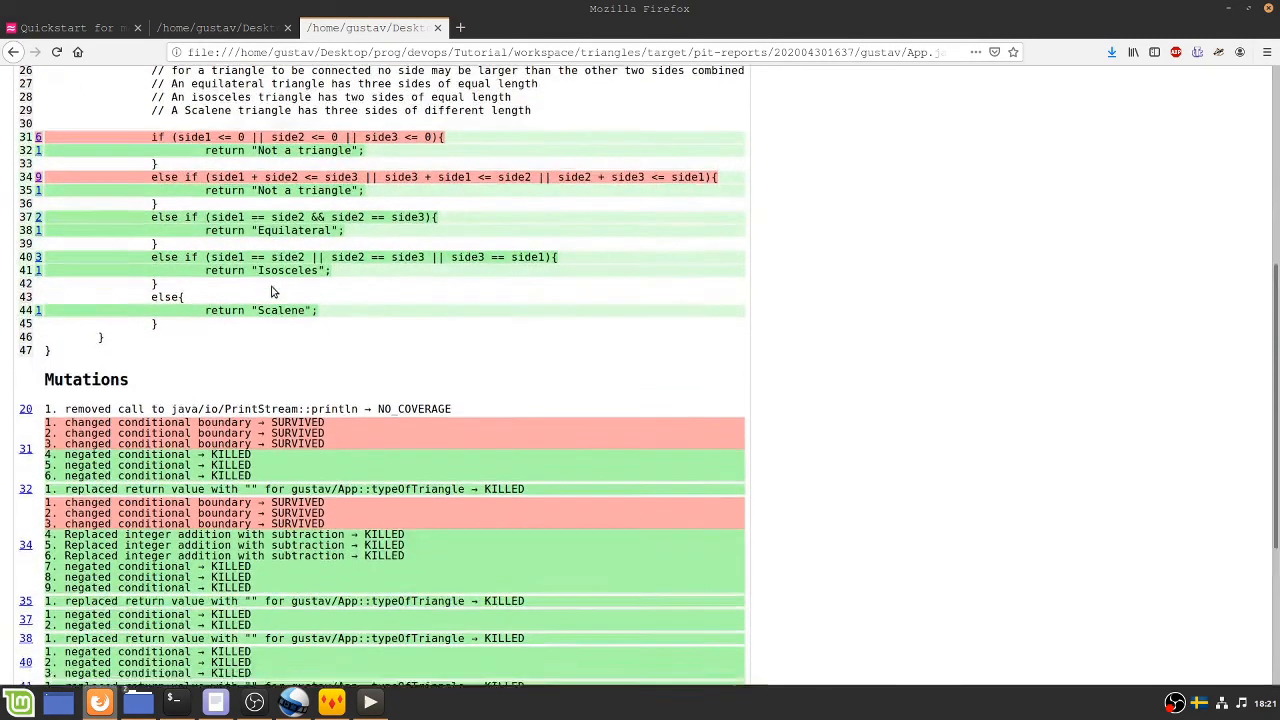
{"action": "scroll", "scroll_direction": "down", "scroll_amount": 3}
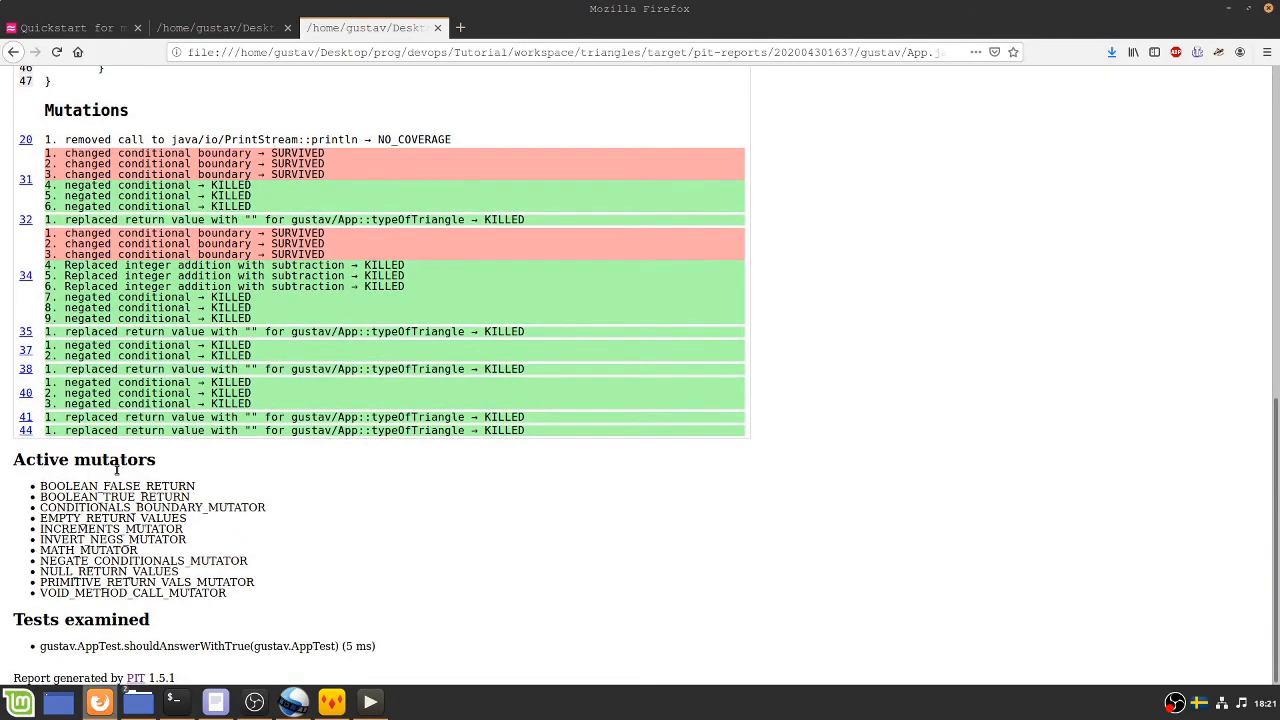
{"action": "mouse_move", "coordinate": [281, 627]}
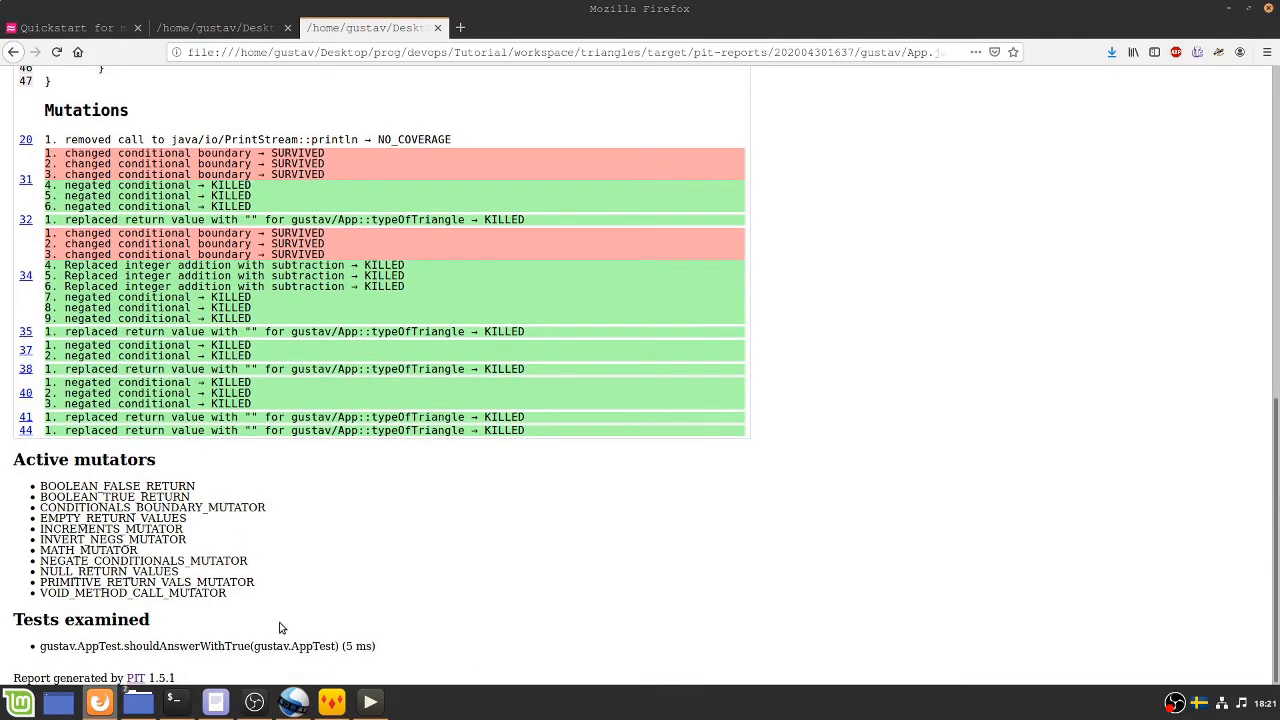
{"action": "mouse_move", "coordinate": [175, 598]}
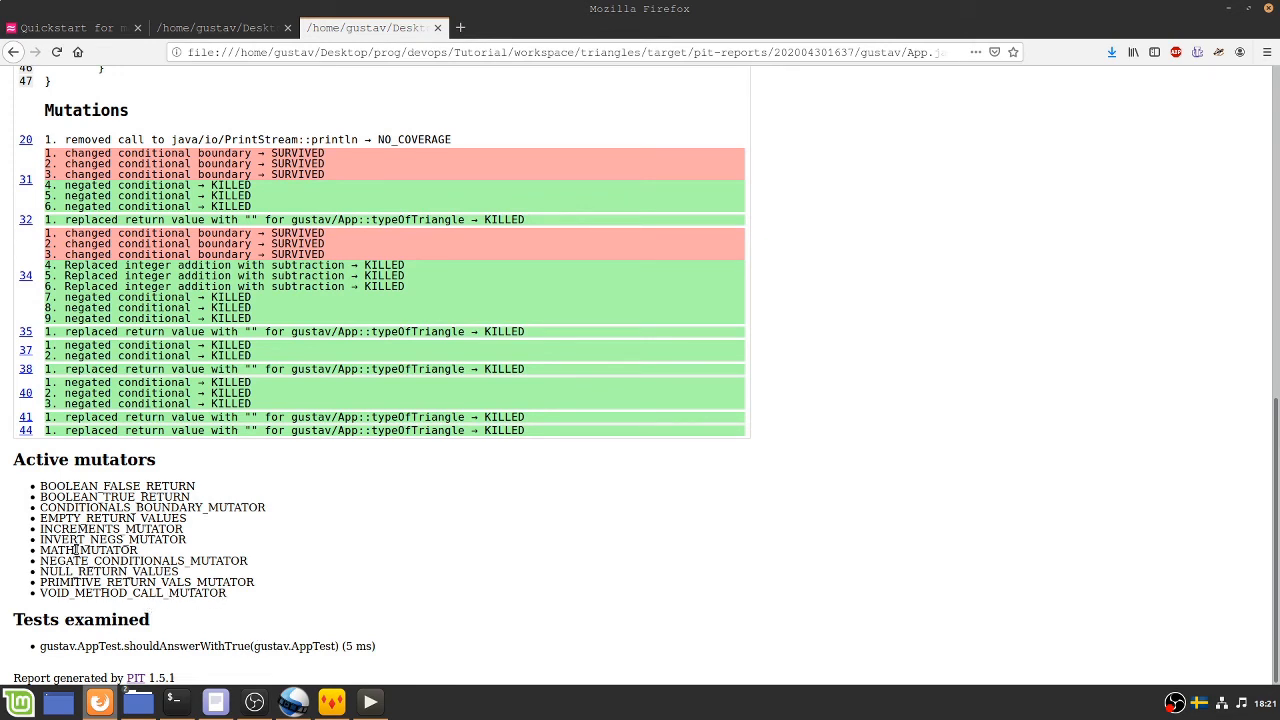
{"action": "double_click", "coordinate": [113, 539]}
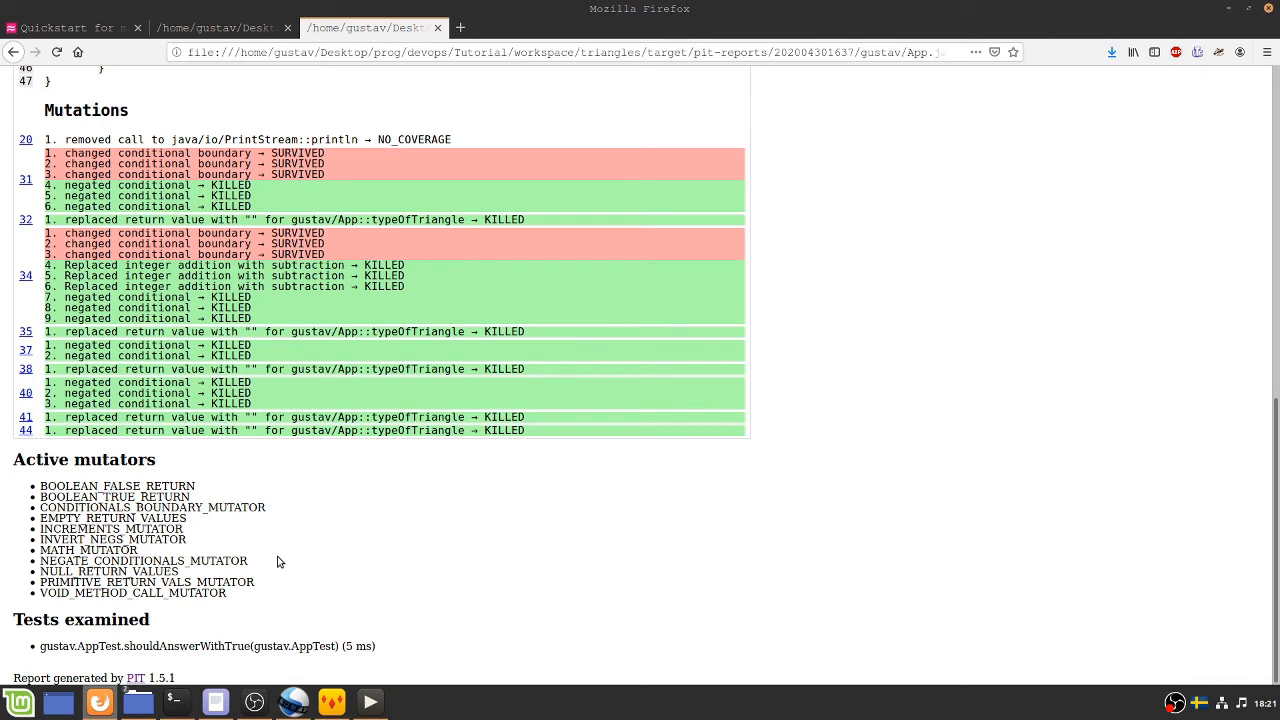
{"action": "mouse_move", "coordinate": [261, 569]}
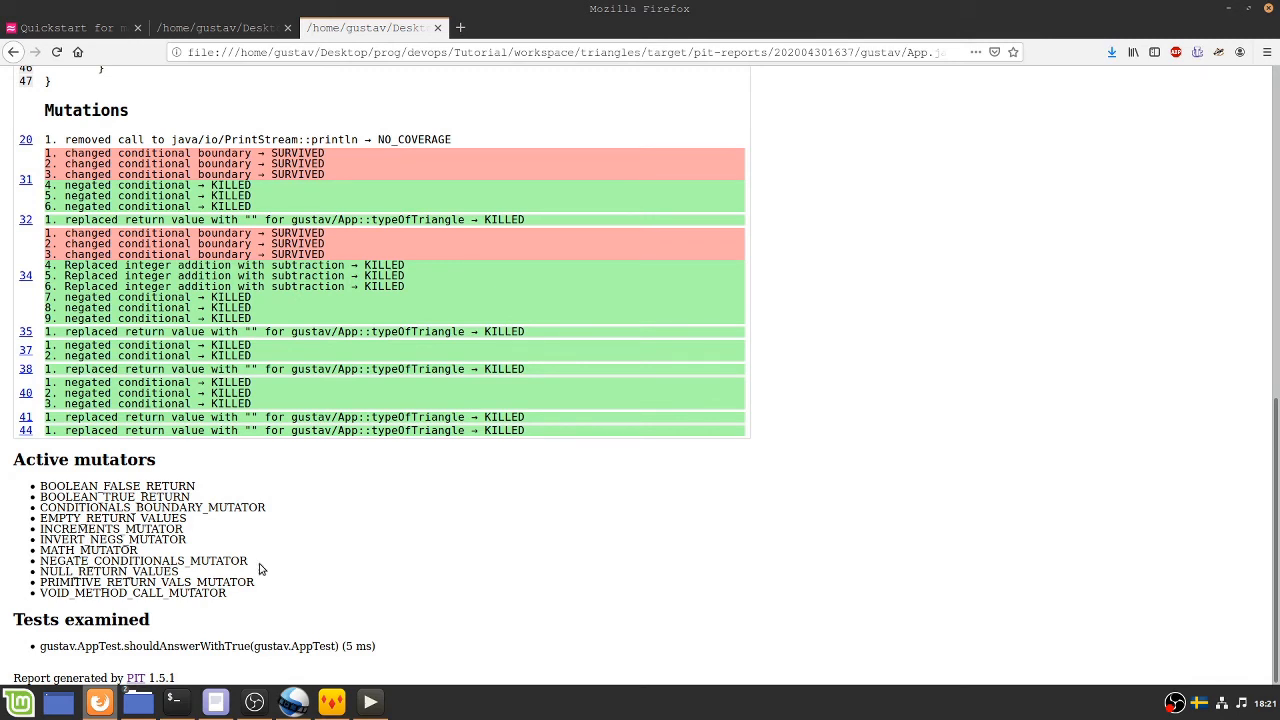
{"action": "mouse_move", "coordinate": [222, 592]}
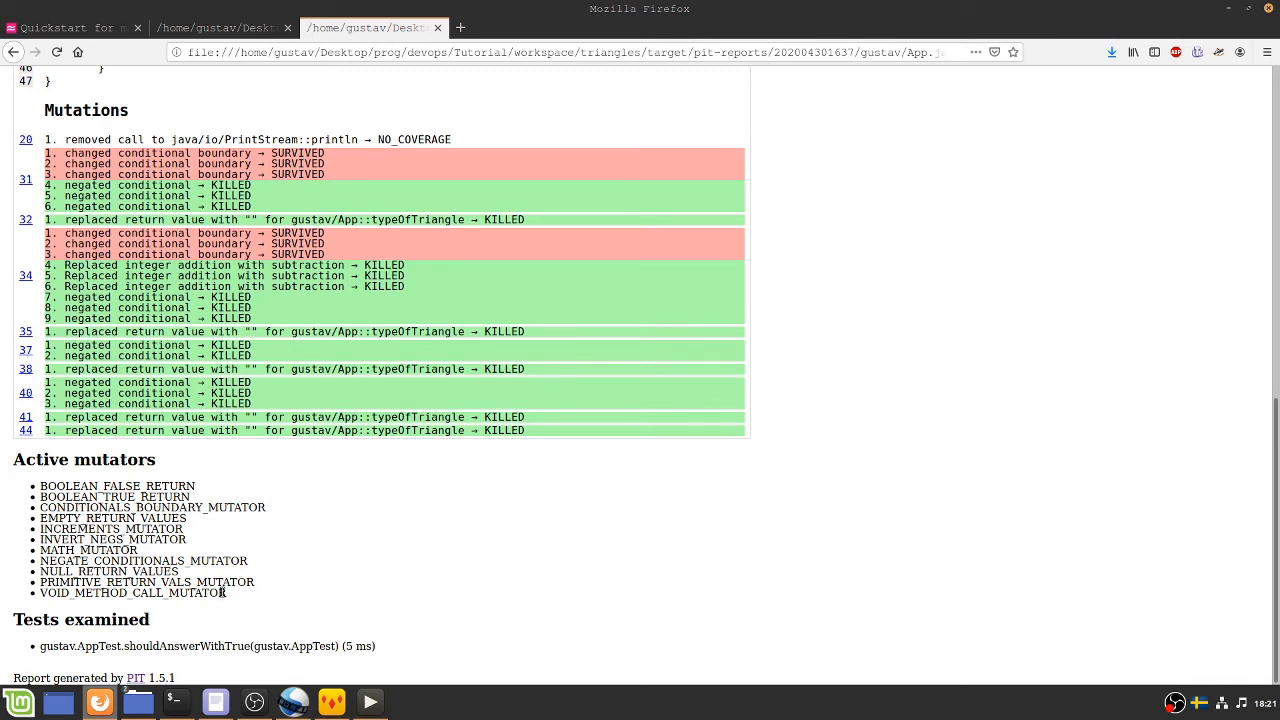
{"action": "mouse_move", "coordinate": [227, 600]}
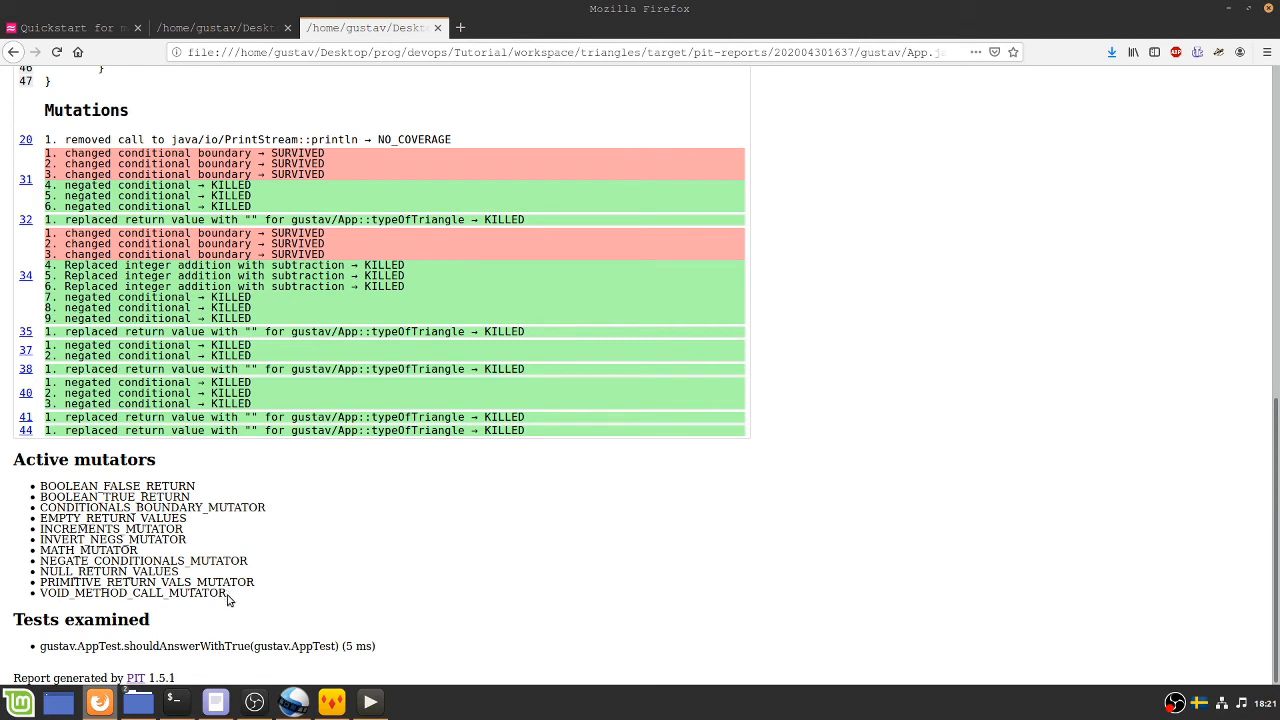
{"action": "double_click", "coordinate": [170, 592]}
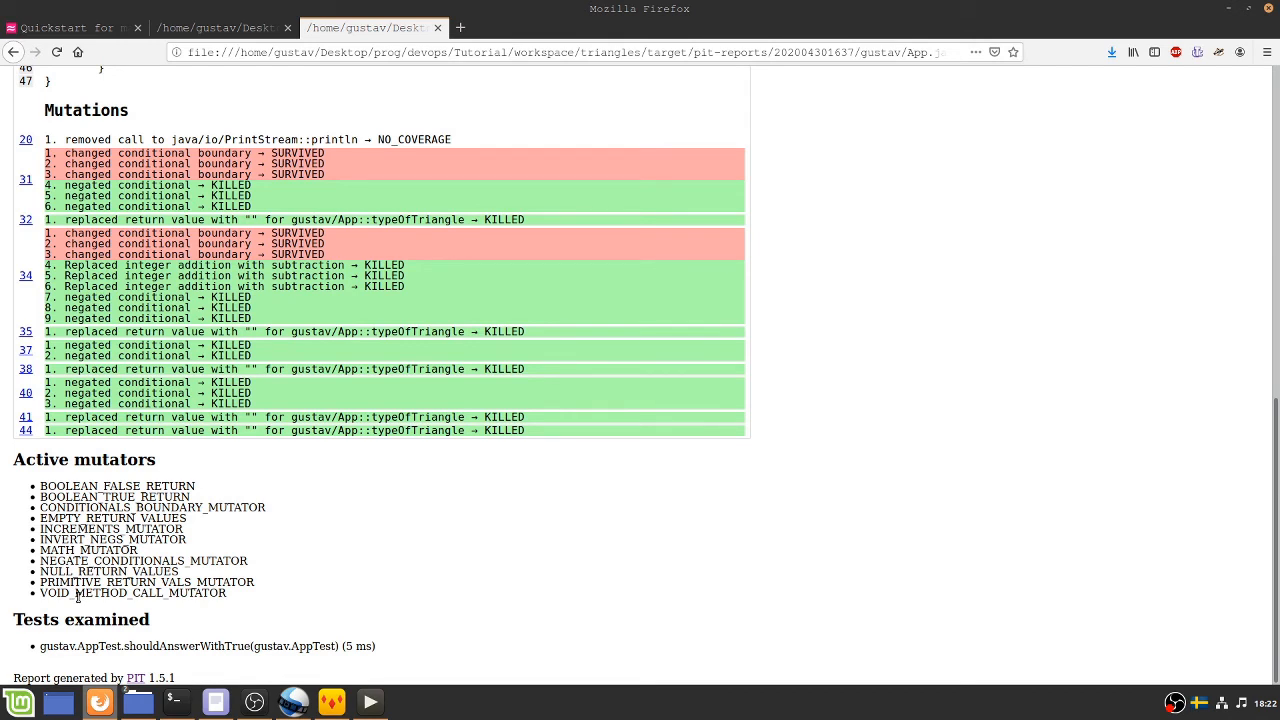
{"action": "mouse_move", "coordinate": [238, 503]}
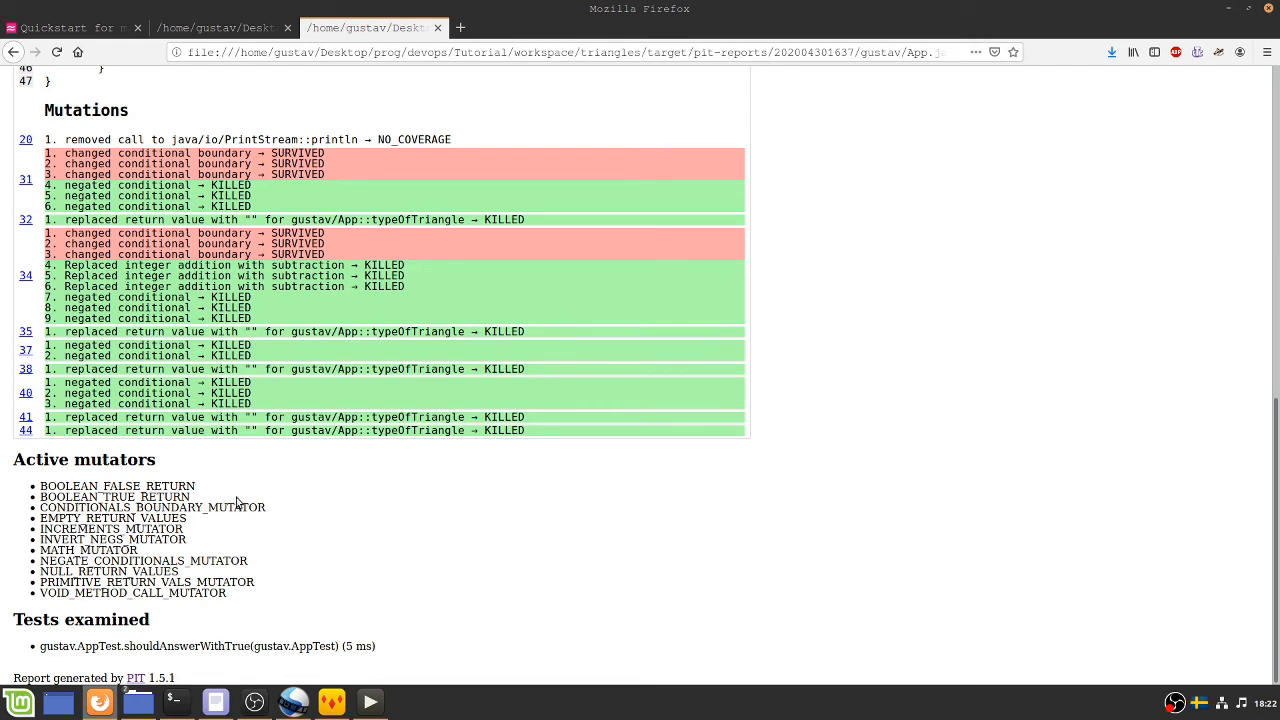
{"action": "mouse_move", "coordinate": [33, 582]}
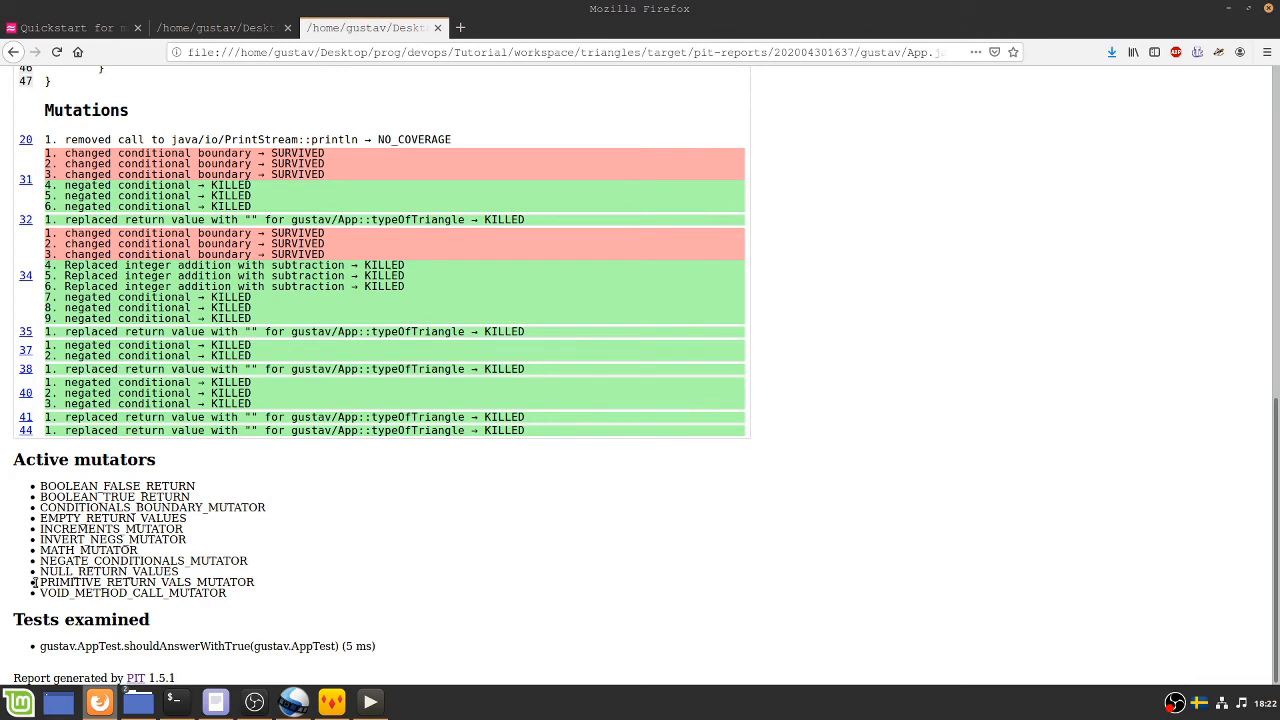
{"action": "mouse_move", "coordinate": [293, 569]}
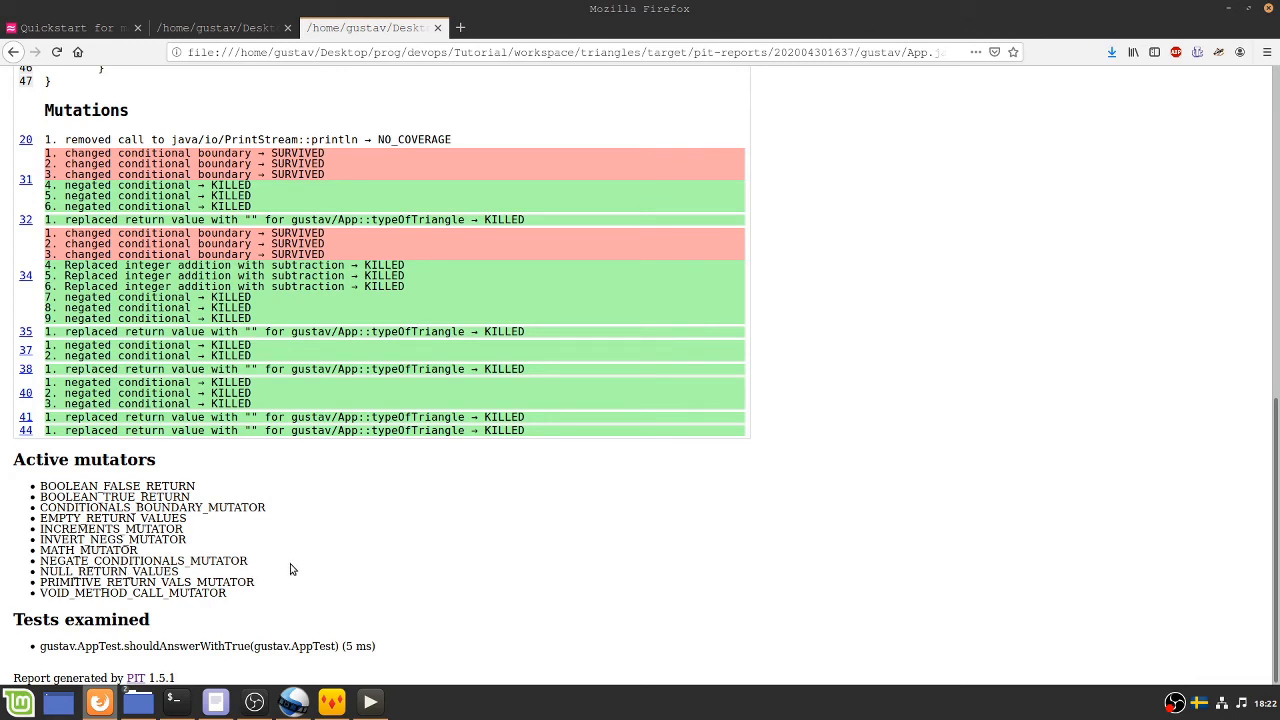
{"action": "mouse_move", "coordinate": [286, 576]}
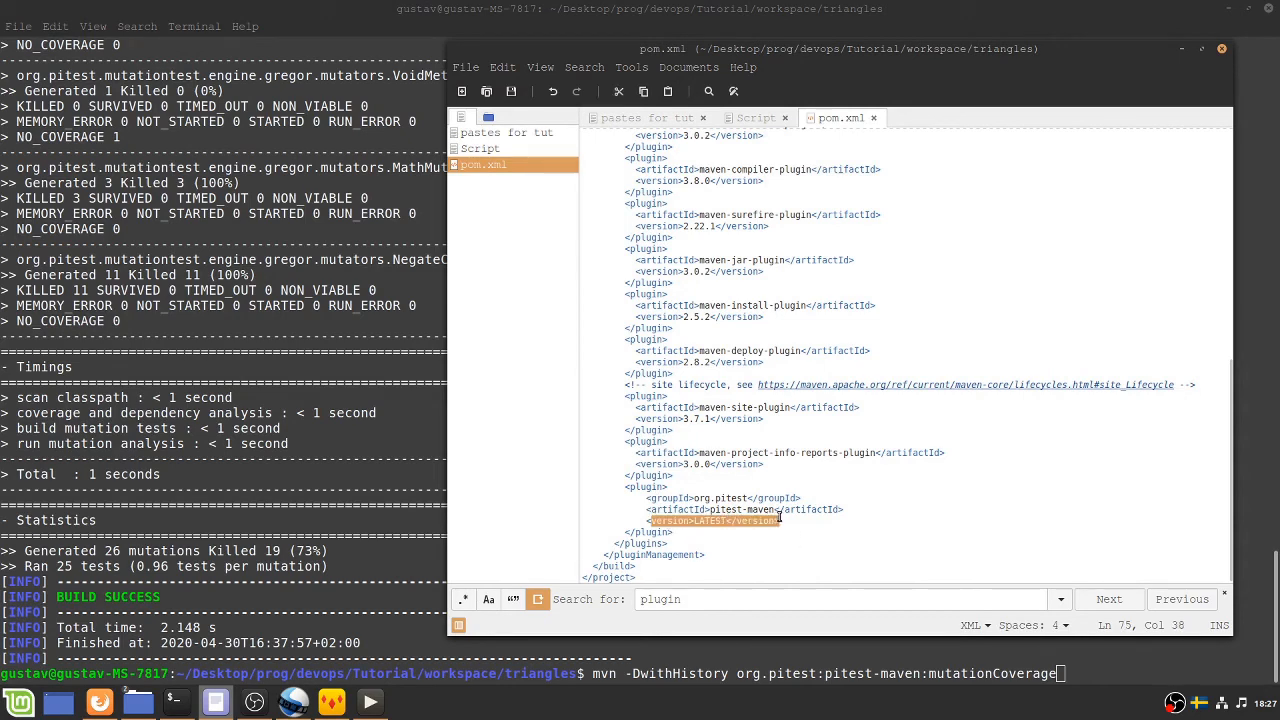
Step: Copy the NEGATE_CONDITIONALS <configuration> block from the 'pastes for tut' notes
{"action": "left_click", "coordinate": [648, 117]}
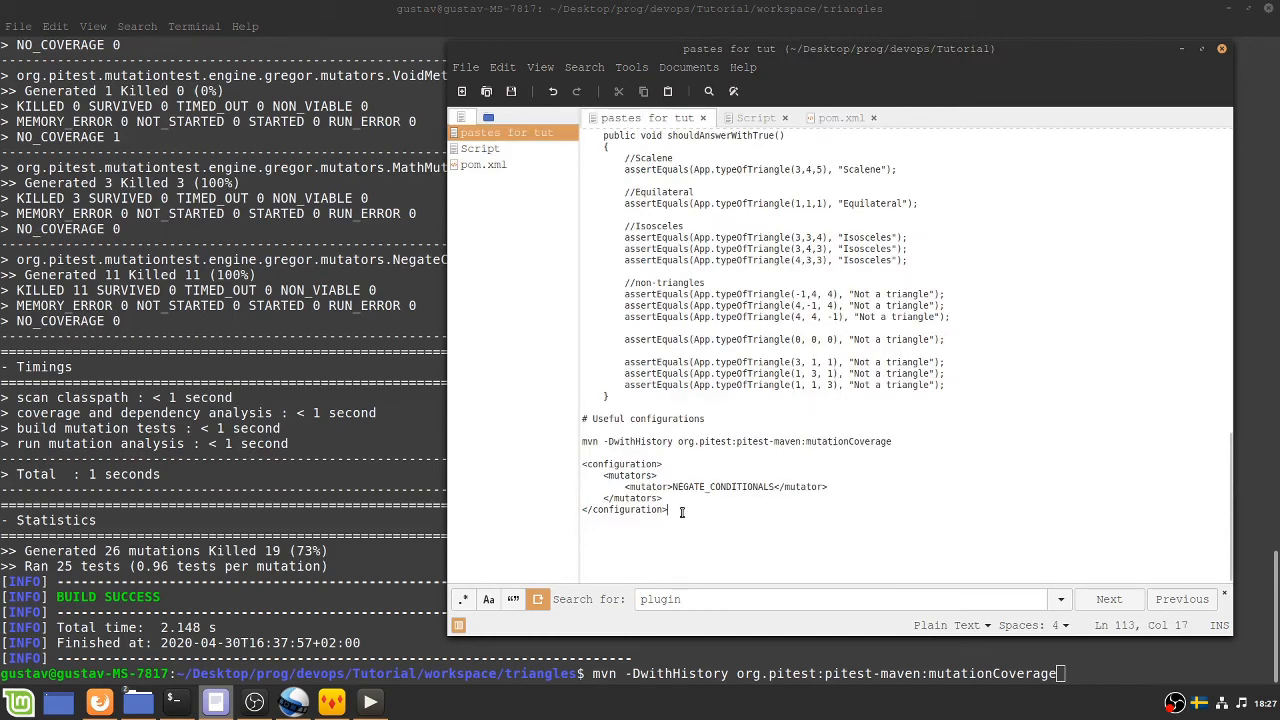
{"action": "left_click_drag", "start_coordinate": [668, 510], "coordinate": [582, 463]}
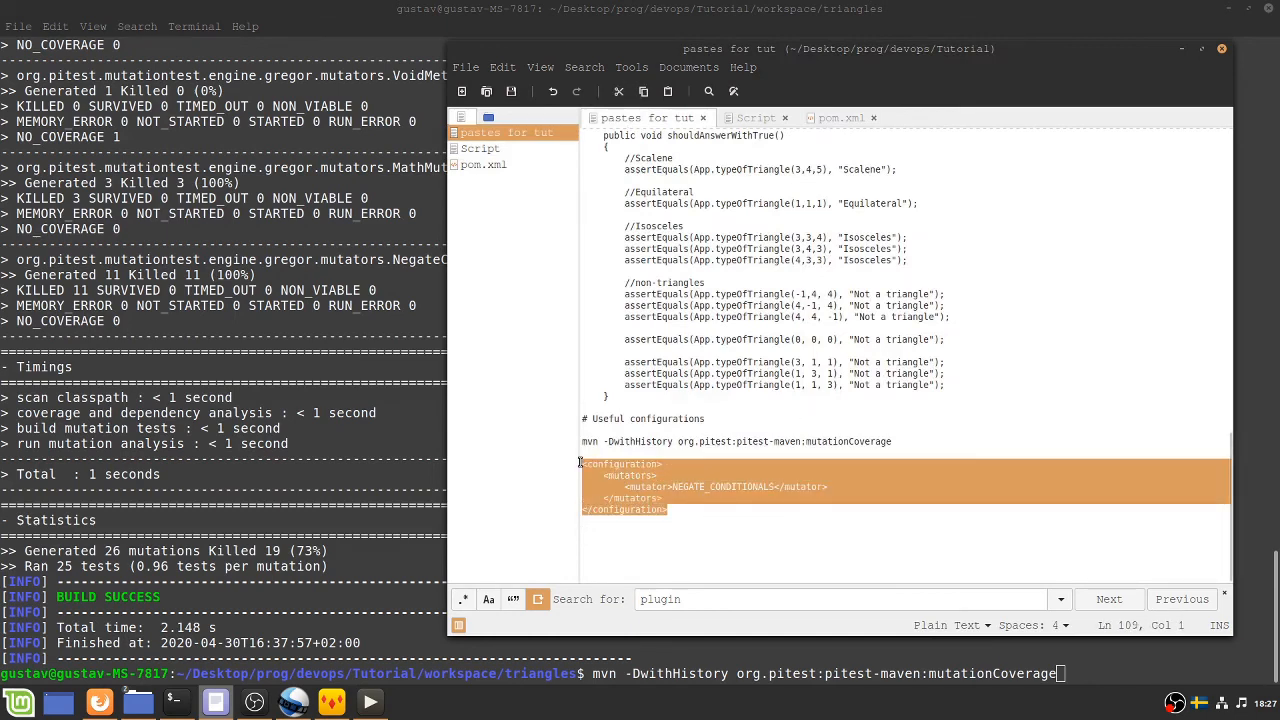
{"action": "left_click", "coordinate": [651, 452]}
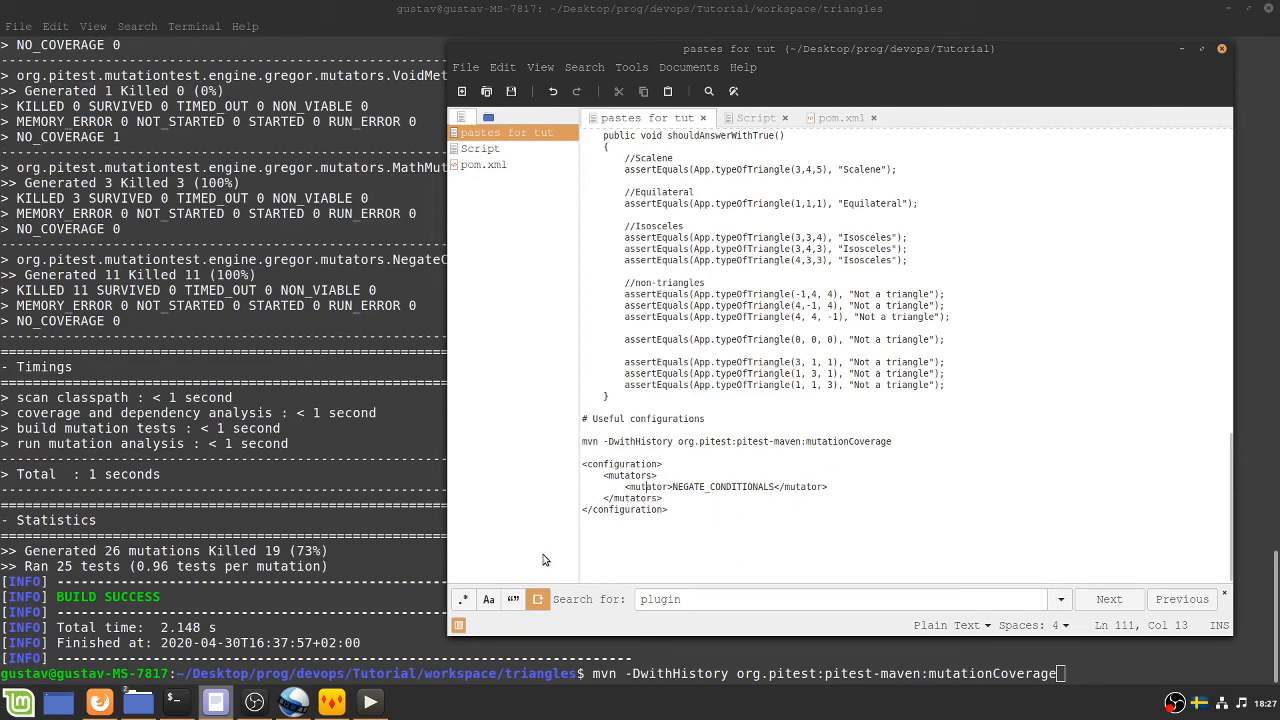
{"action": "mouse_move", "coordinate": [843, 117]}
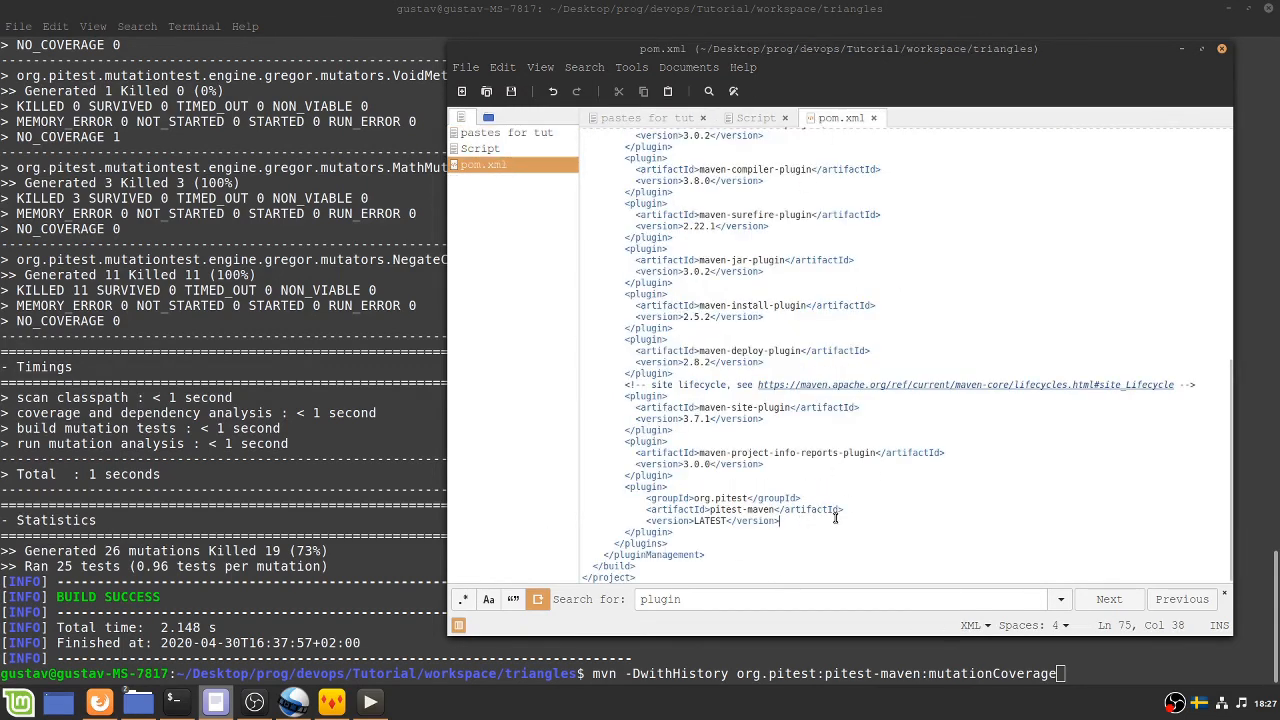
Step: Paste the <configuration> block into pom.xml's pitest-maven plugin and save the file
{"action": "type", "text": "<configuration>"}
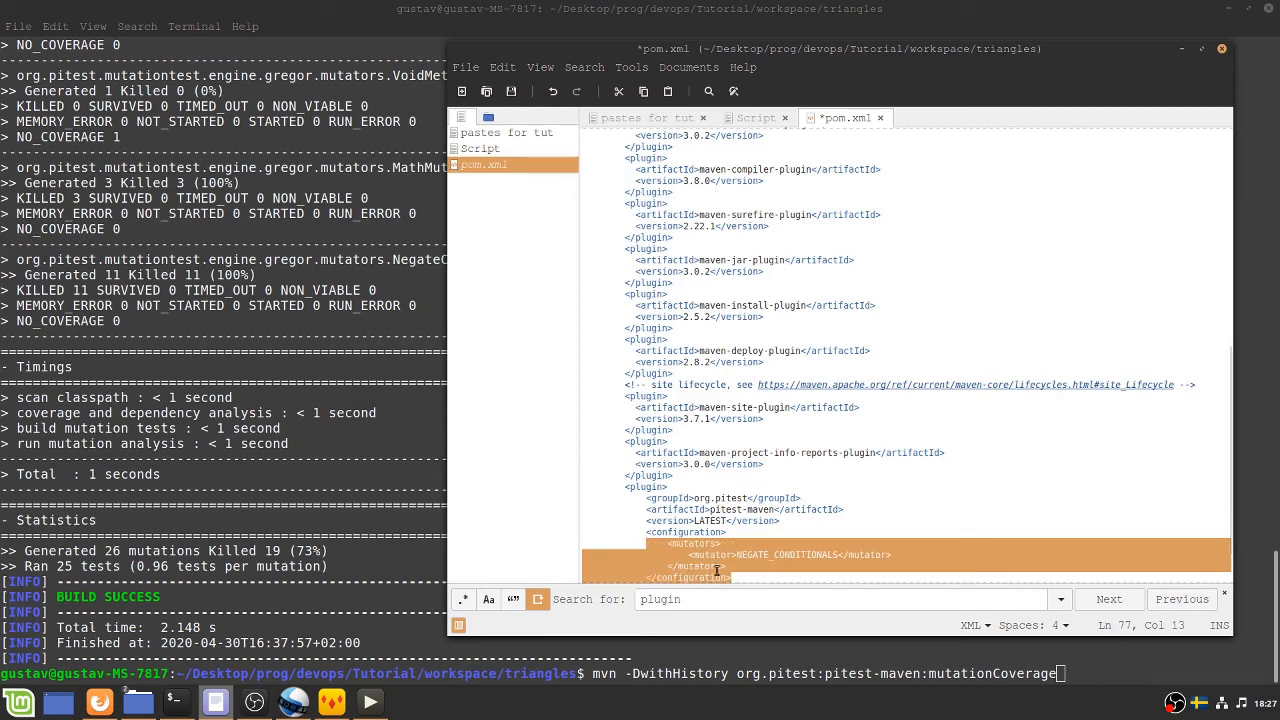
{"action": "scroll", "scroll_direction": "down", "scroll_amount": 3}
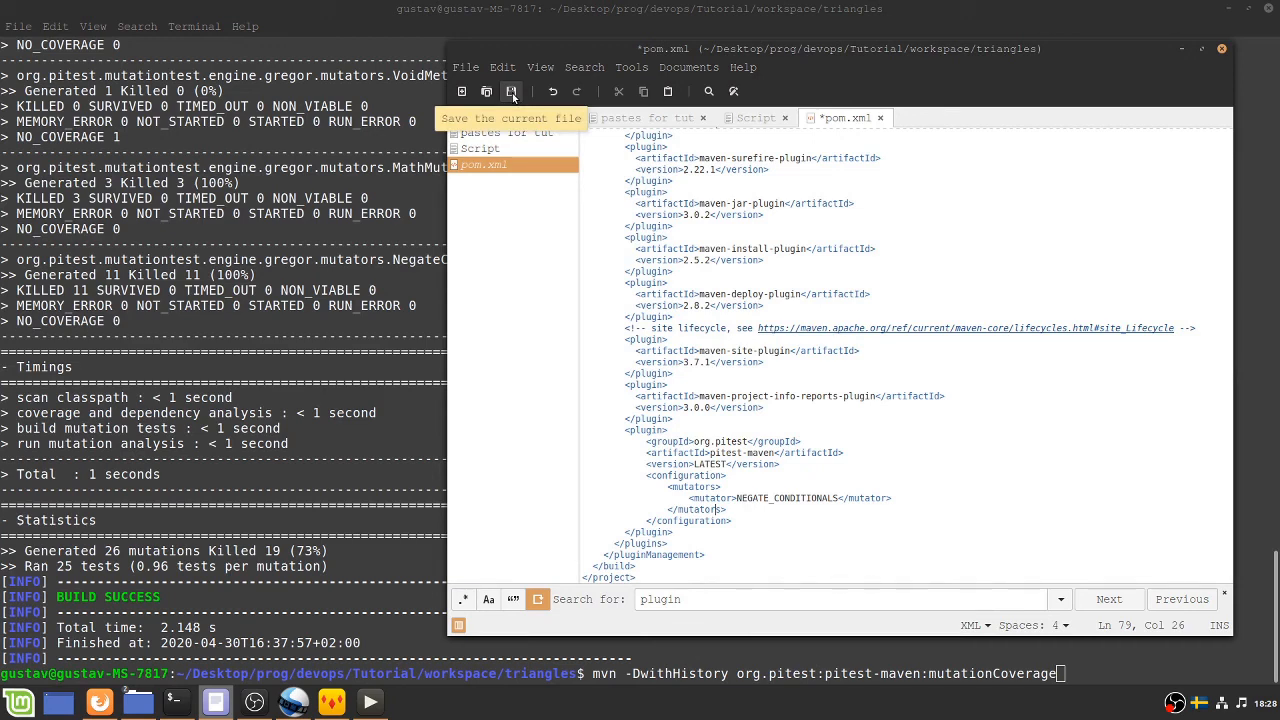
{"action": "left_click", "coordinate": [511, 91]}
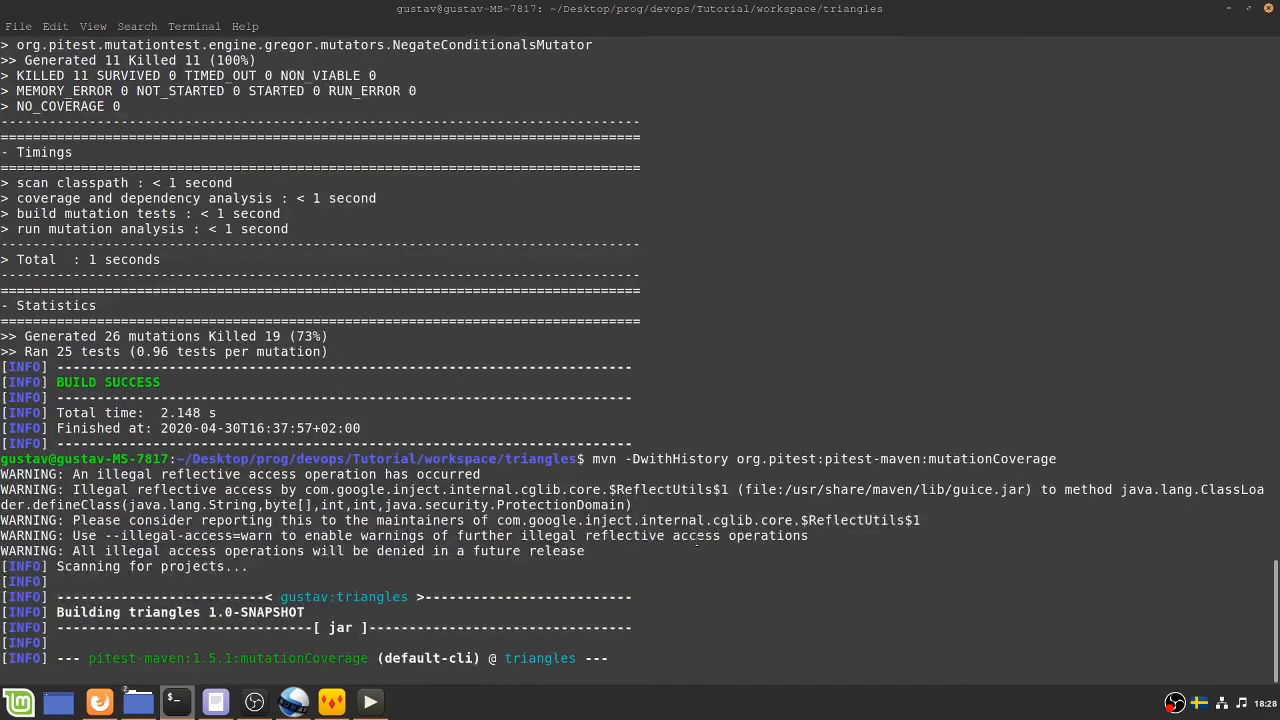
Step: Open the new PIT report in Firefox, showing 11 of 11 mutations killed (100%)
{"action": "scroll", "scroll_direction": "down", "scroll_amount": 3}
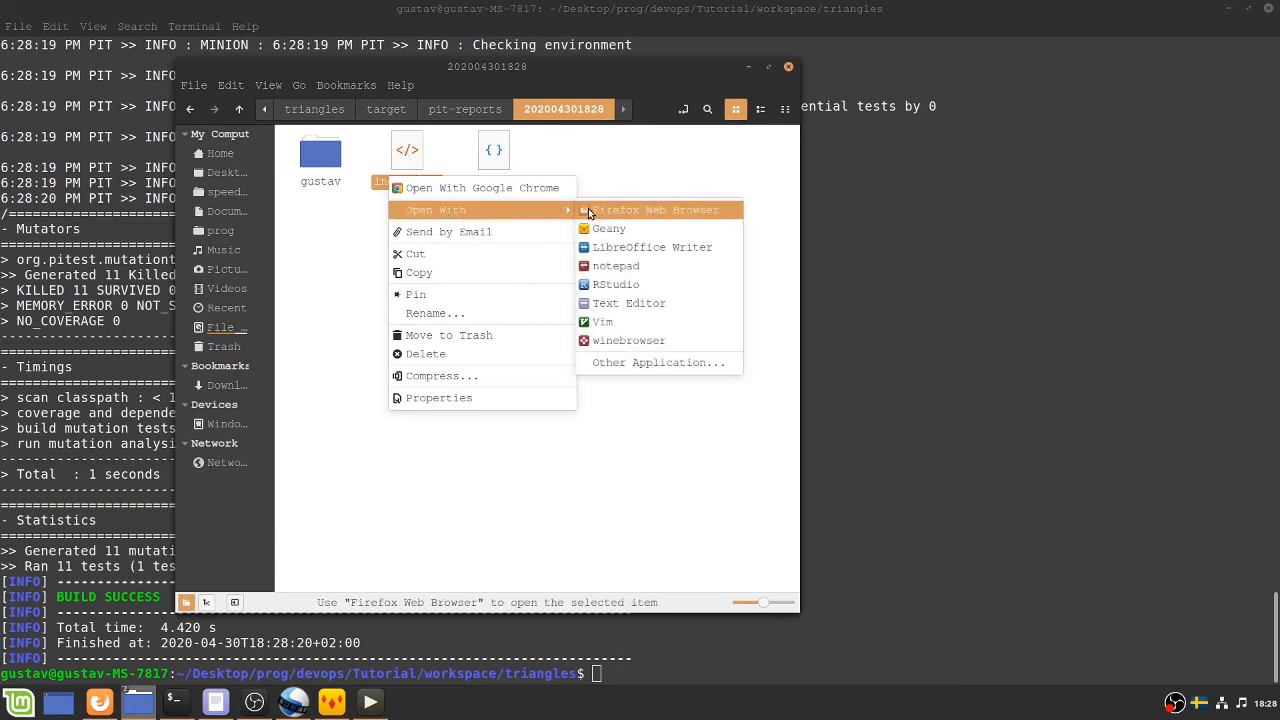
{"action": "left_click", "coordinate": [657, 209]}
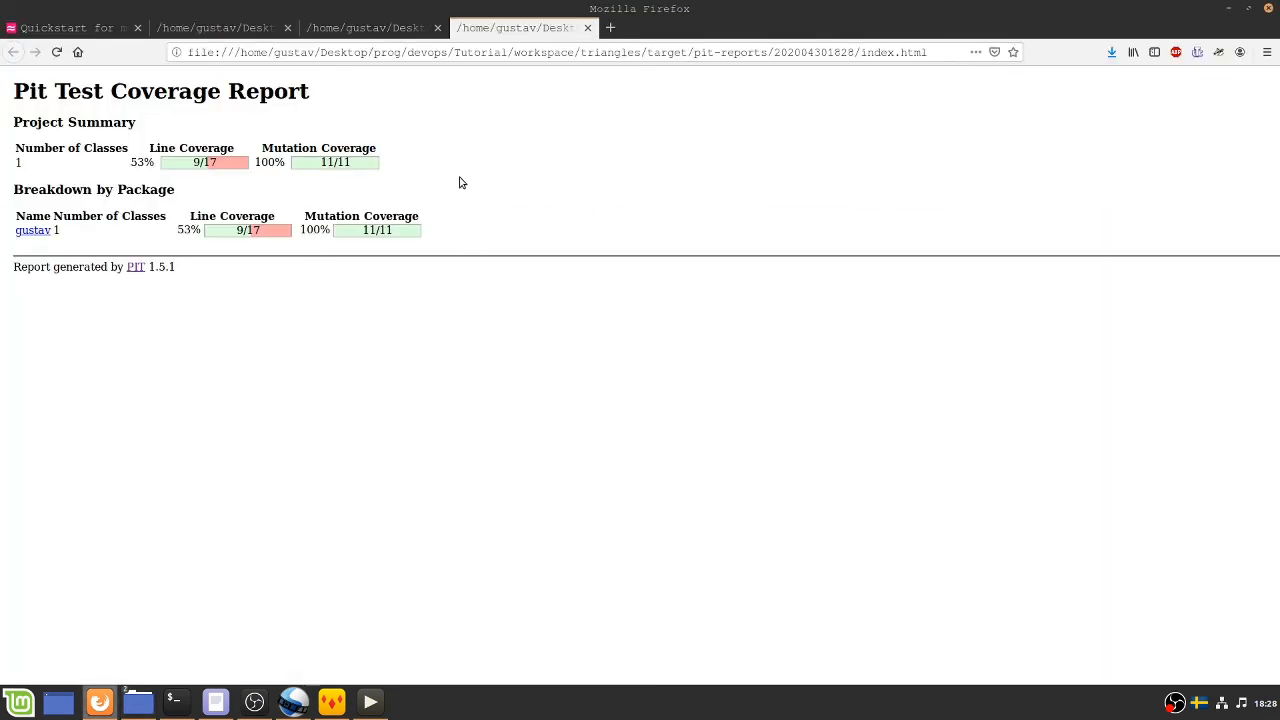
{"action": "mouse_move", "coordinate": [333, 328]}
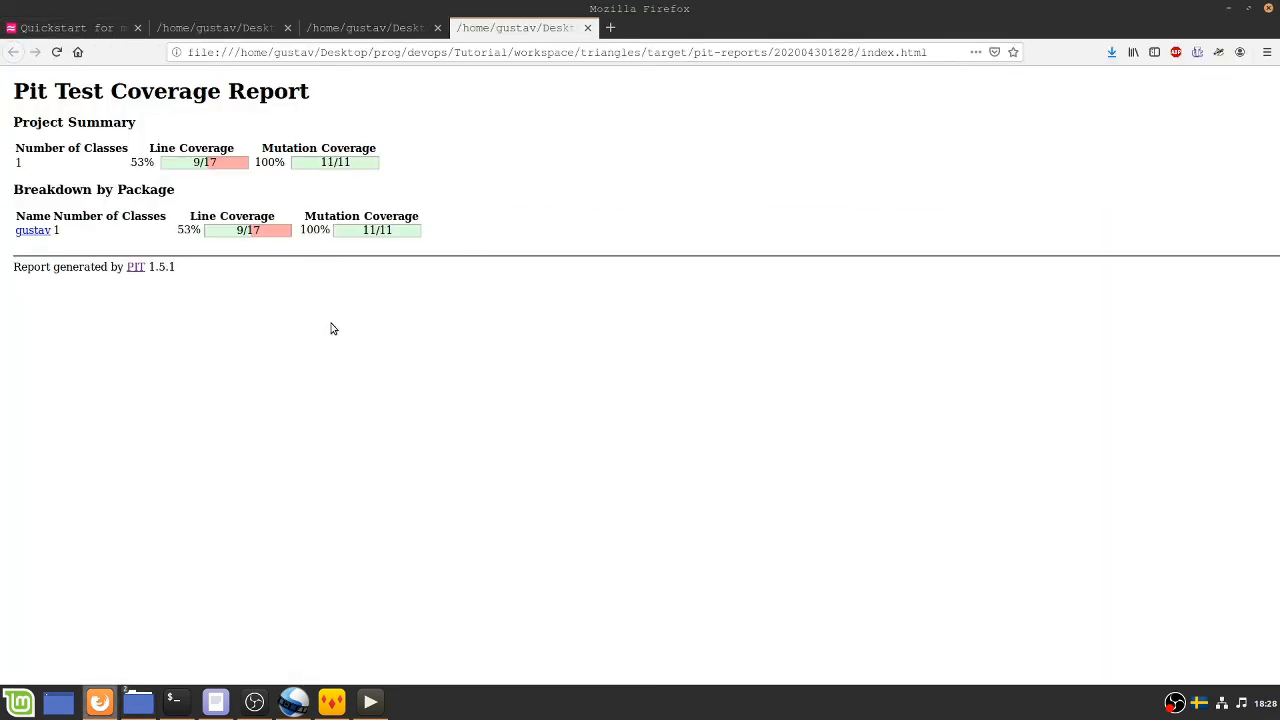
{"action": "mouse_move", "coordinate": [289, 335]}
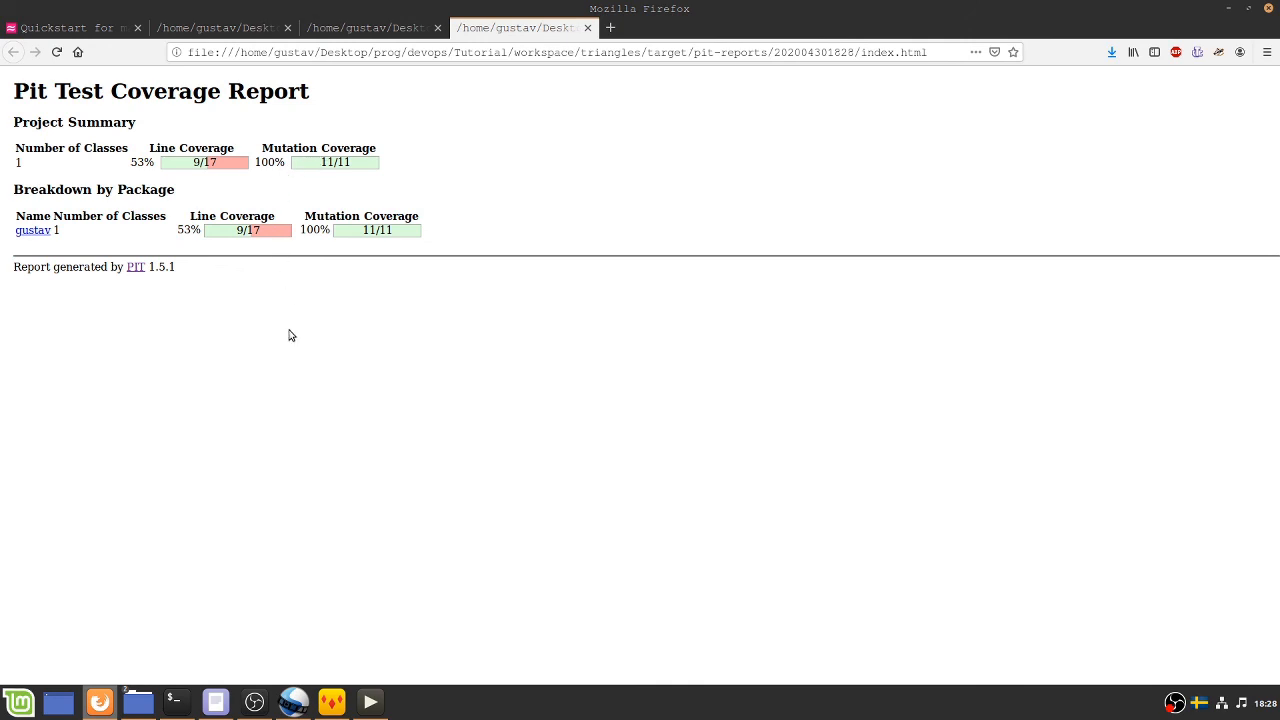
{"action": "mouse_move", "coordinate": [80, 255]}
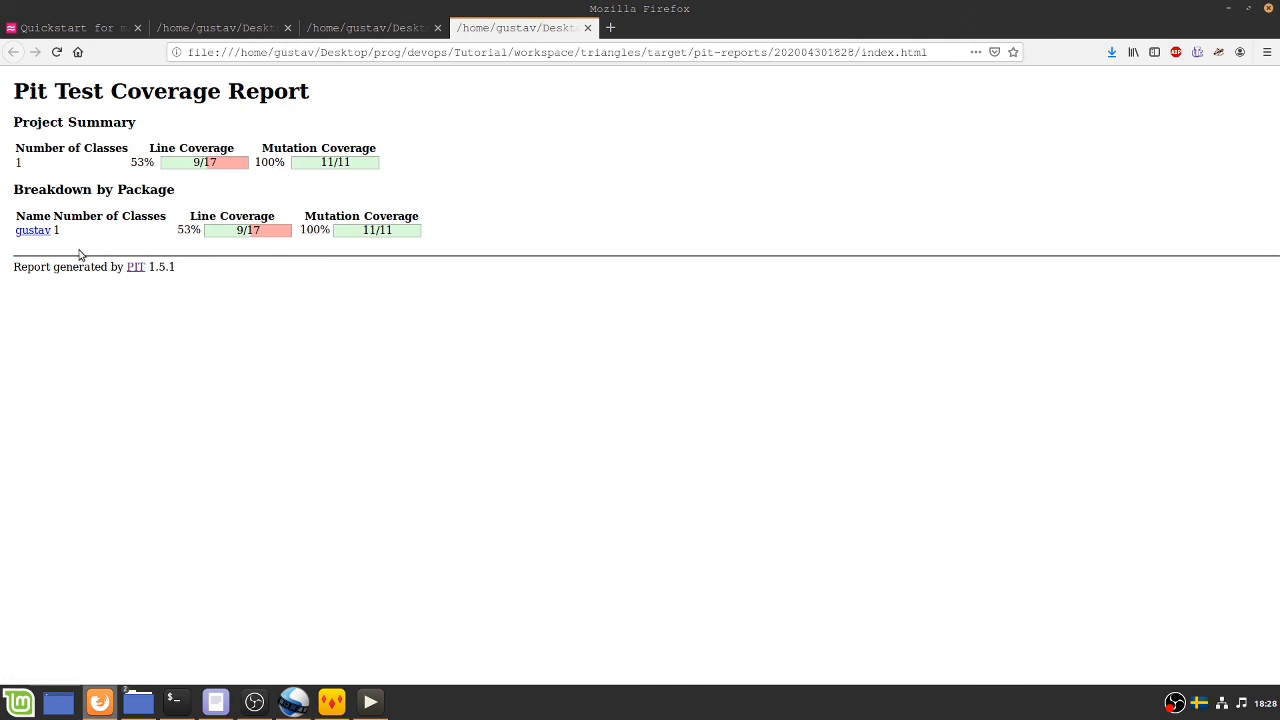
{"action": "mouse_move", "coordinate": [33, 230]}
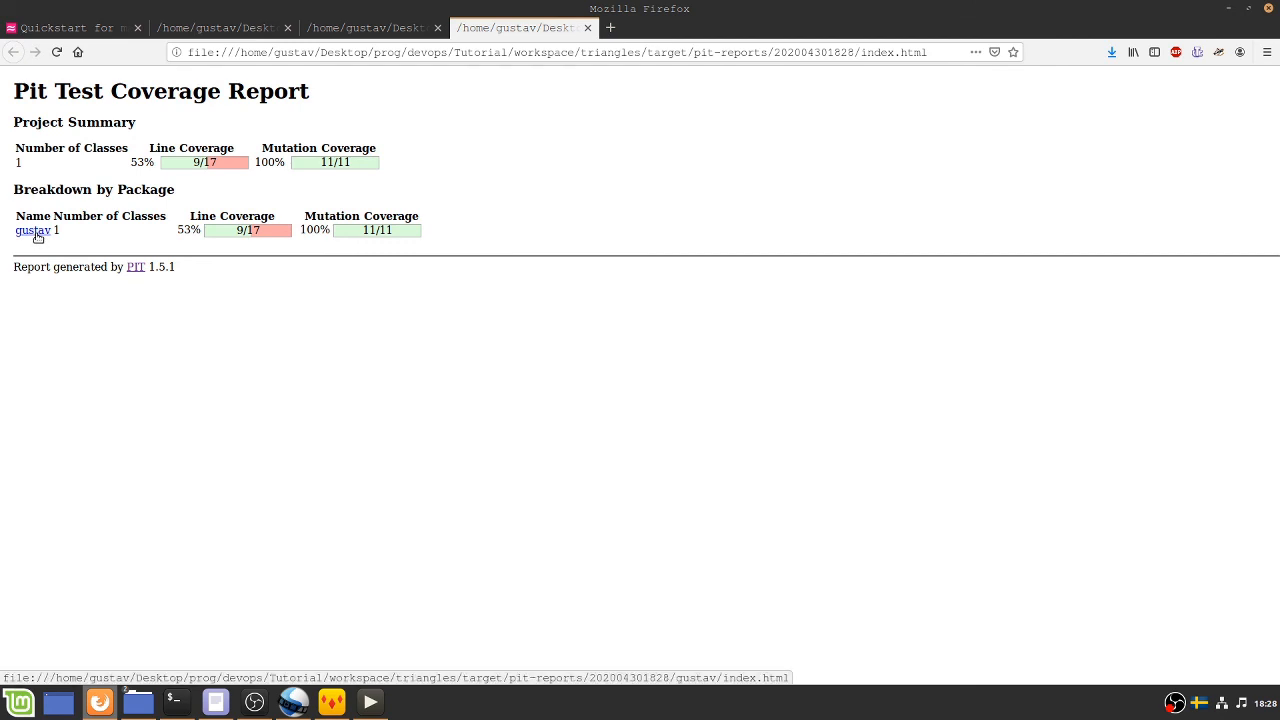
{"action": "mouse_move", "coordinate": [322, 302]}
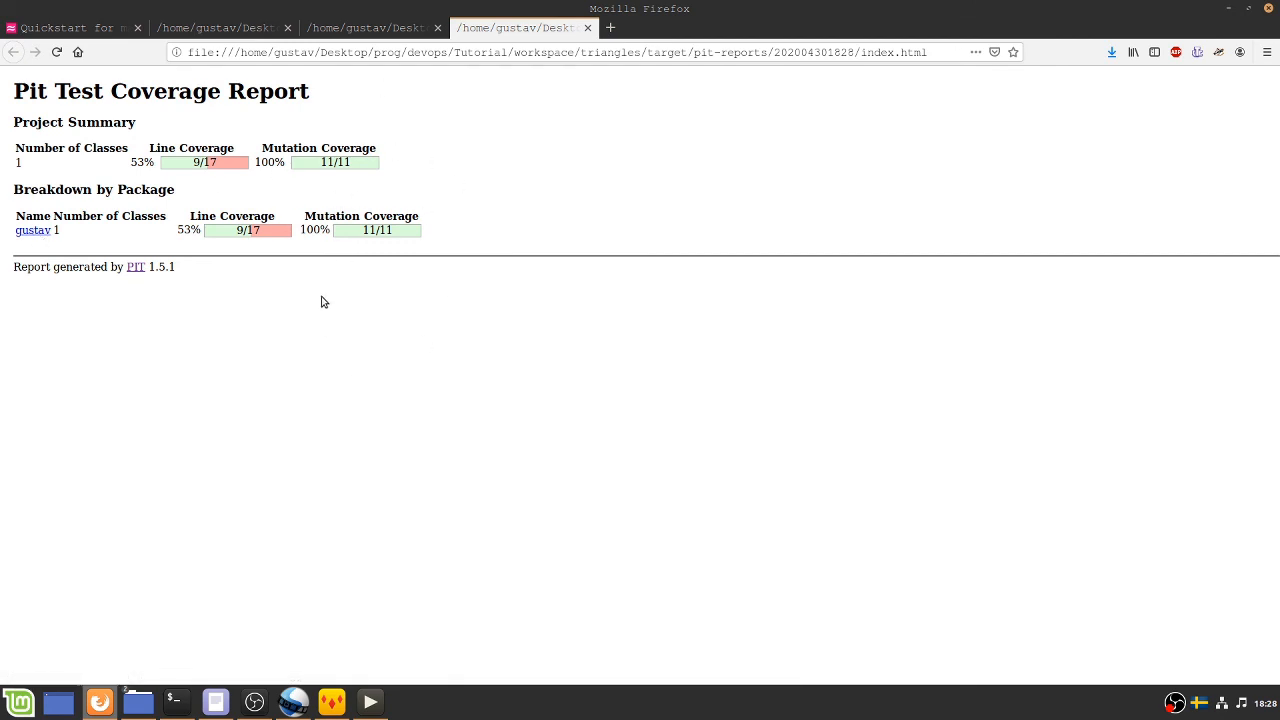
{"action": "mouse_move", "coordinate": [33, 230]}
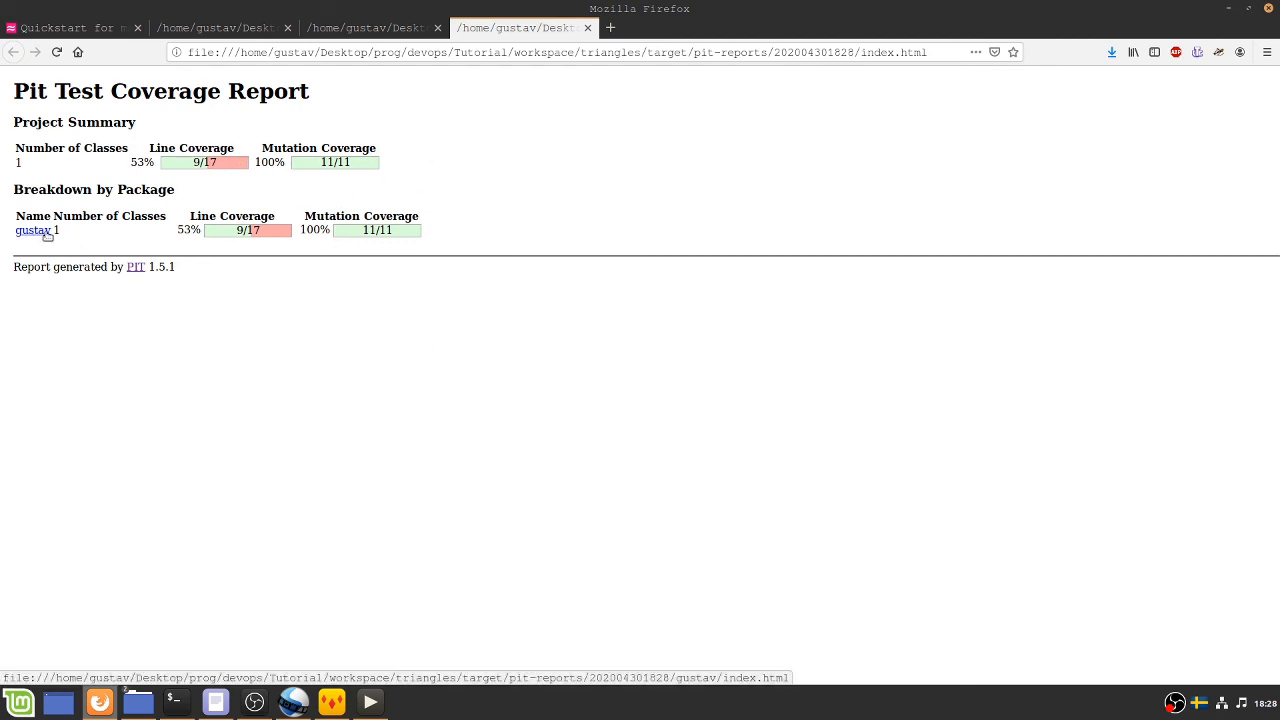
Step: Open gustav's App.java report and scroll to the killed mutations and NEGATE_CONDITIONALS_MUTATOR
{"action": "left_click", "coordinate": [31, 230]}
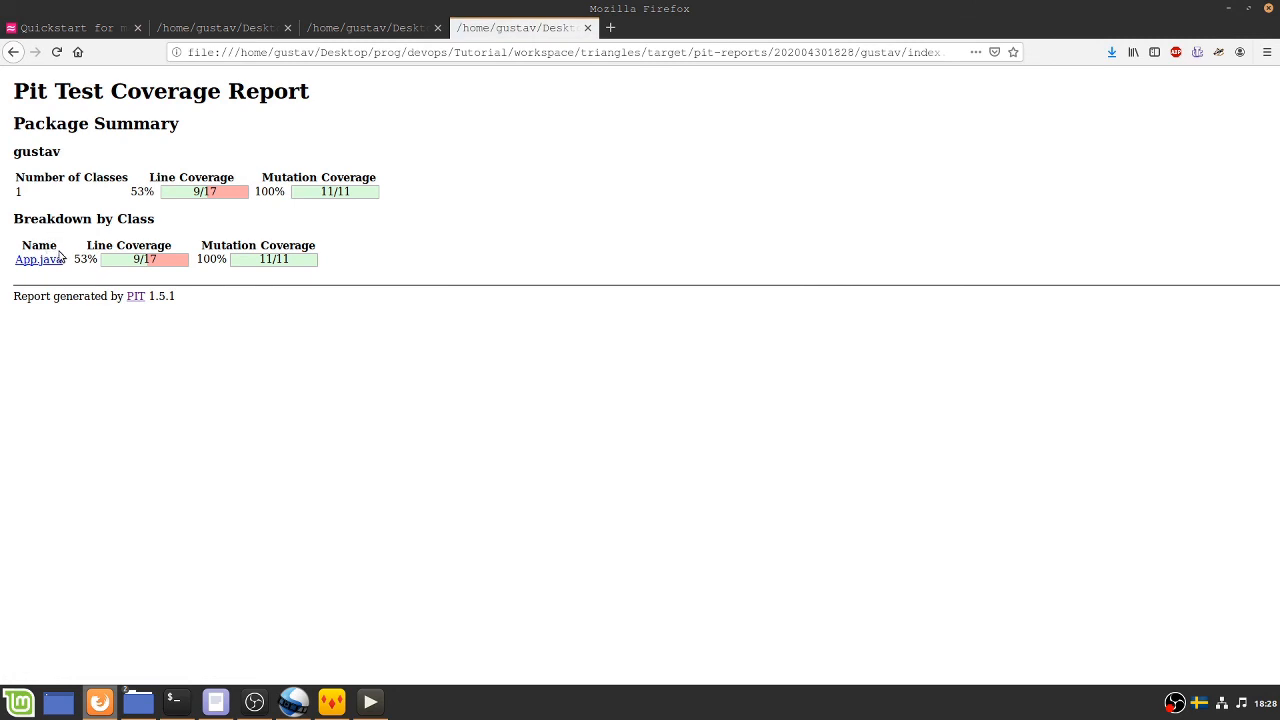
{"action": "left_click", "coordinate": [38, 259]}
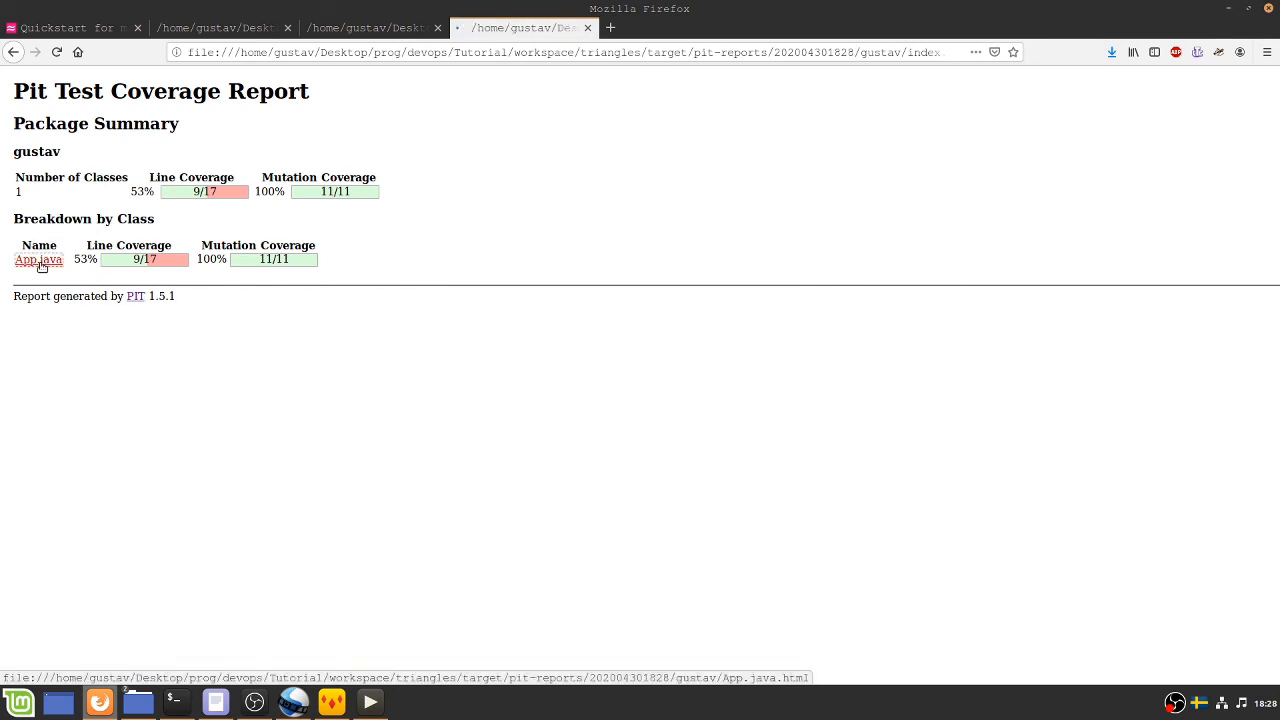
{"action": "left_click", "coordinate": [38, 259]}
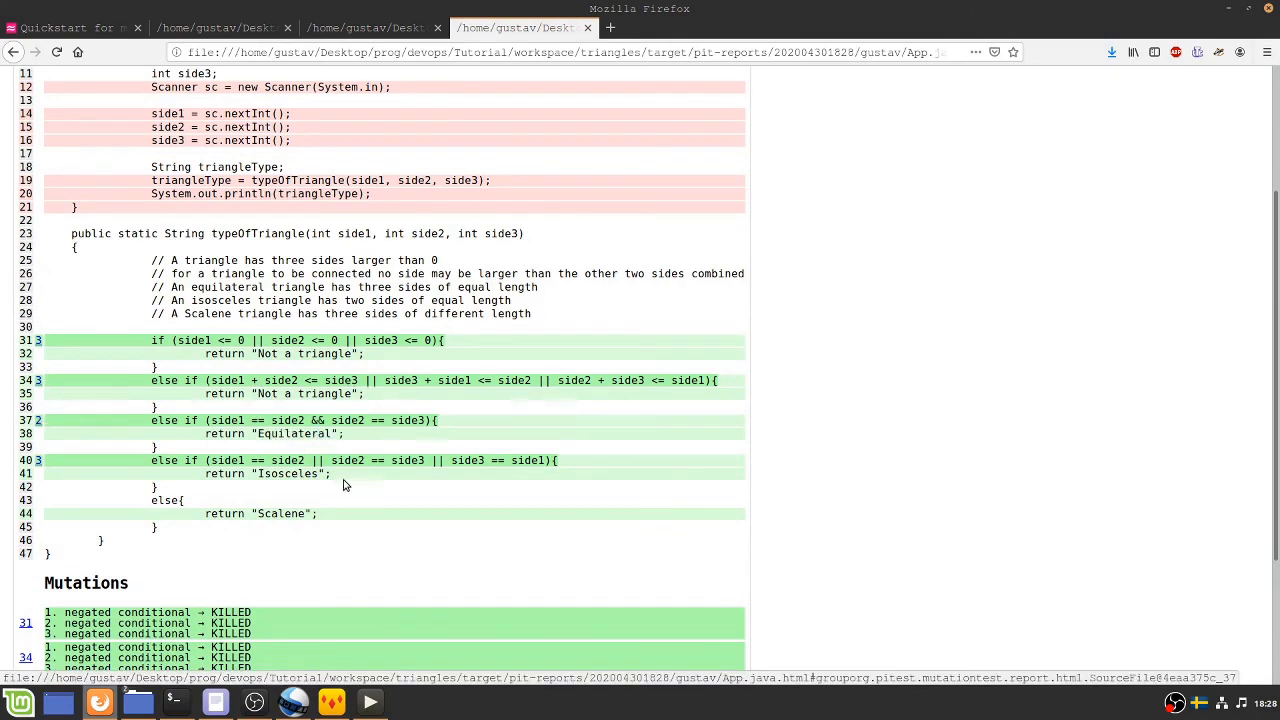
{"action": "scroll", "scroll_direction": "down", "scroll_amount": 3}
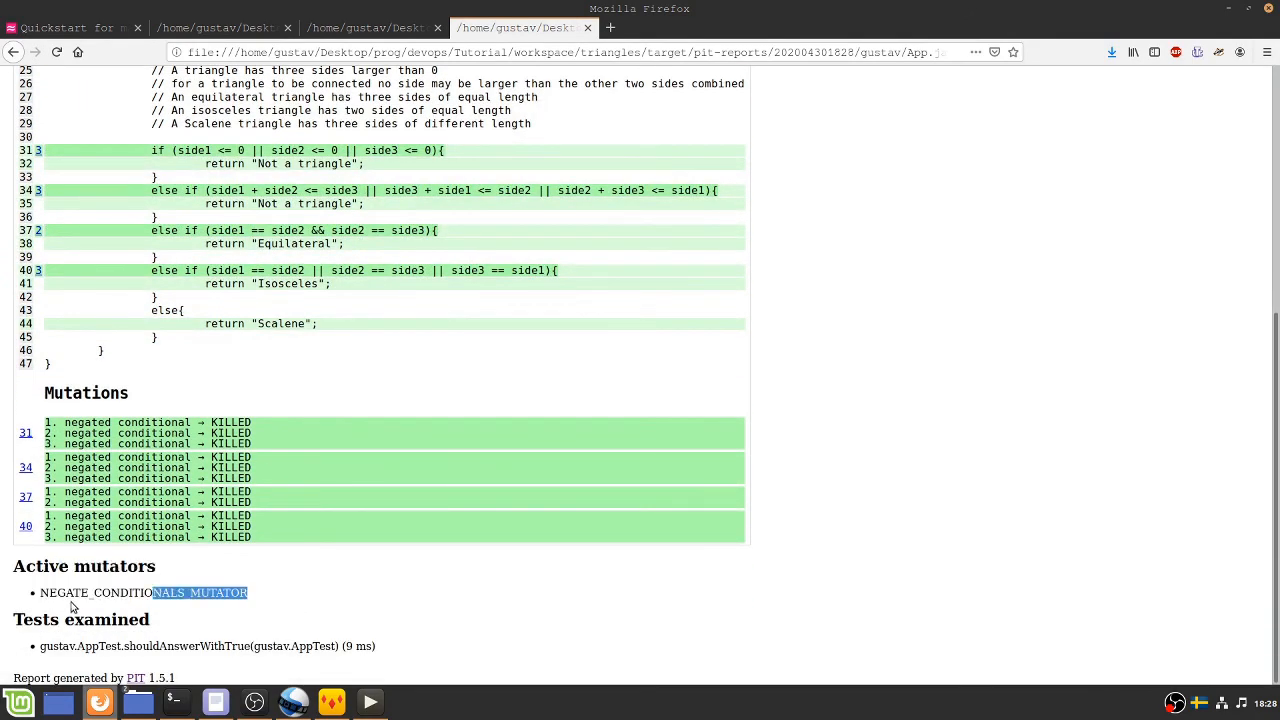
{"action": "mouse_move", "coordinate": [258, 588]}
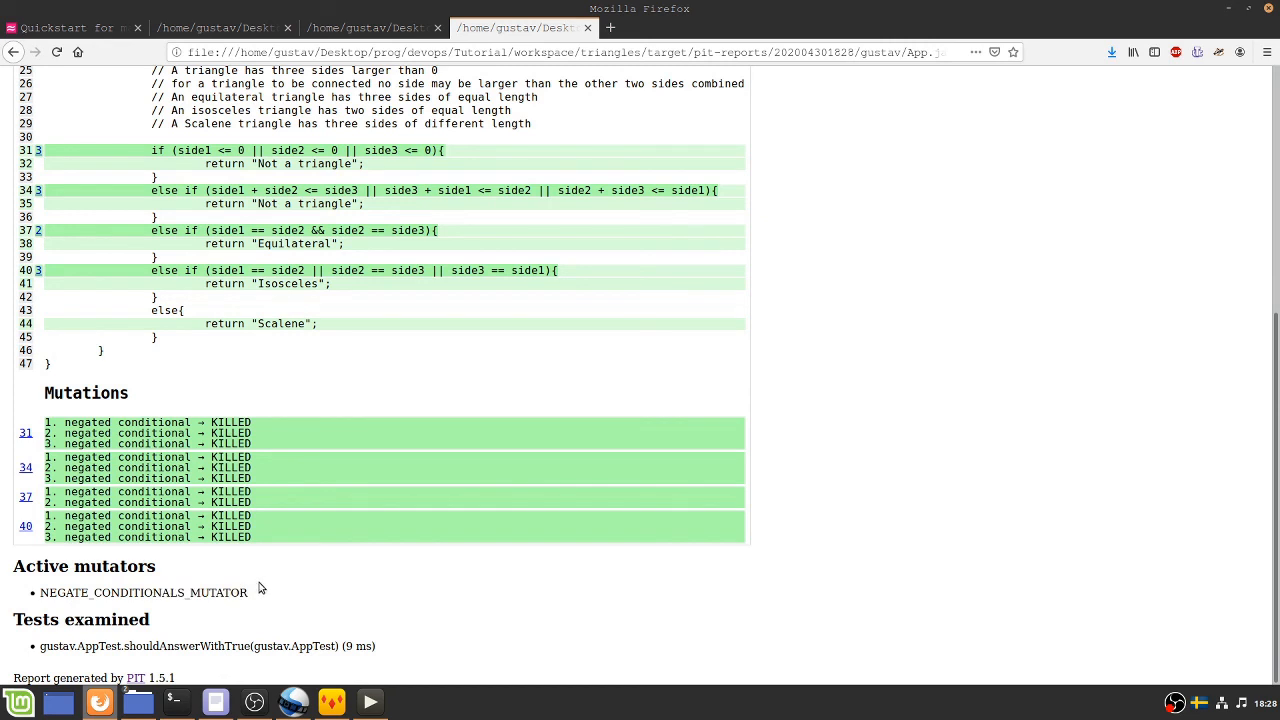
{"action": "mouse_move", "coordinate": [357, 576]}
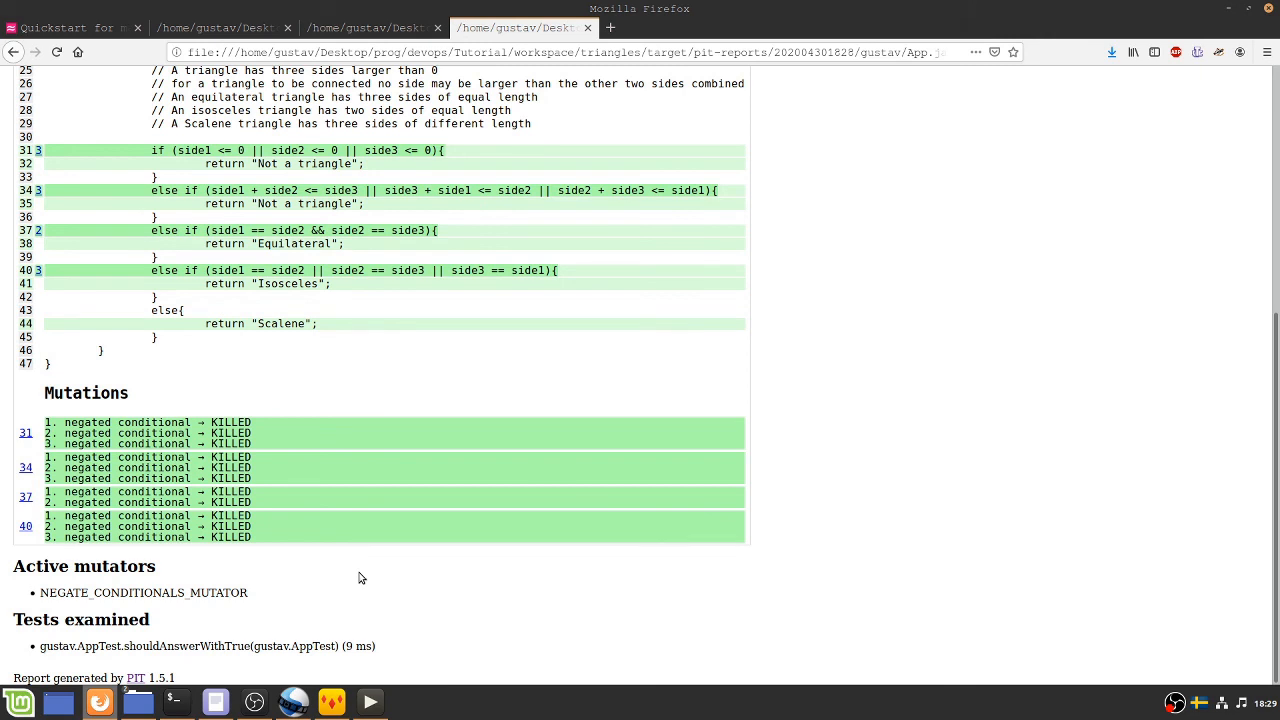
{"action": "mouse_move", "coordinate": [1158, 677]}
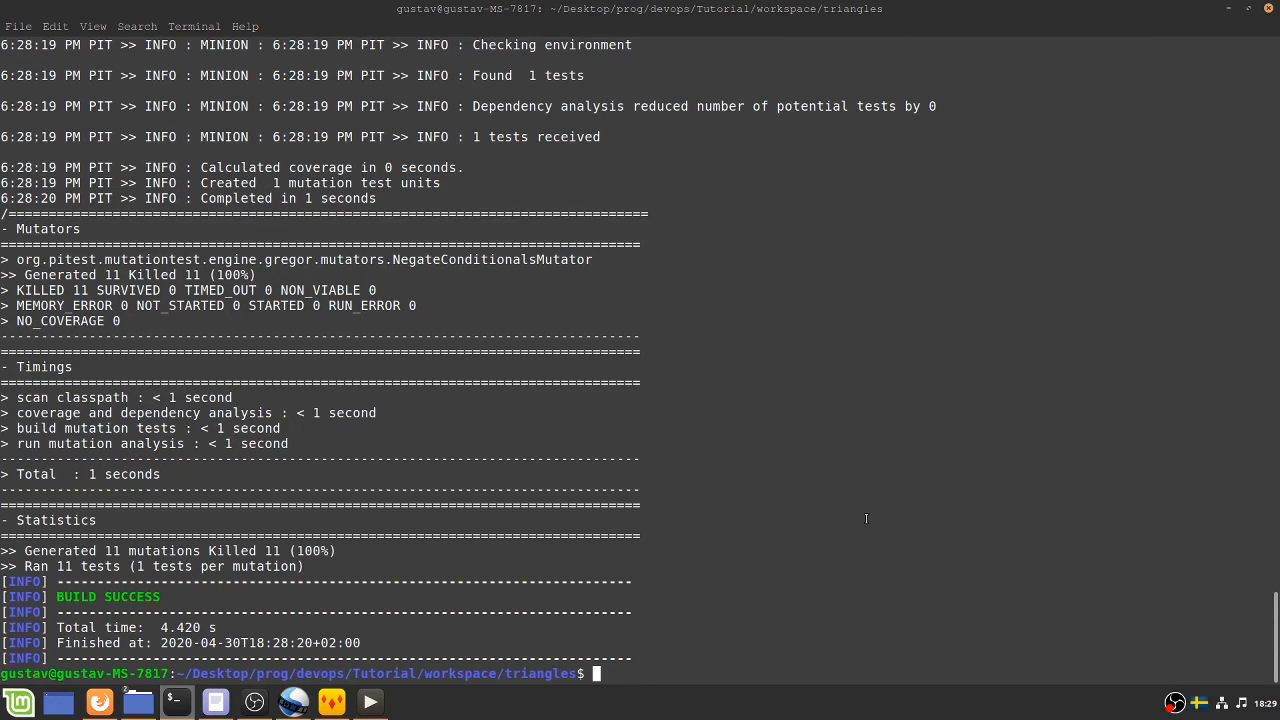
{"action": "mouse_move", "coordinate": [1177, 705]}
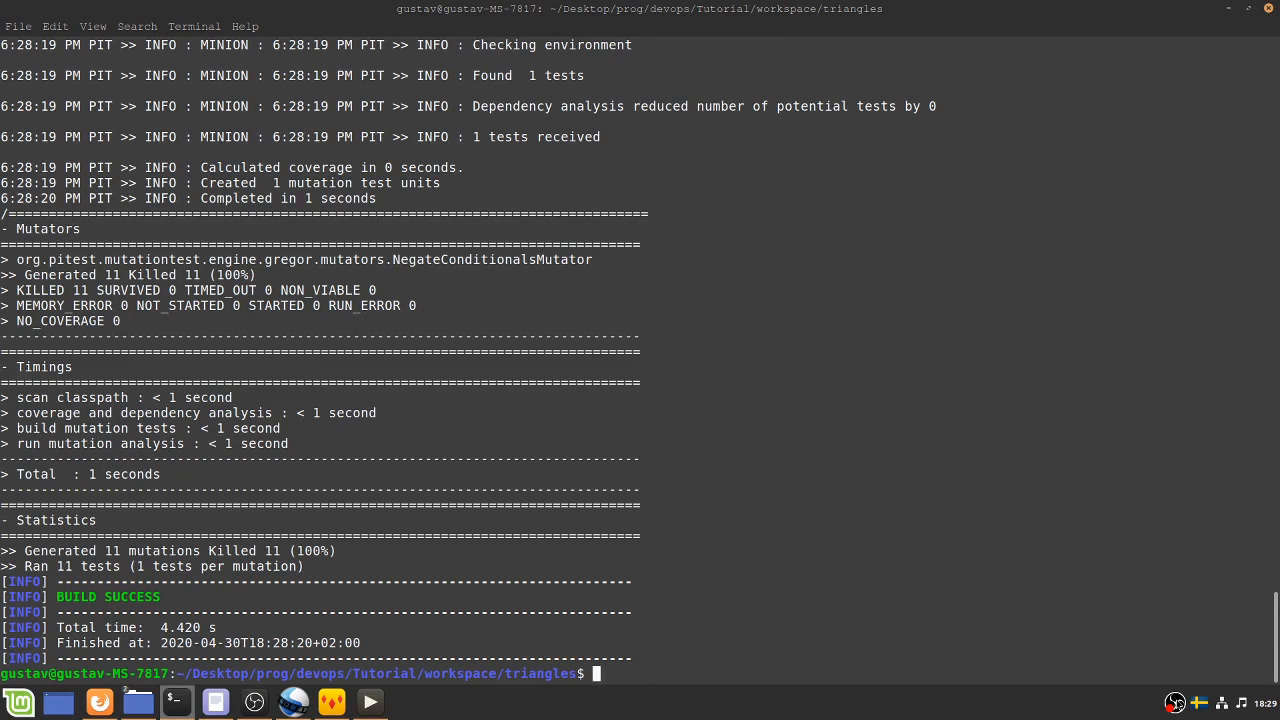